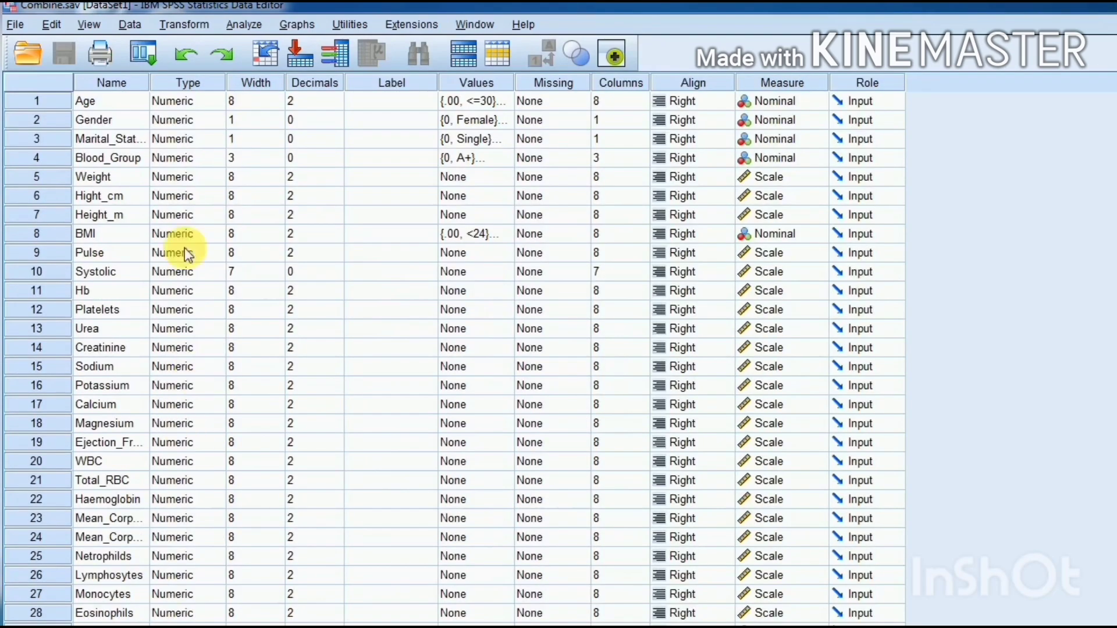
mouse_move(159, 83)
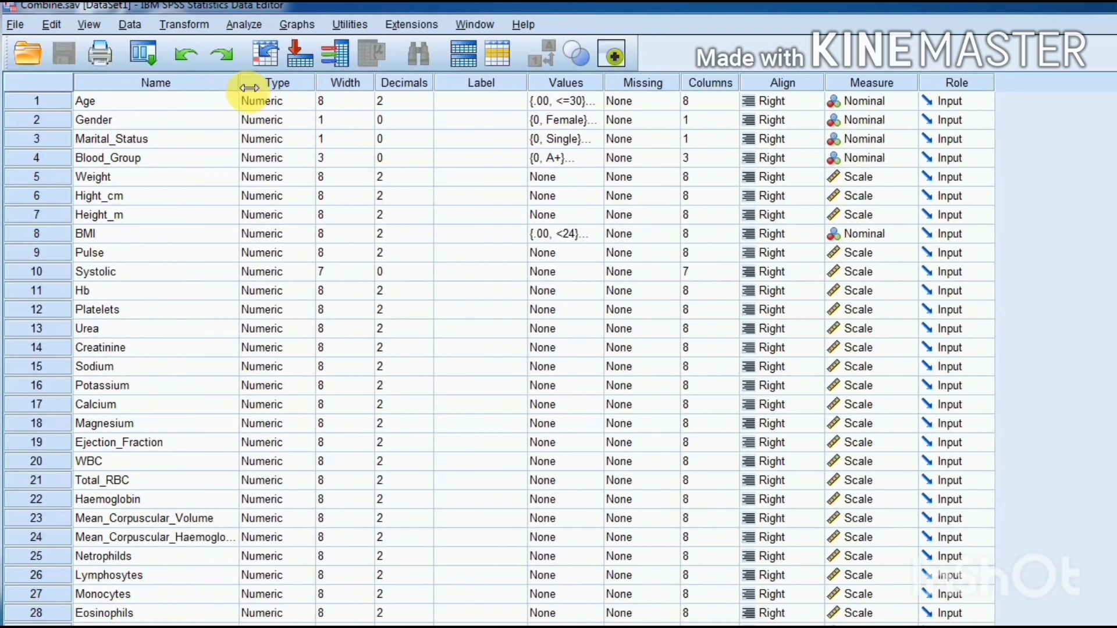
mouse_move(127, 542)
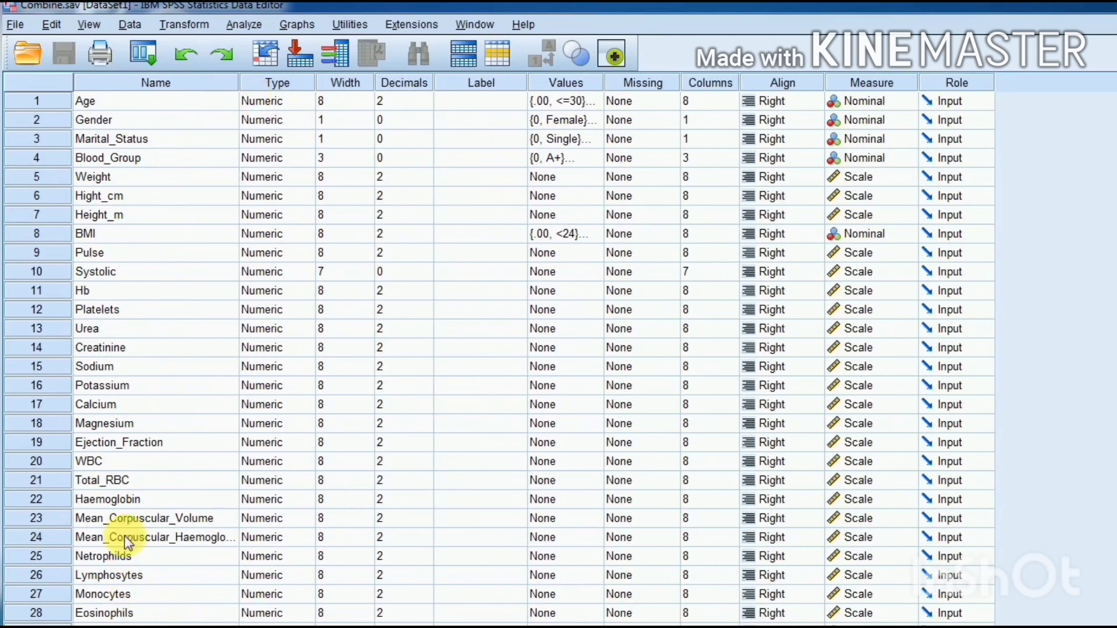
mouse_move(876, 147)
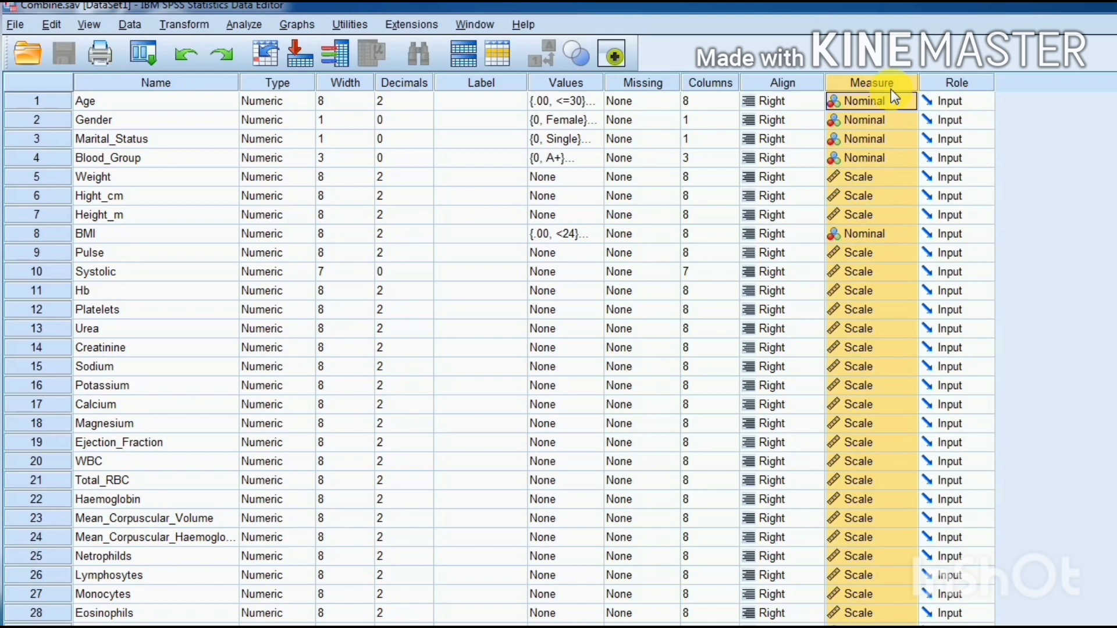
mouse_move(617, 131)
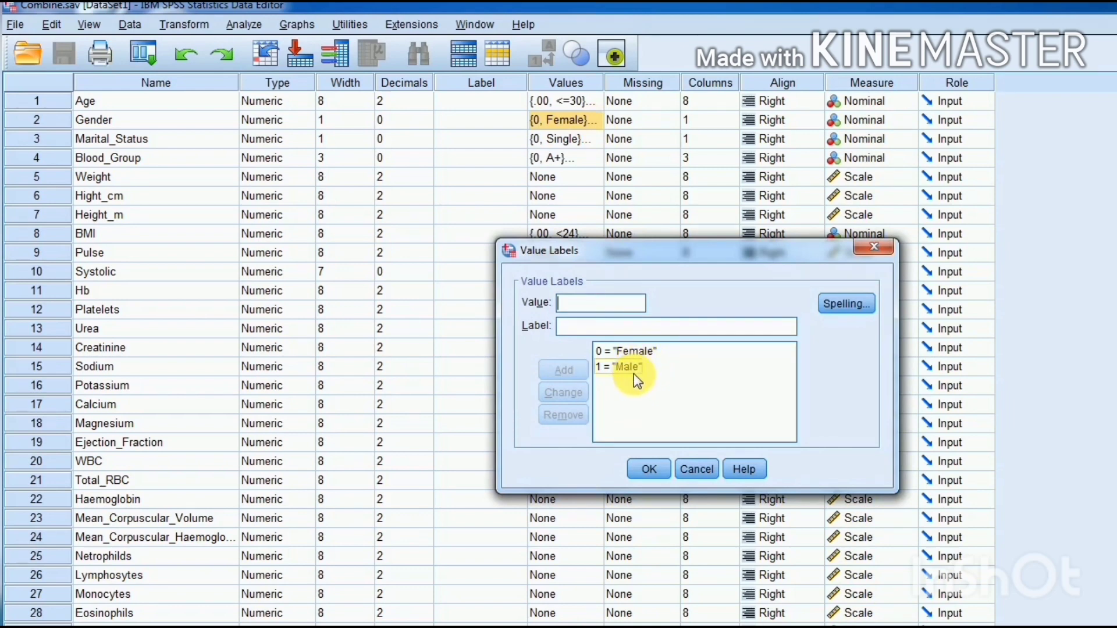
mouse_move(648, 356)
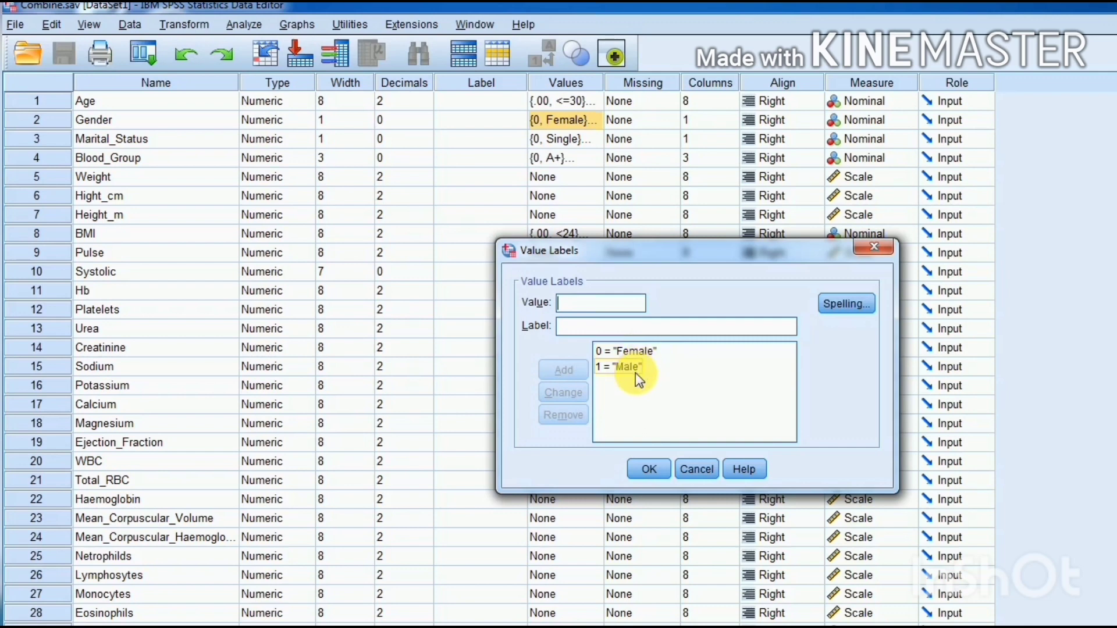
Confirm Gender's value labels 0 = Female, 1 = Male and return to the variable list.
left_click(648, 469)
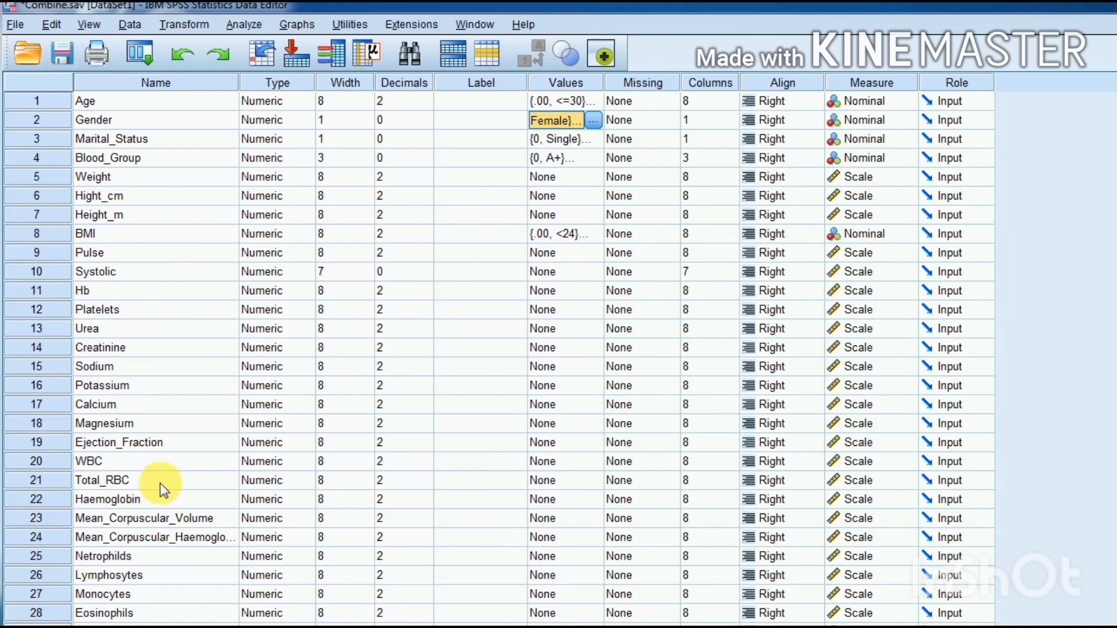
mouse_move(294, 24)
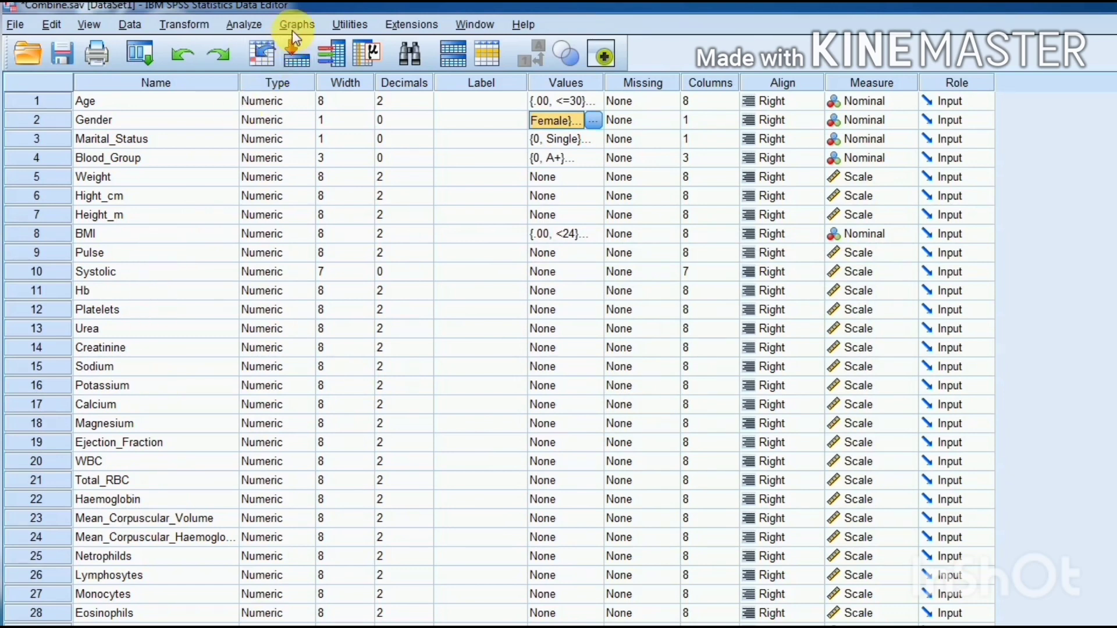
mouse_move(243, 24)
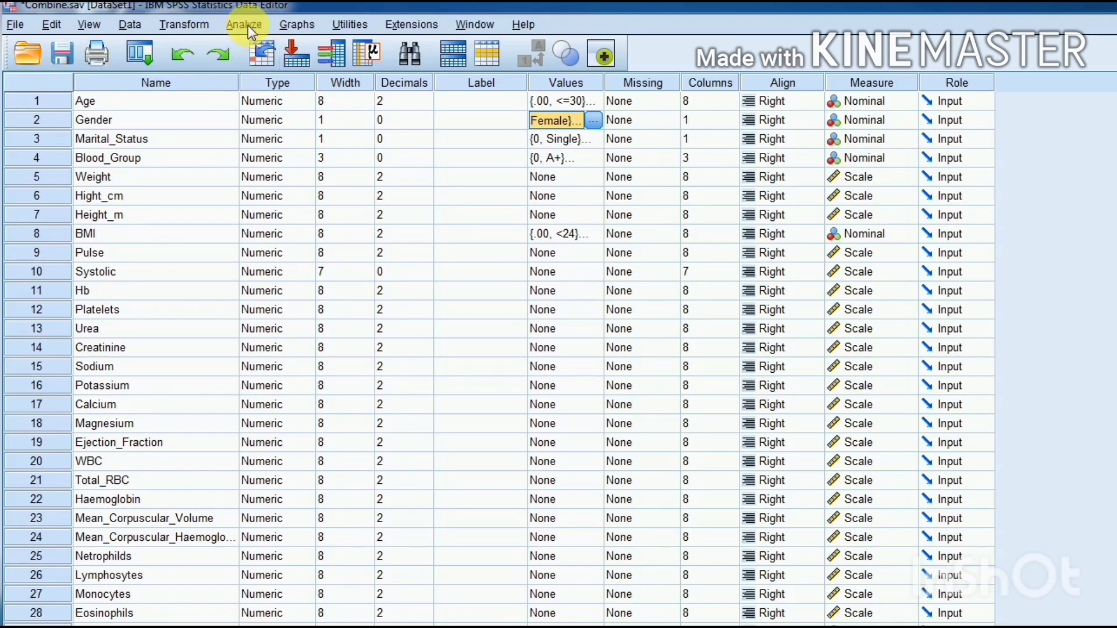
Bring up the Analyze menu to reach the regression procedures.
left_click(246, 24)
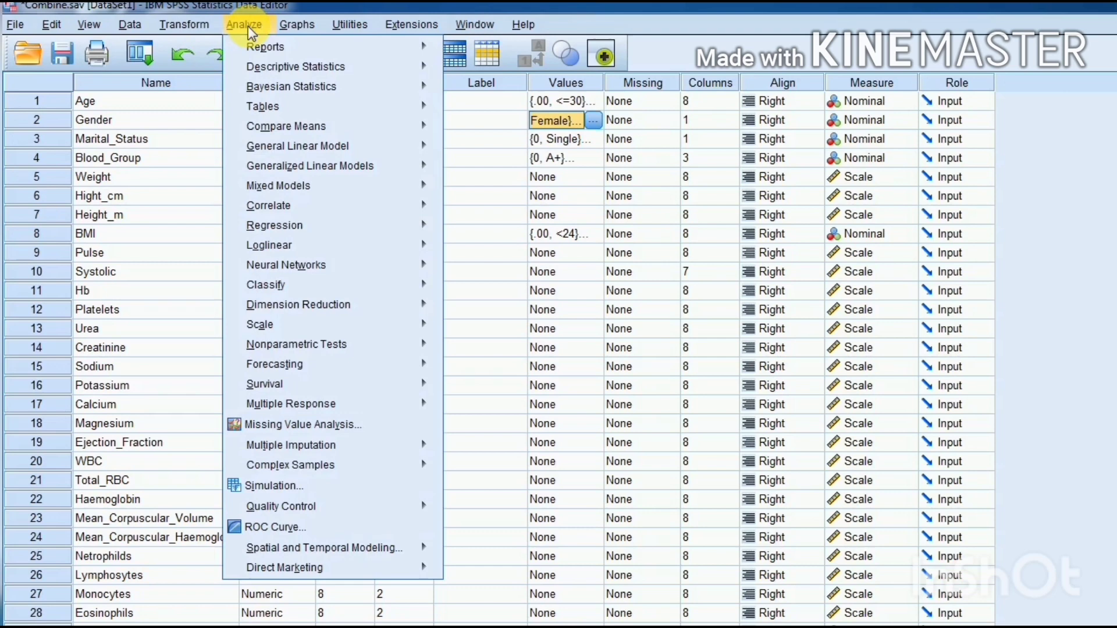
mouse_move(277, 185)
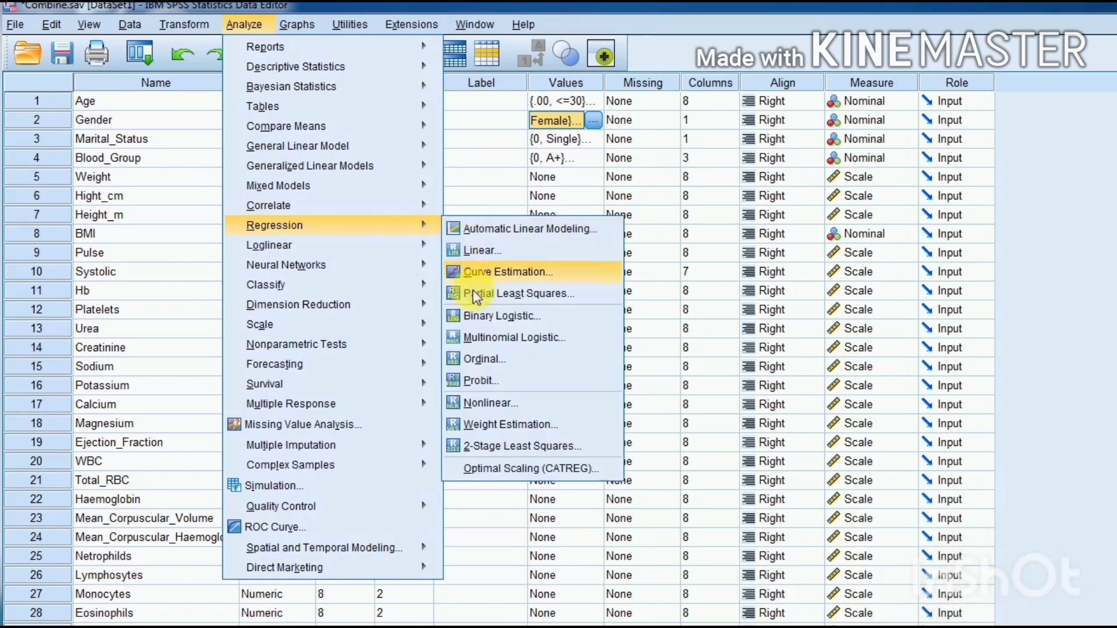
mouse_move(575, 315)
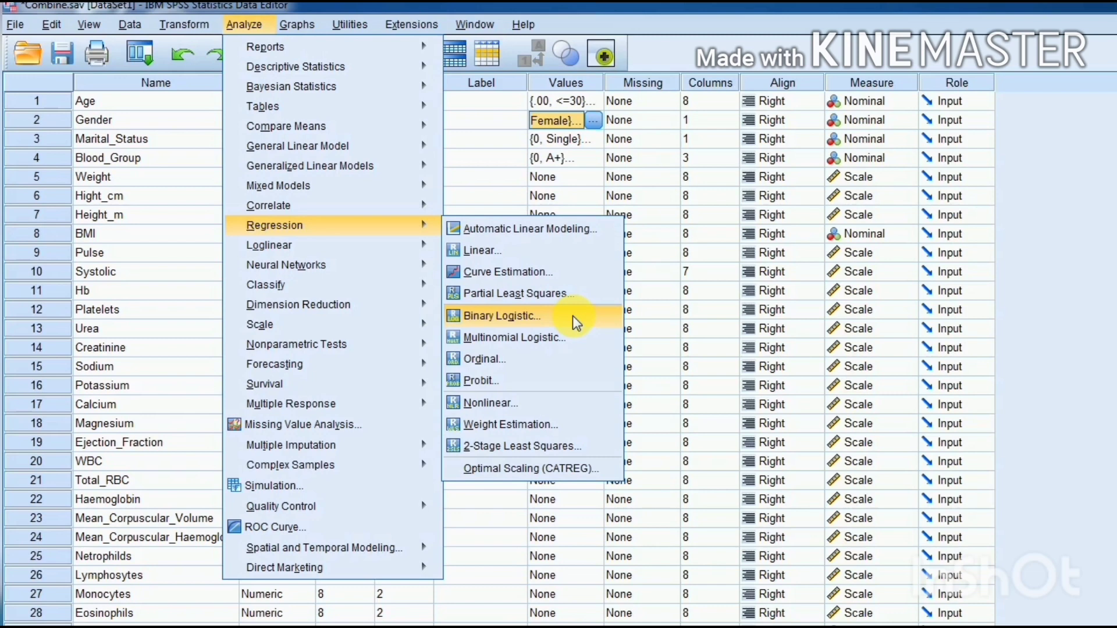
mouse_move(524, 322)
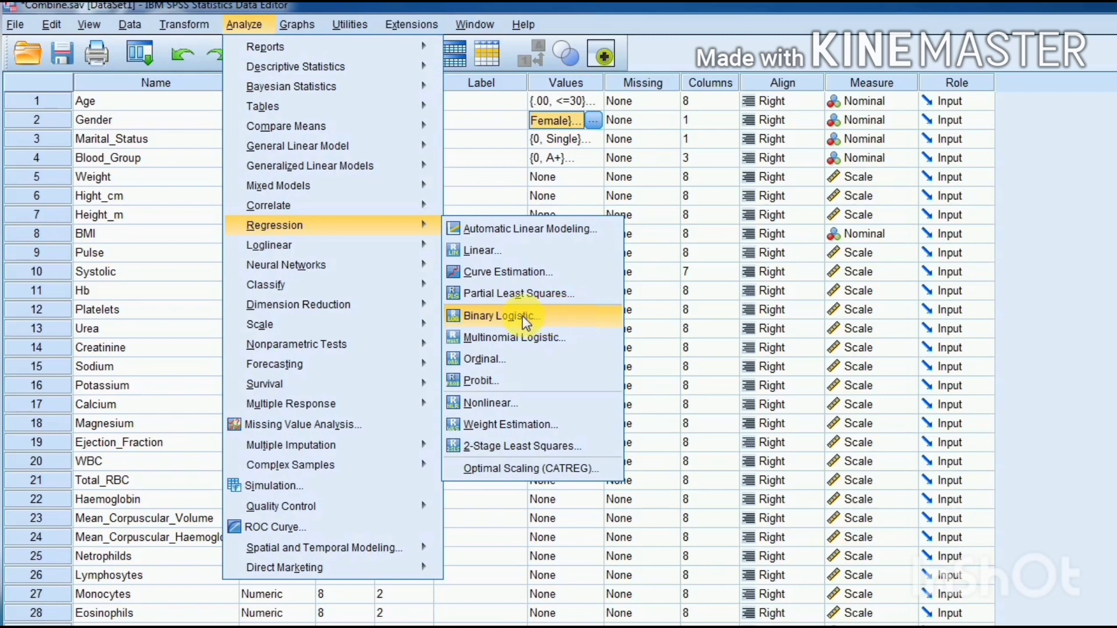
Start Binary Logistic with Gender as dependent and all remaining variables as covariates.
left_click(502, 316)
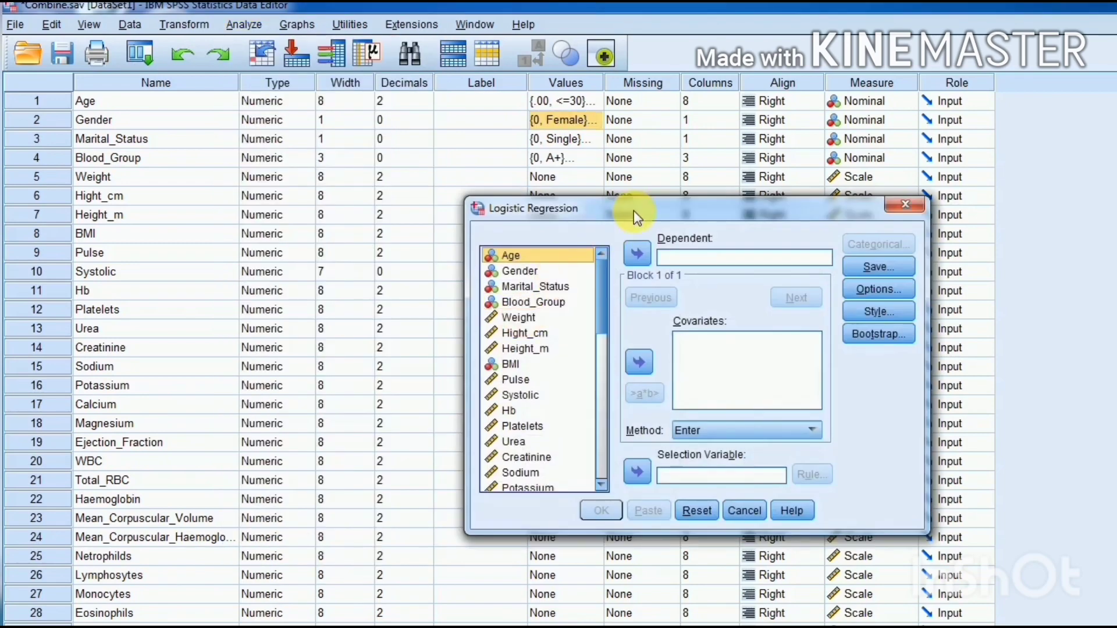
left_click_drag(526, 209, 407, 164)
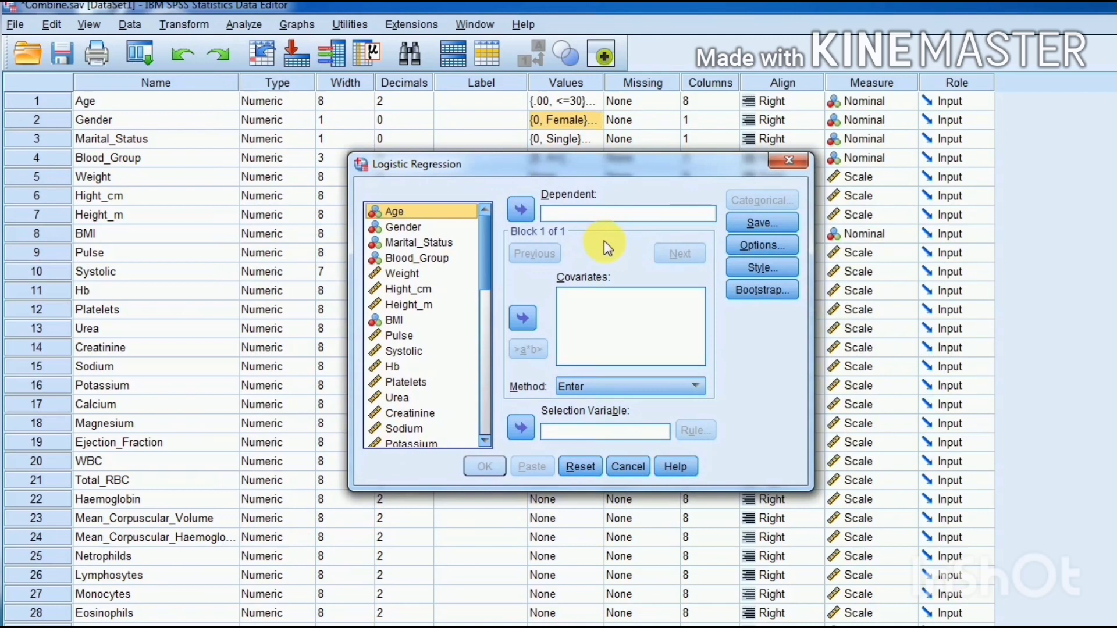
mouse_move(574, 288)
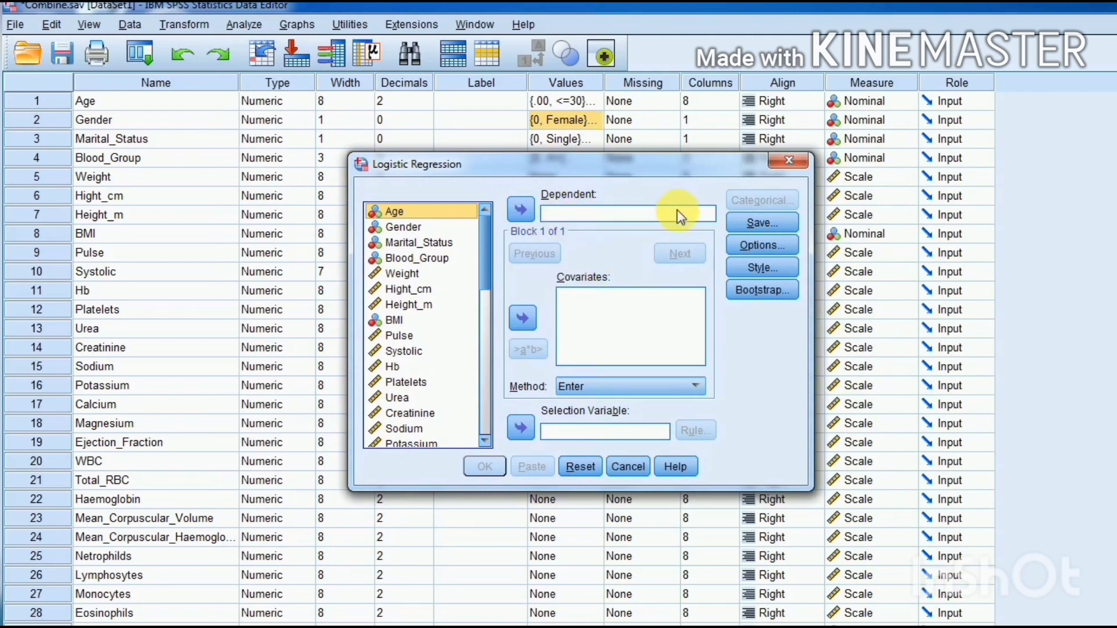
mouse_move(570, 211)
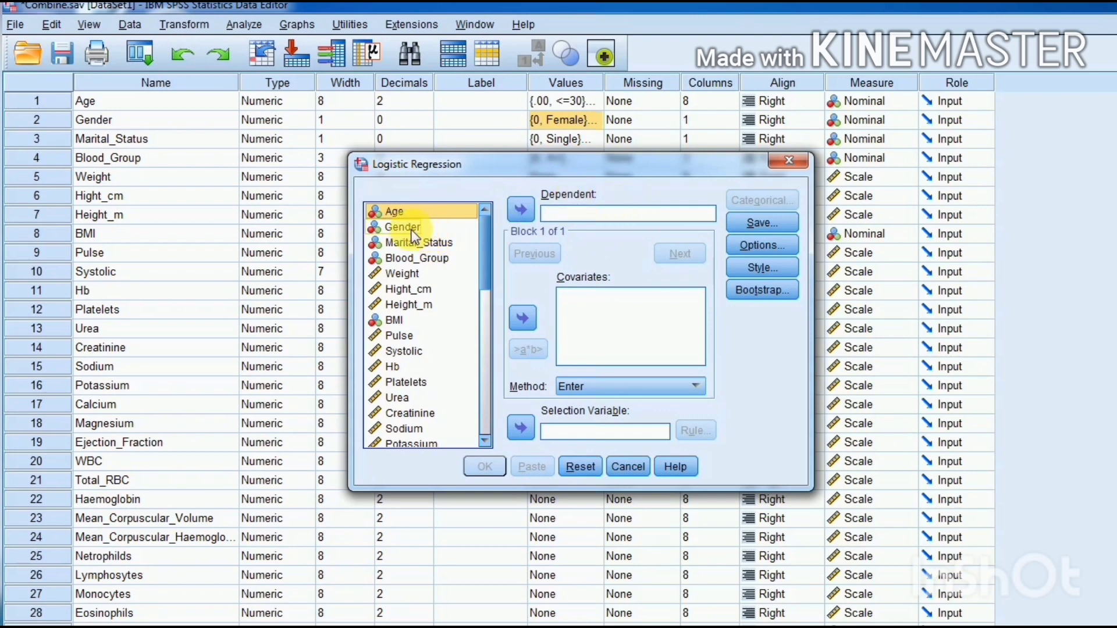
left_click(404, 227)
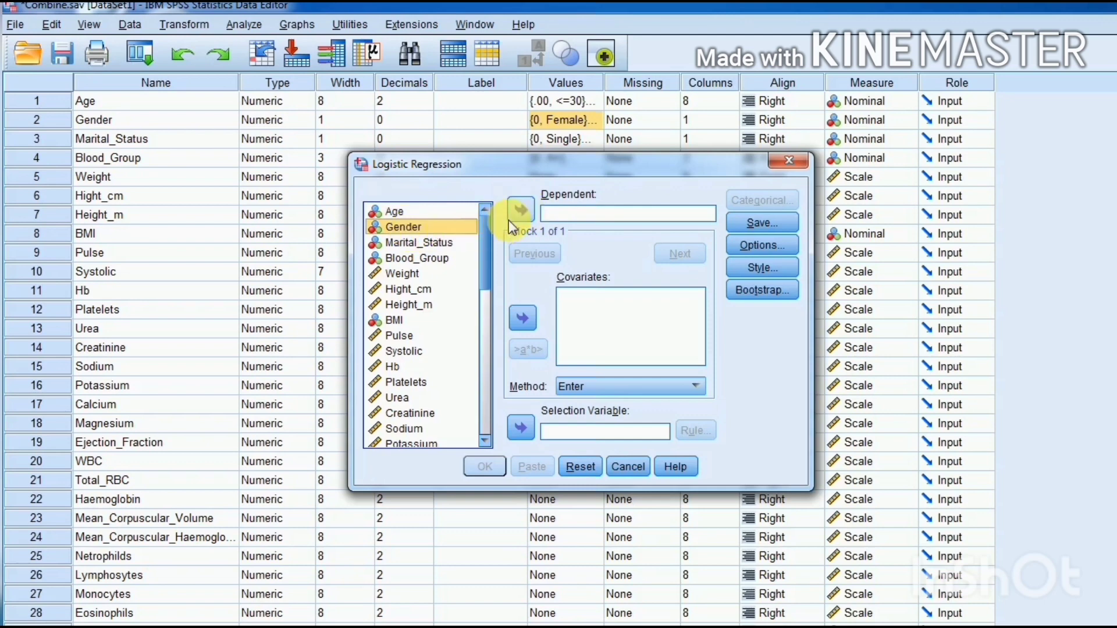
left_click(521, 208)
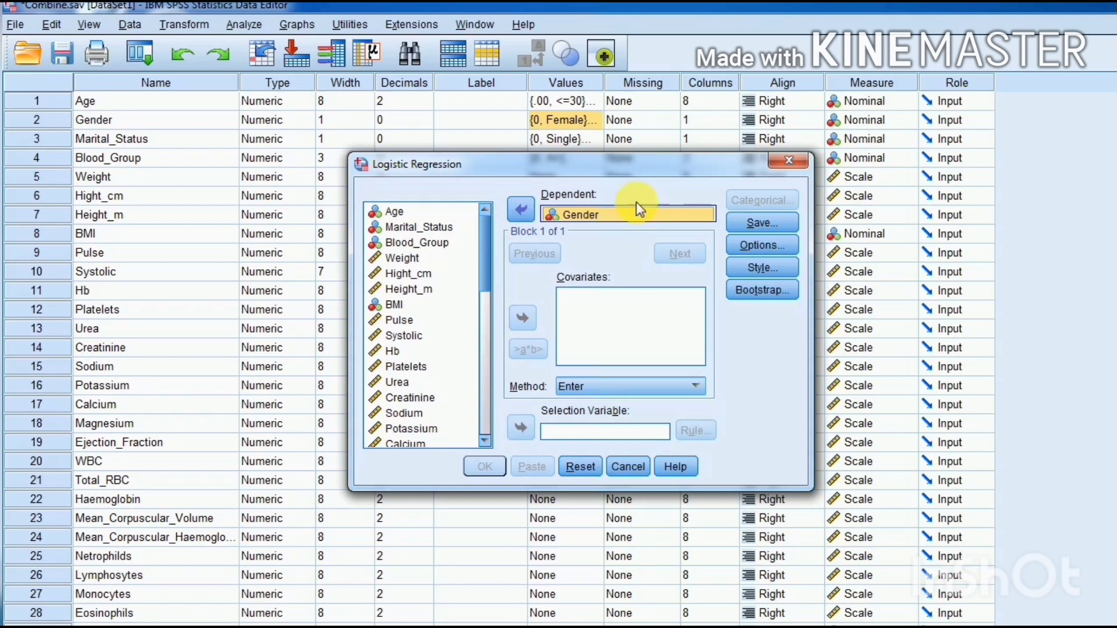
left_click(406, 272)
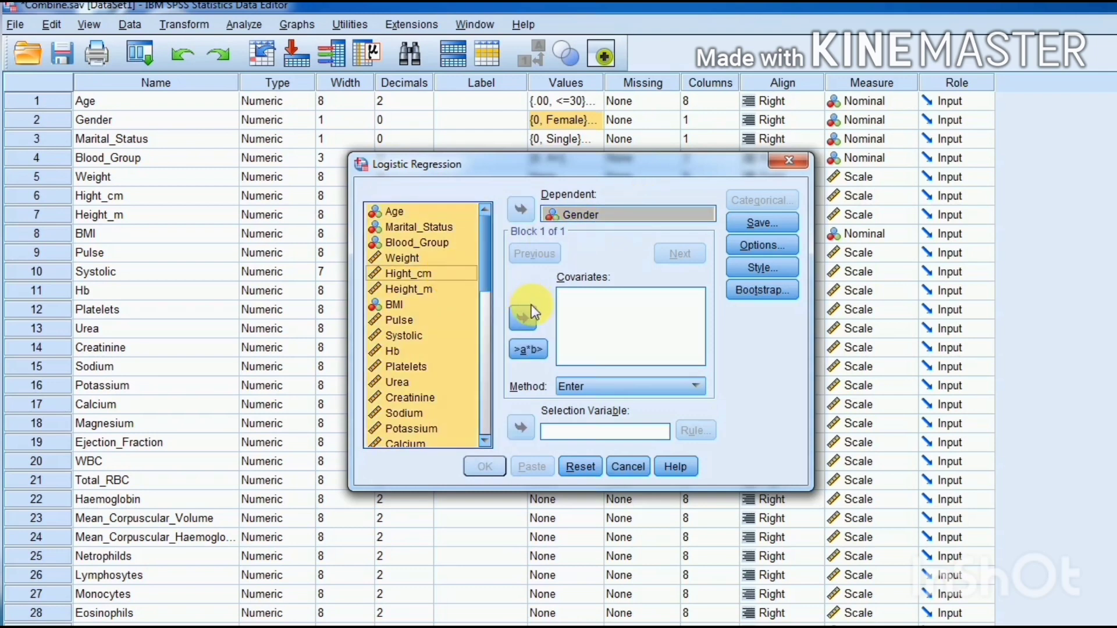
left_click(522, 317)
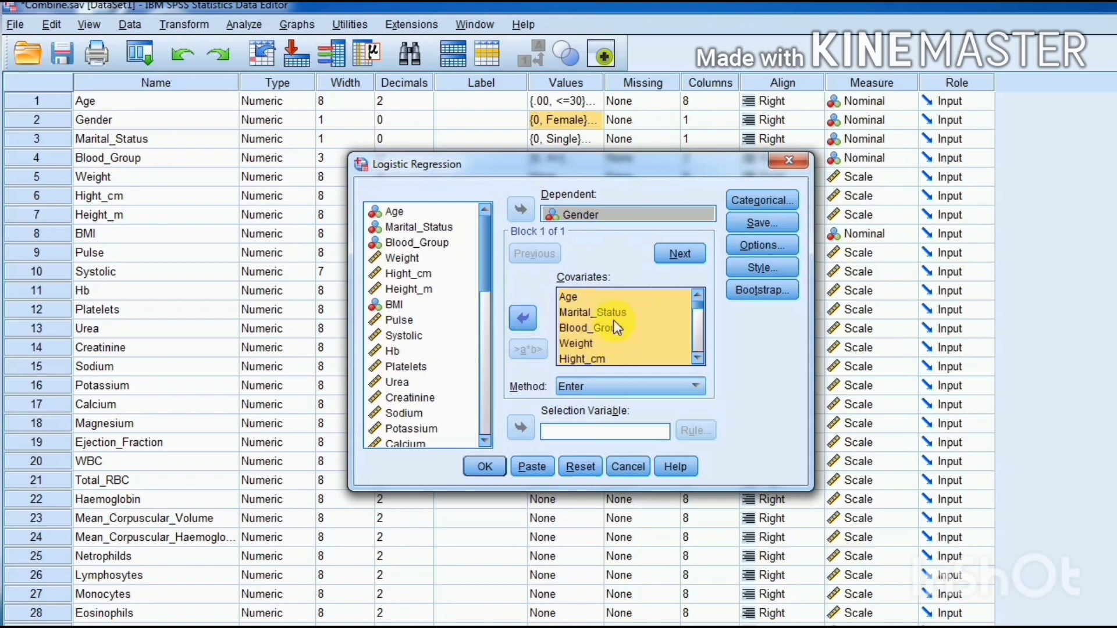
mouse_move(634, 335)
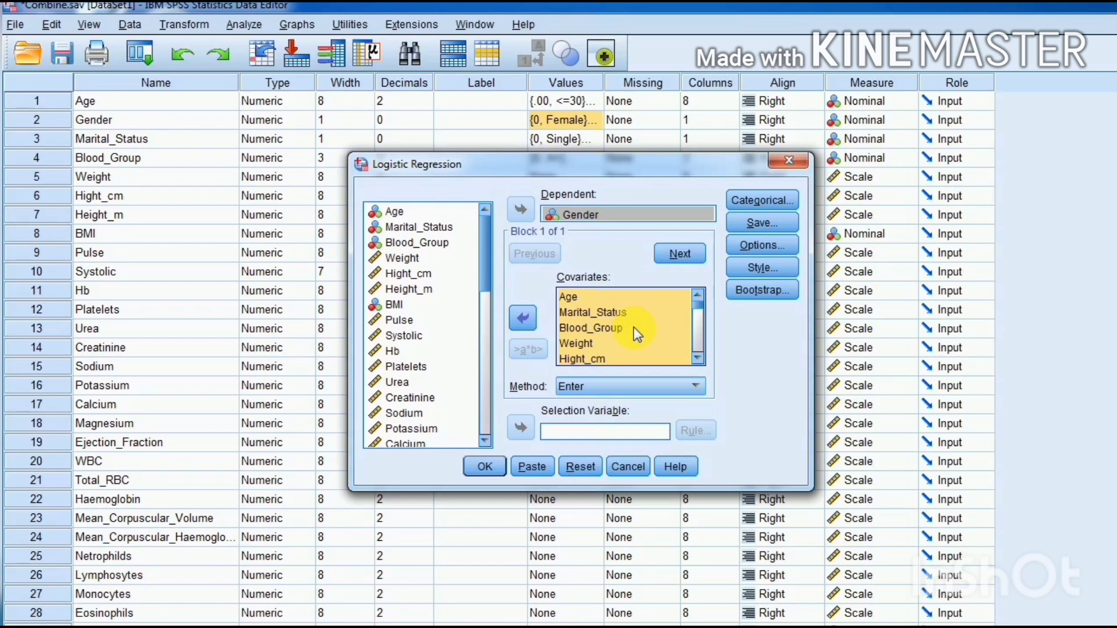
mouse_move(761, 200)
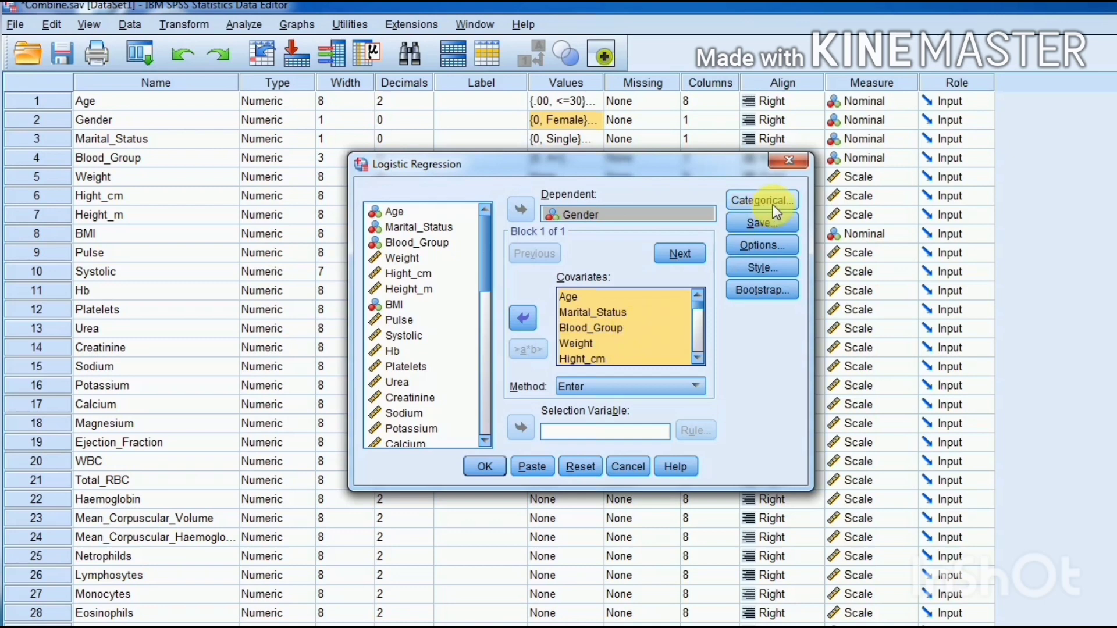
Make Age, Marital_Status, Blood_Group and BMI categorical covariates.
left_click(761, 200)
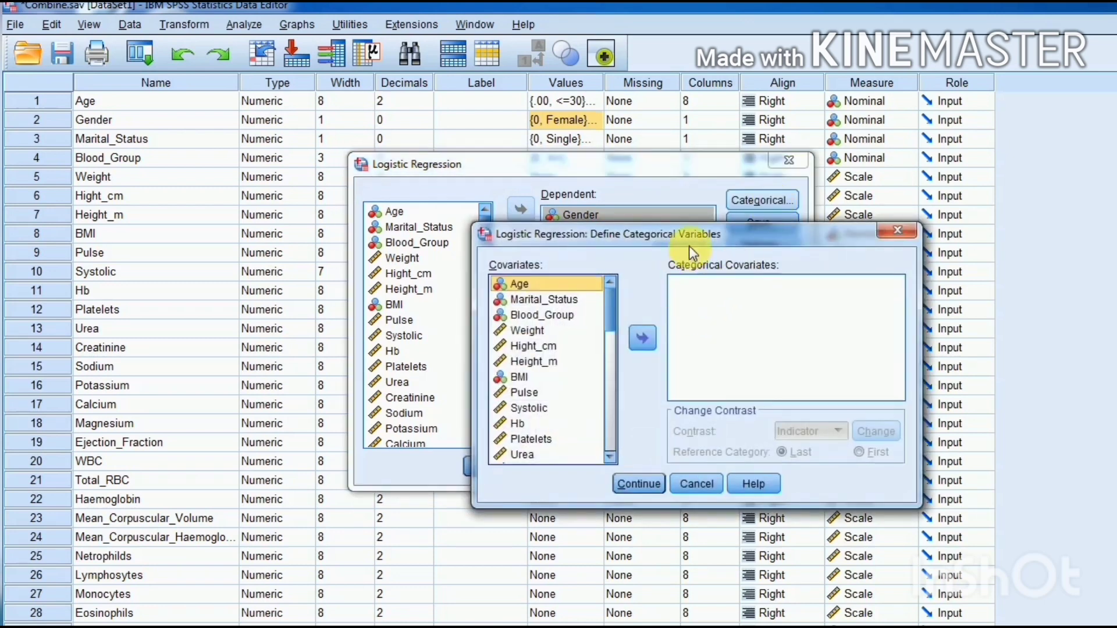
left_click_drag(598, 234, 594, 218)
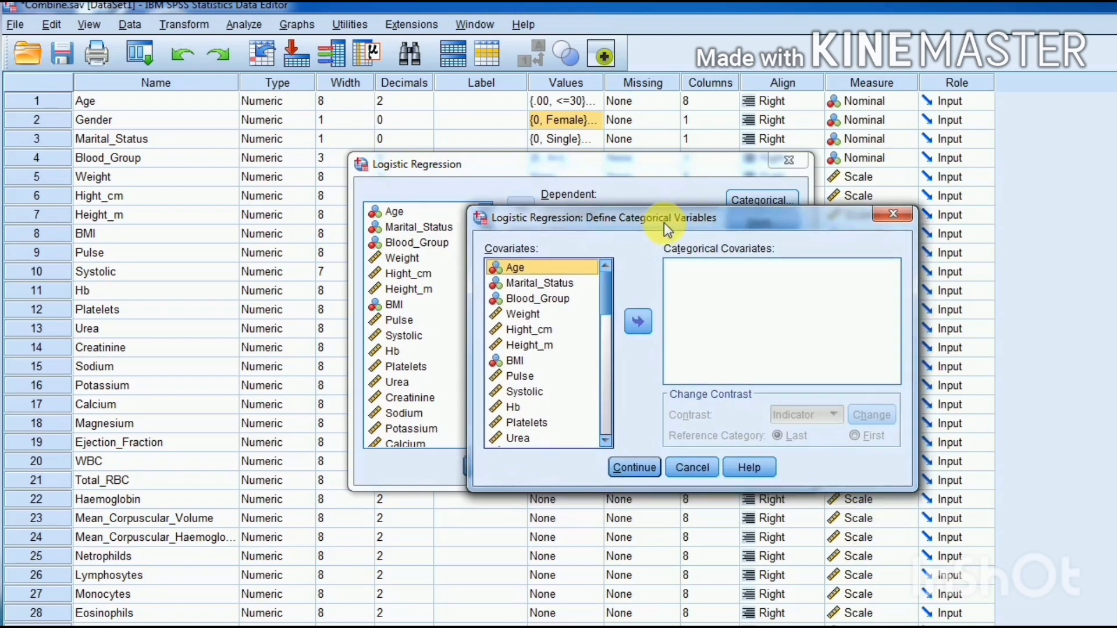
mouse_move(754, 352)
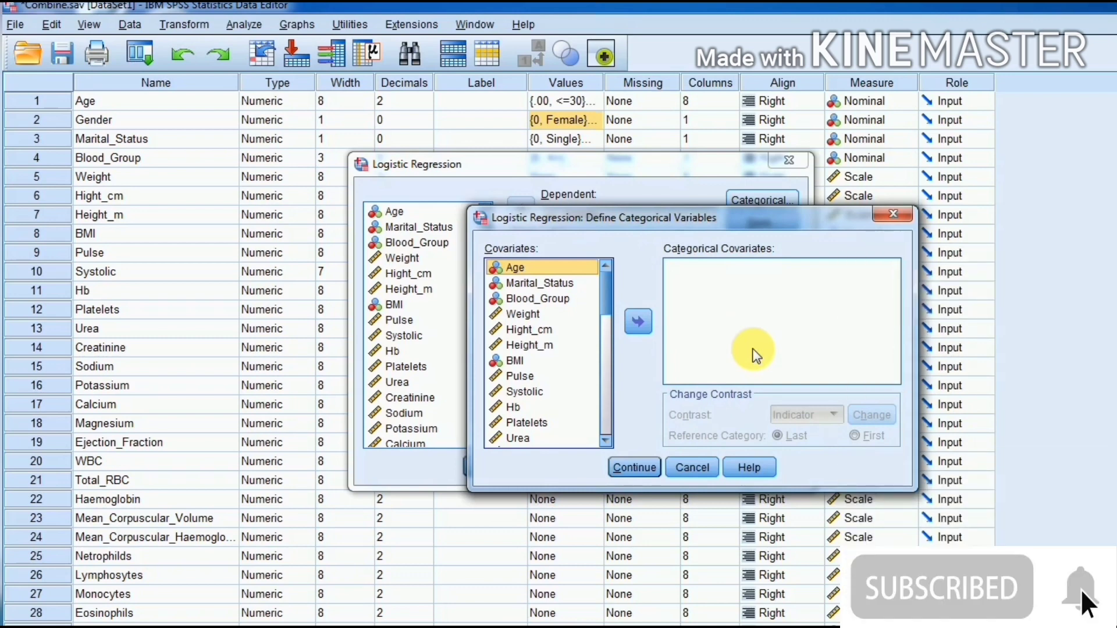
mouse_move(551, 274)
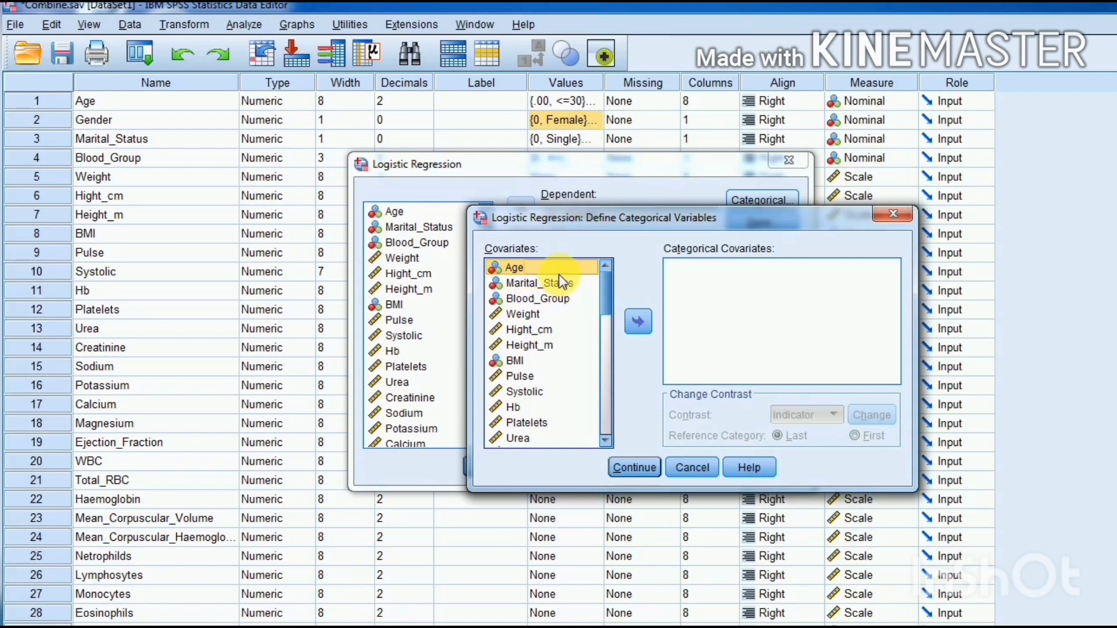
left_click(538, 299)
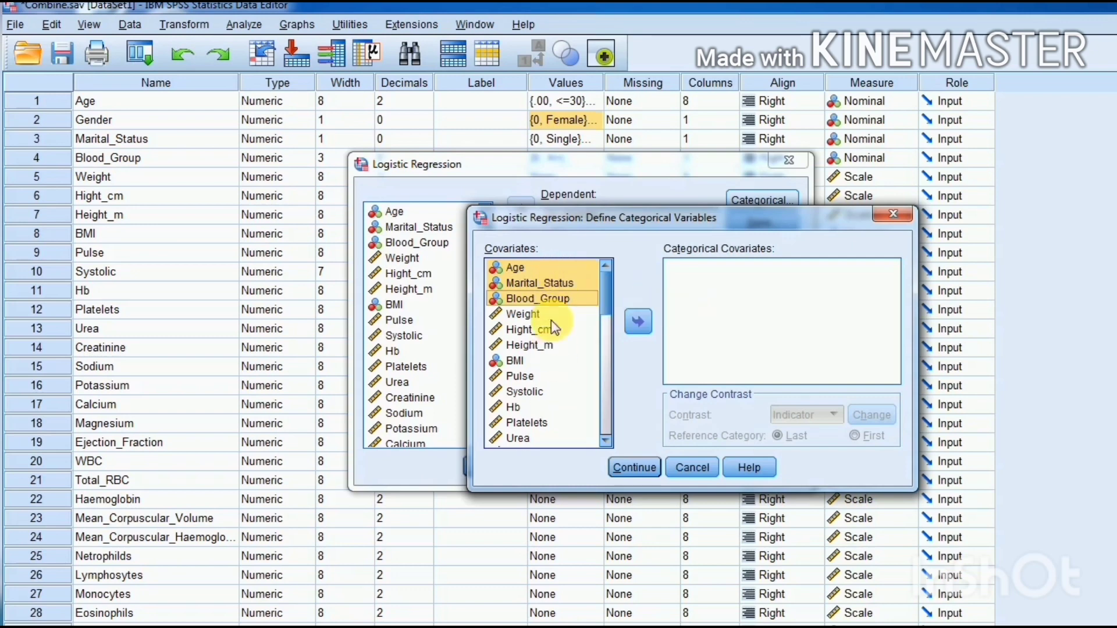
mouse_move(709, 265)
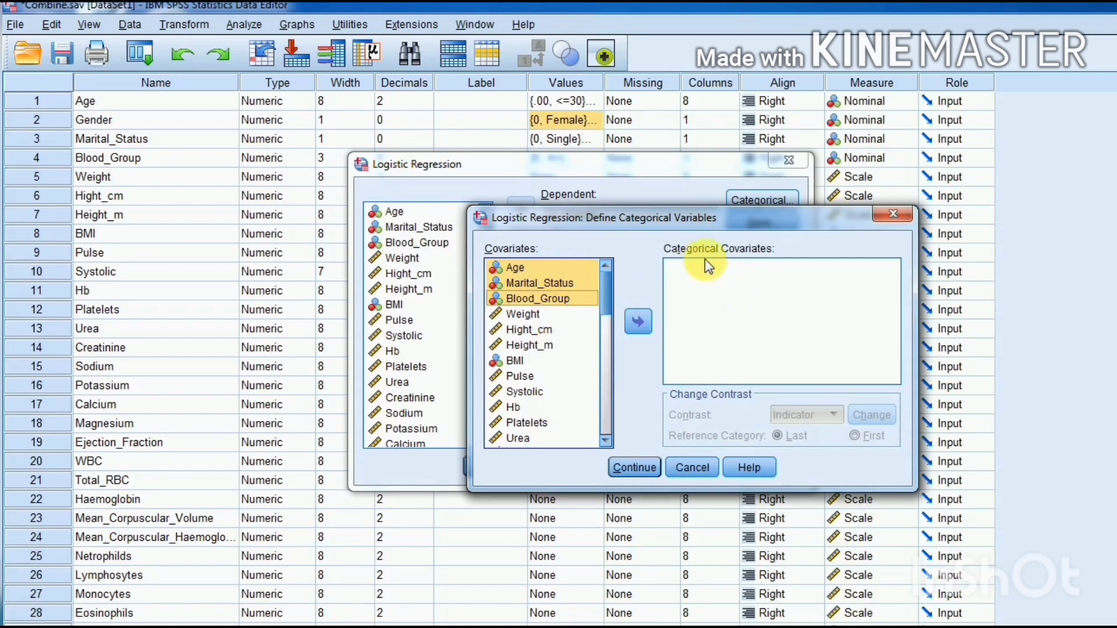
left_click(637, 321)
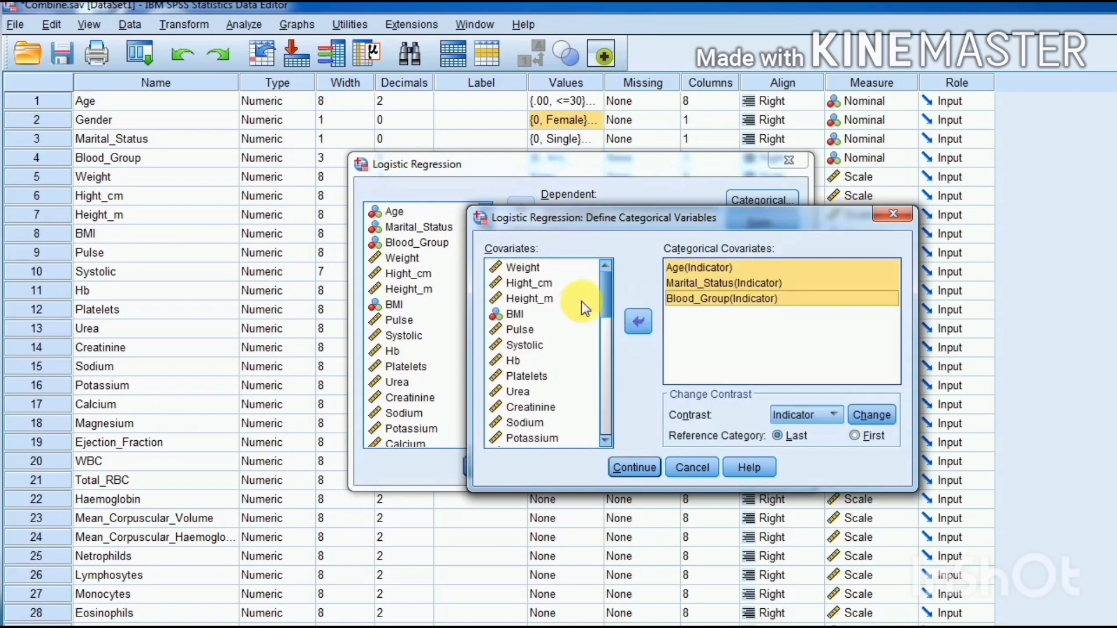
left_click(638, 322)
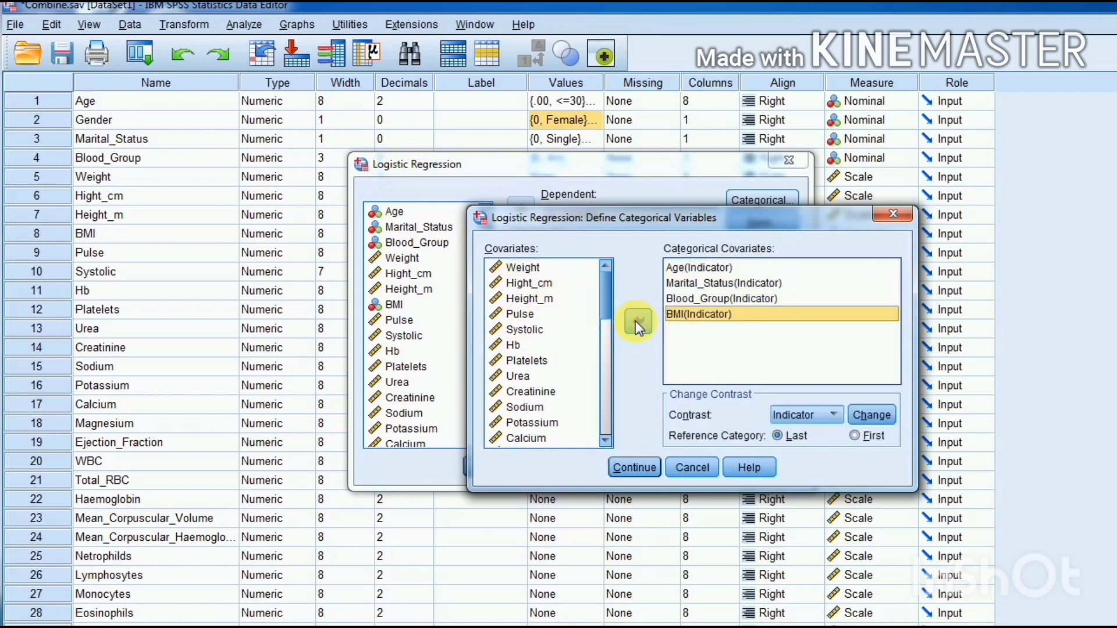
Add Glucose_Fasting, Hepatitis through Hypertension and Education through Physical_Activity as categorical covariates.
scroll("down", 3)
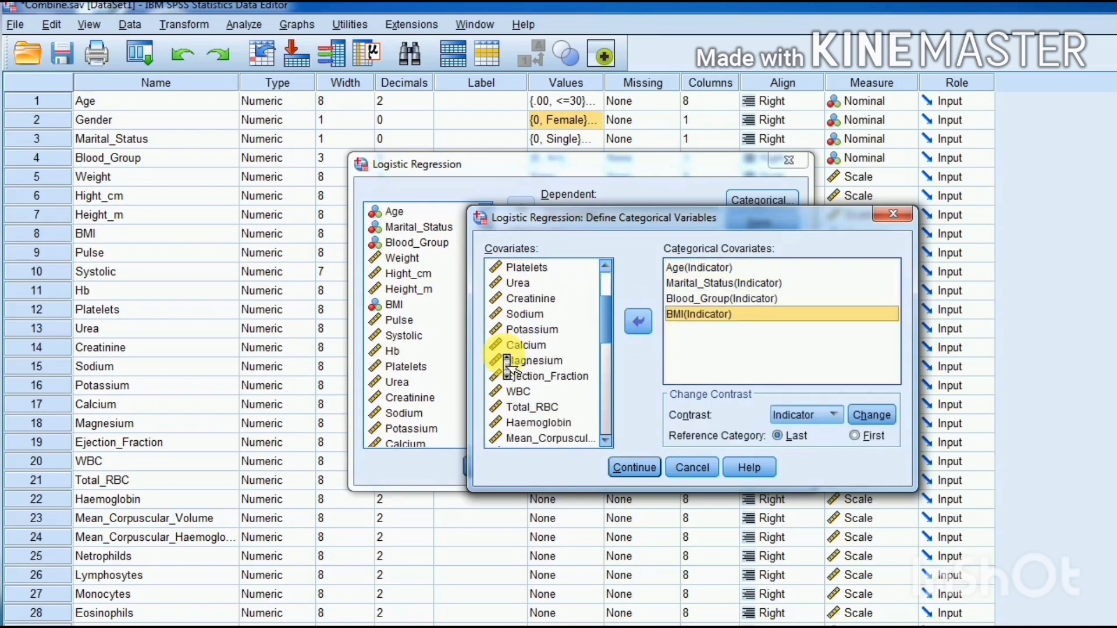
scroll("down", 3)
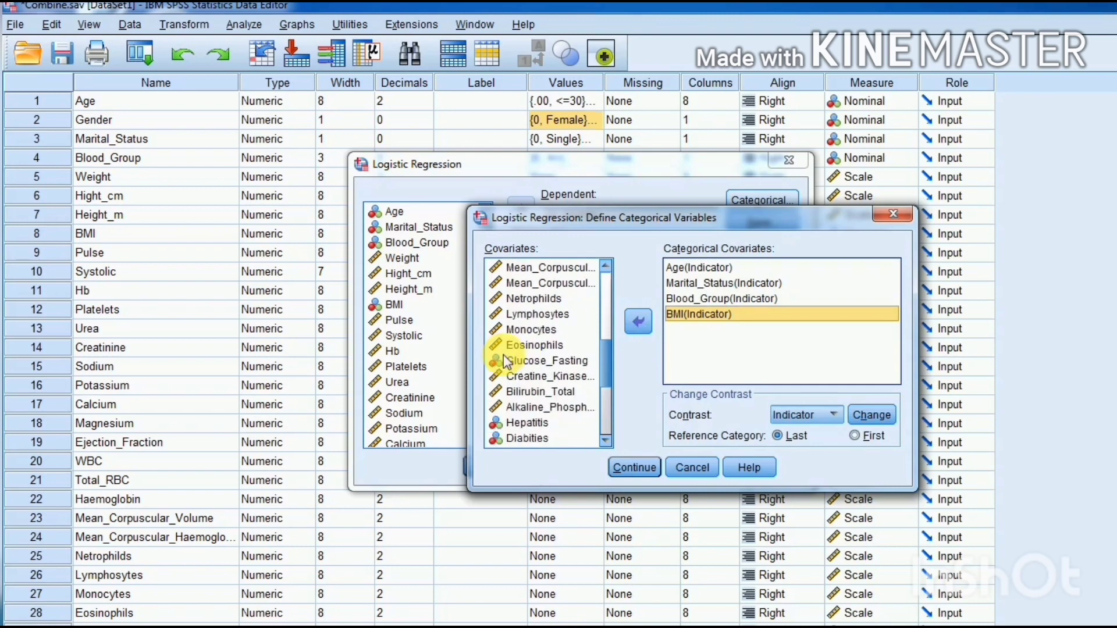
left_click(543, 361)
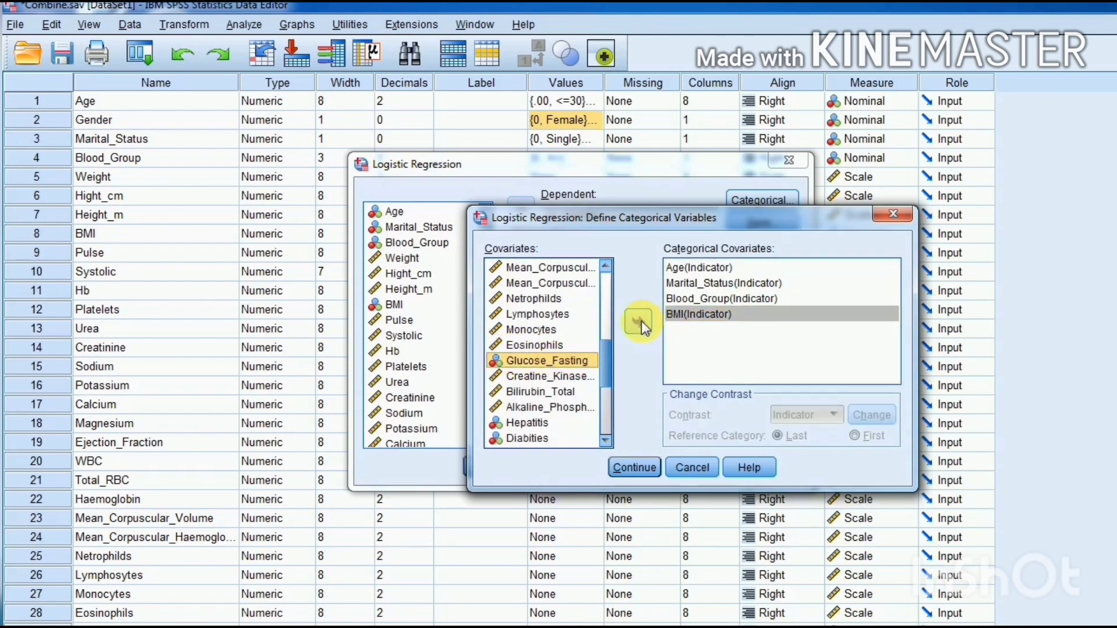
left_click(640, 321)
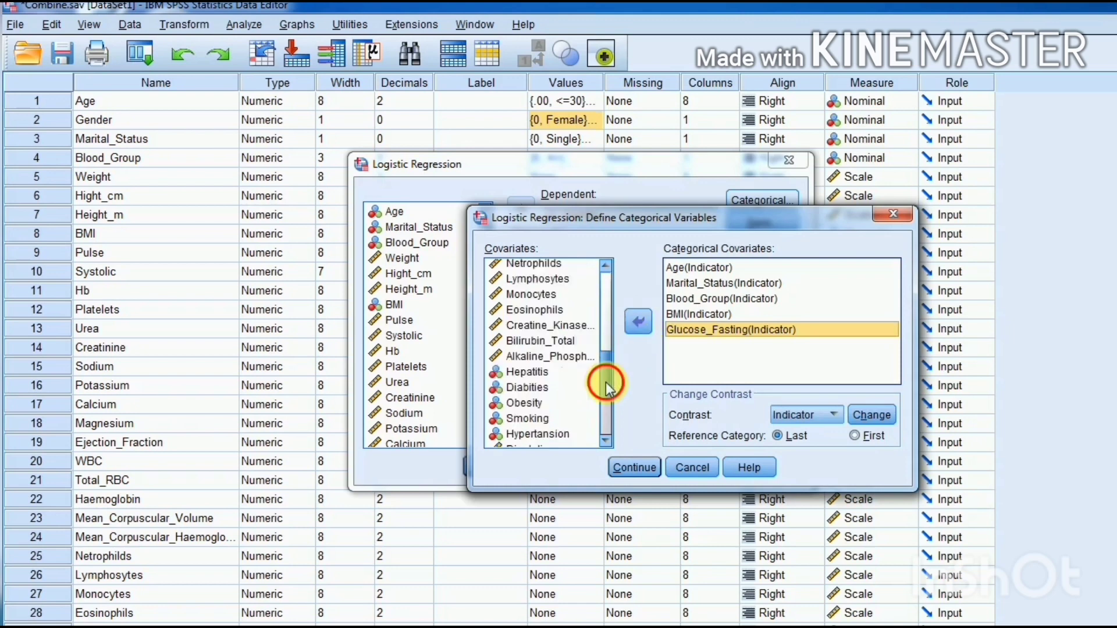
scroll("down", 3)
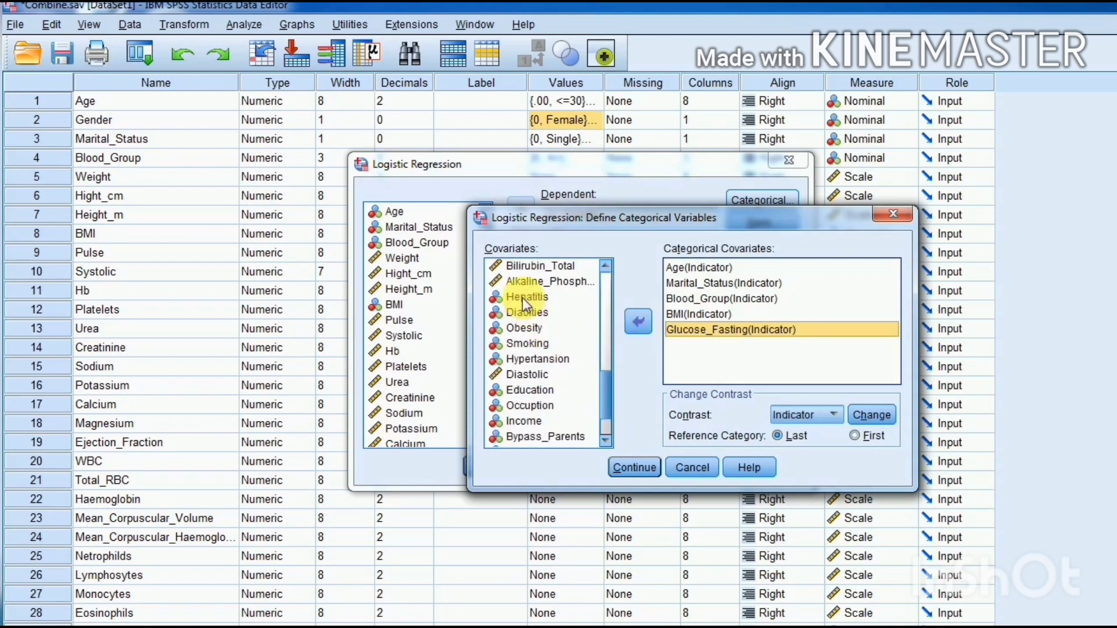
left_click(525, 328)
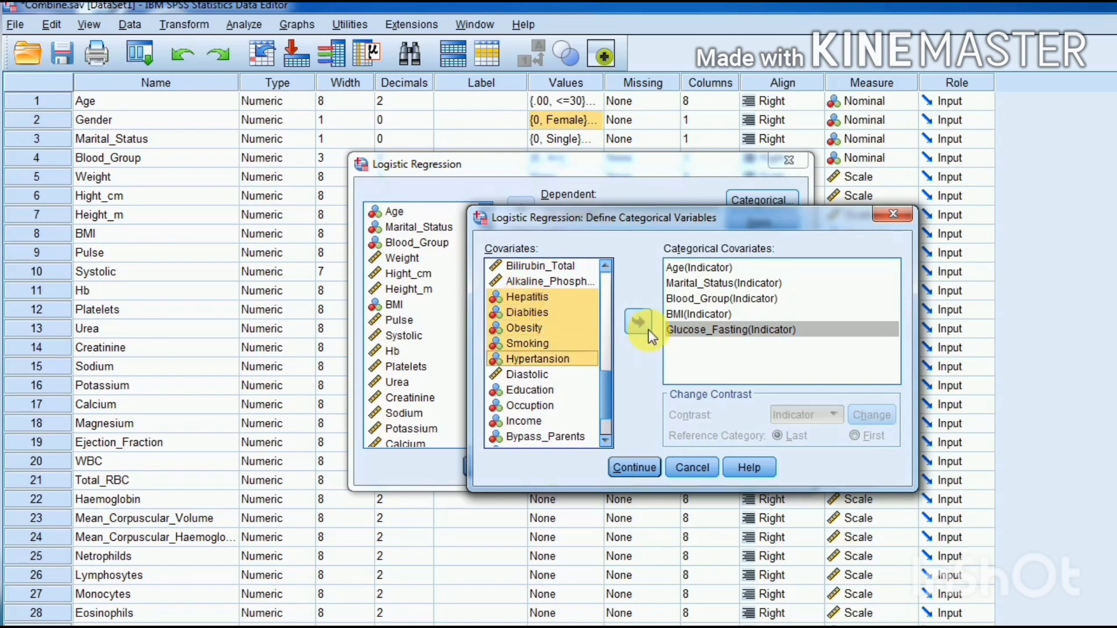
left_click(637, 321)
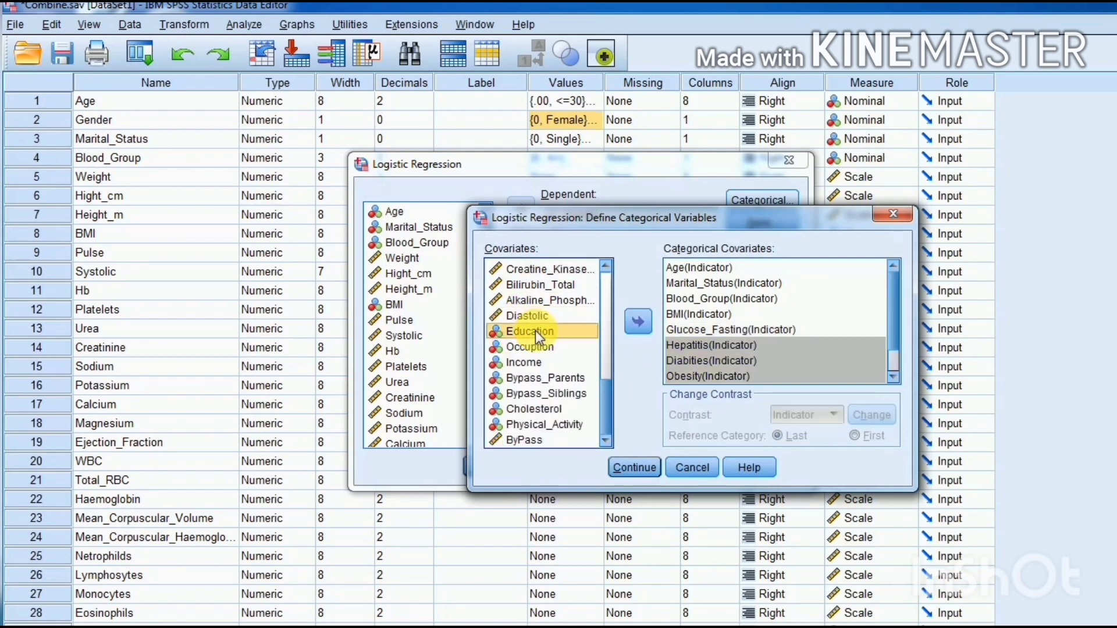
left_click(546, 394)
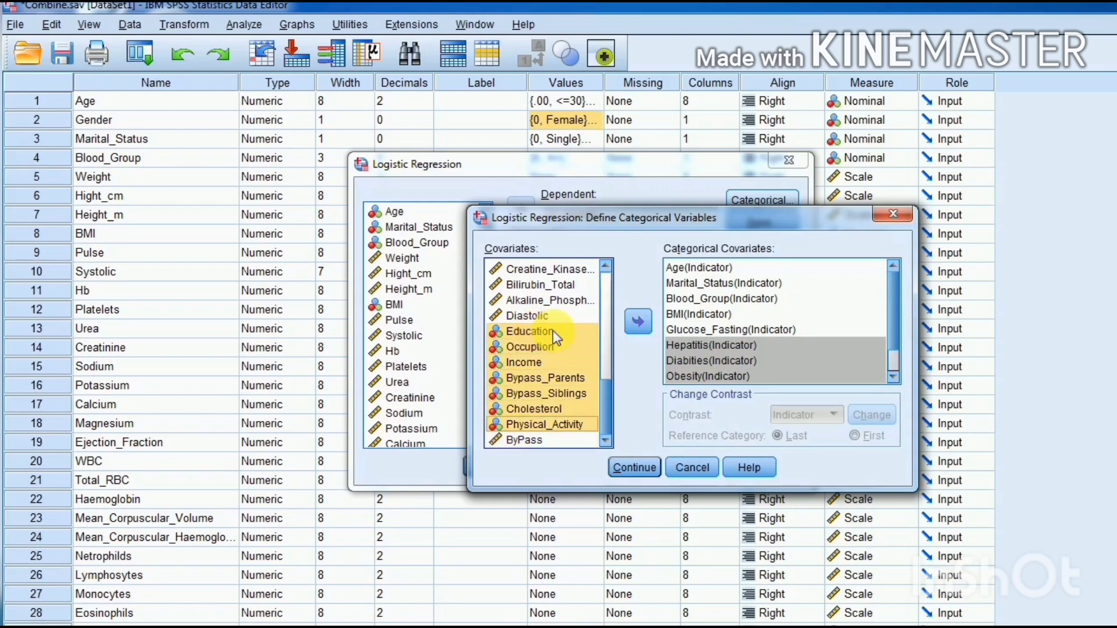
left_click(636, 320)
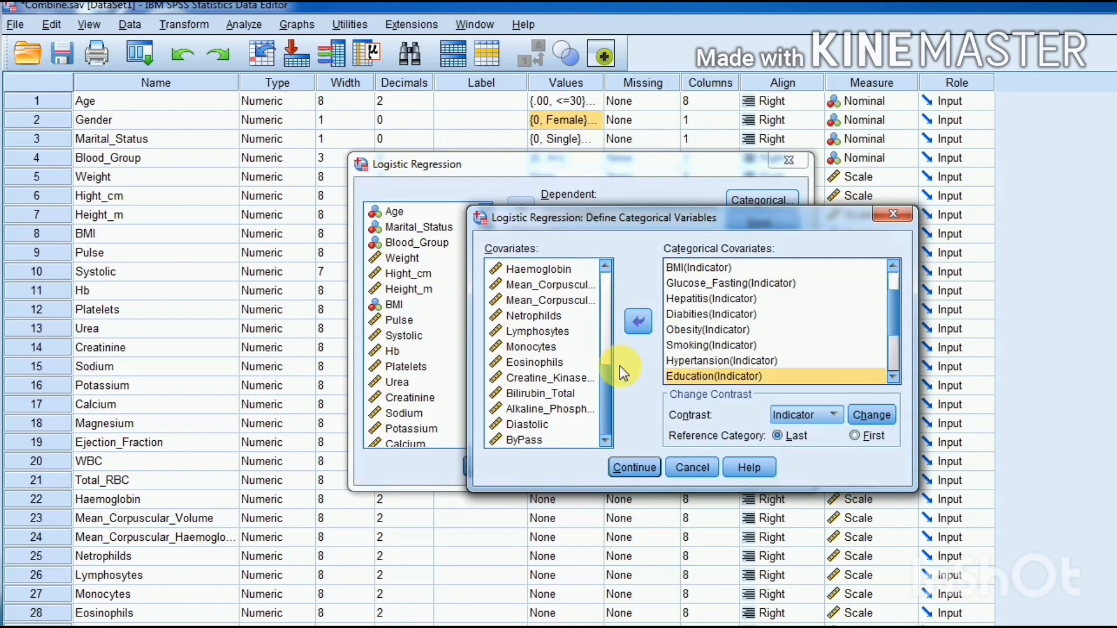
mouse_move(826, 373)
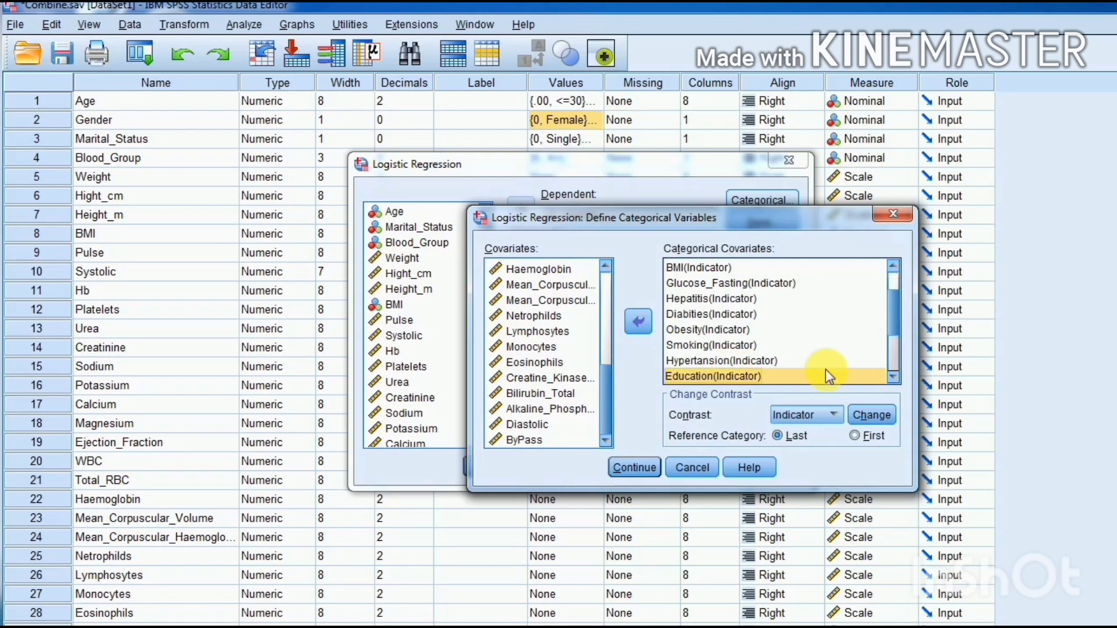
mouse_move(776, 435)
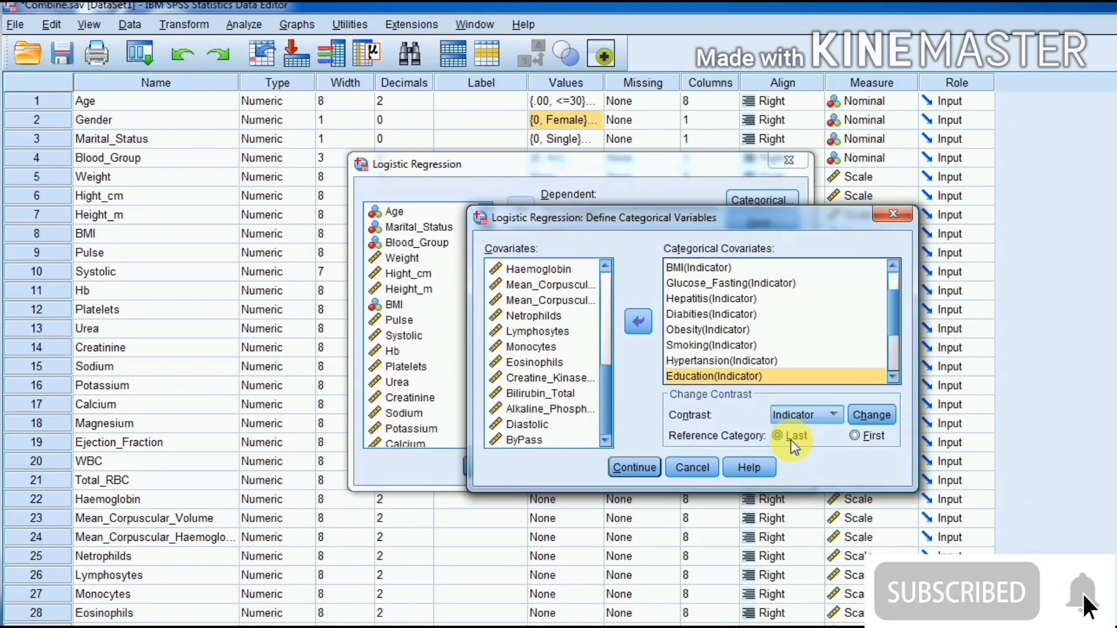
mouse_move(855, 435)
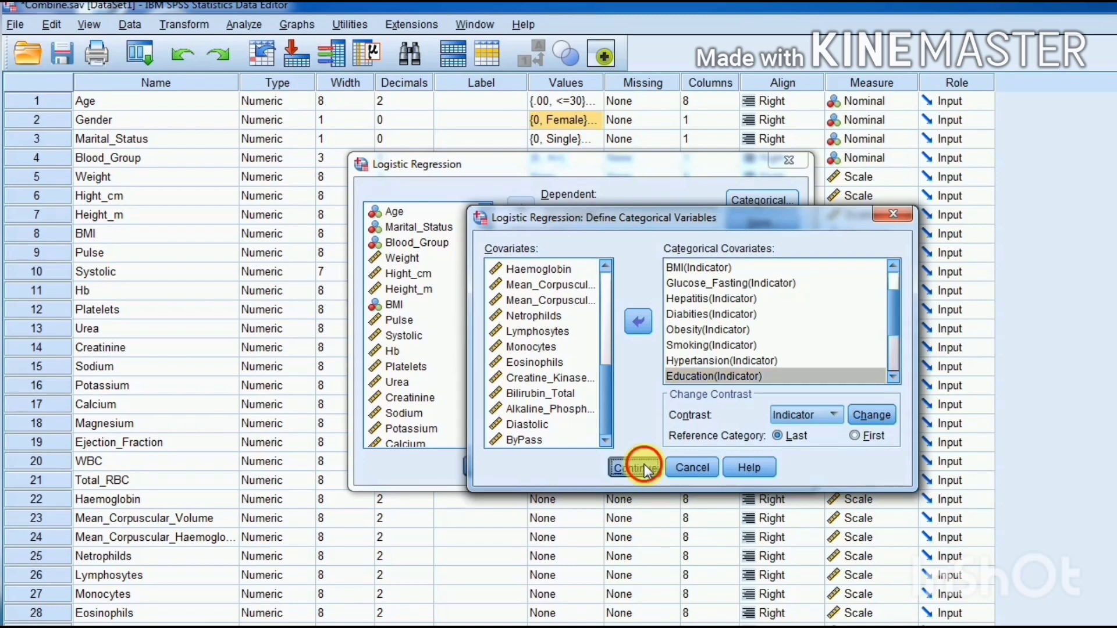
Confirm the categorical definitions and set standardized residuals to be saved as a new variable.
left_click(633, 467)
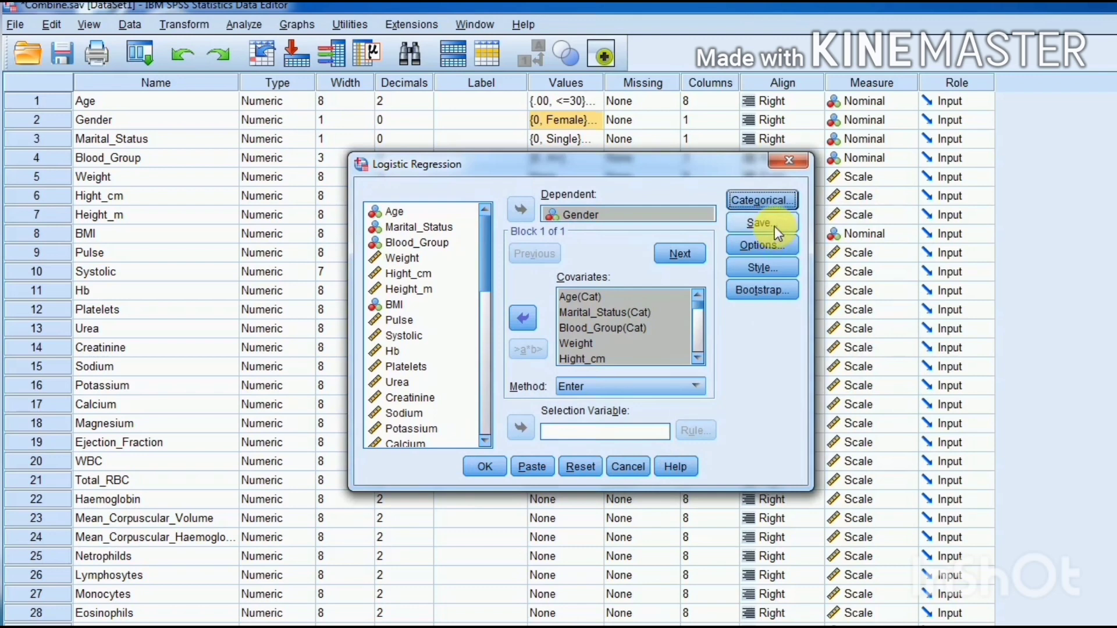
left_click(761, 223)
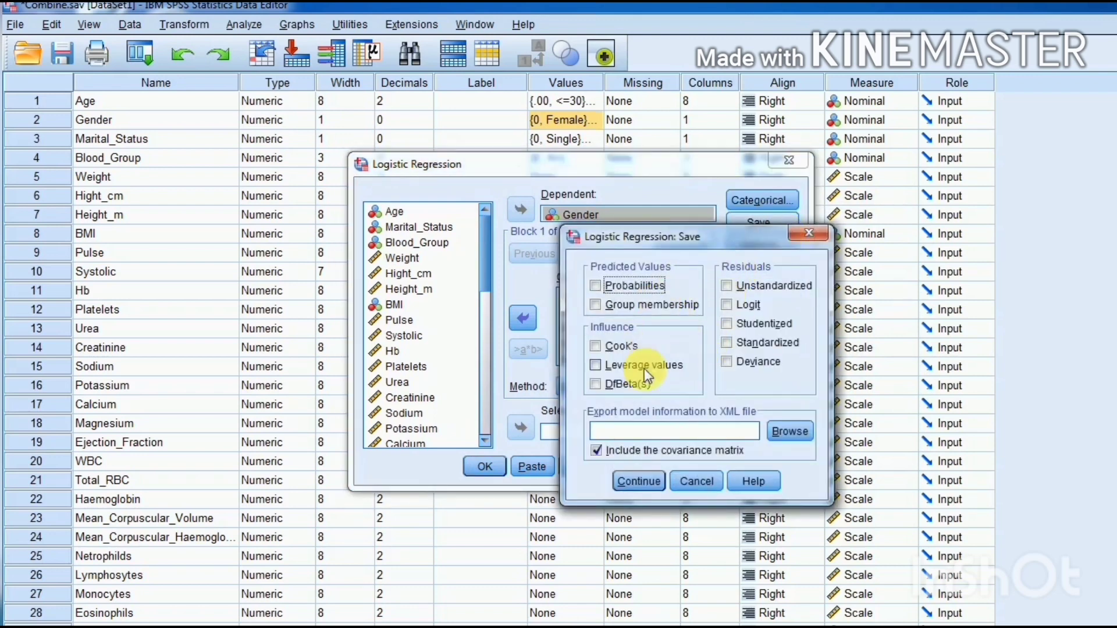
mouse_move(644, 292)
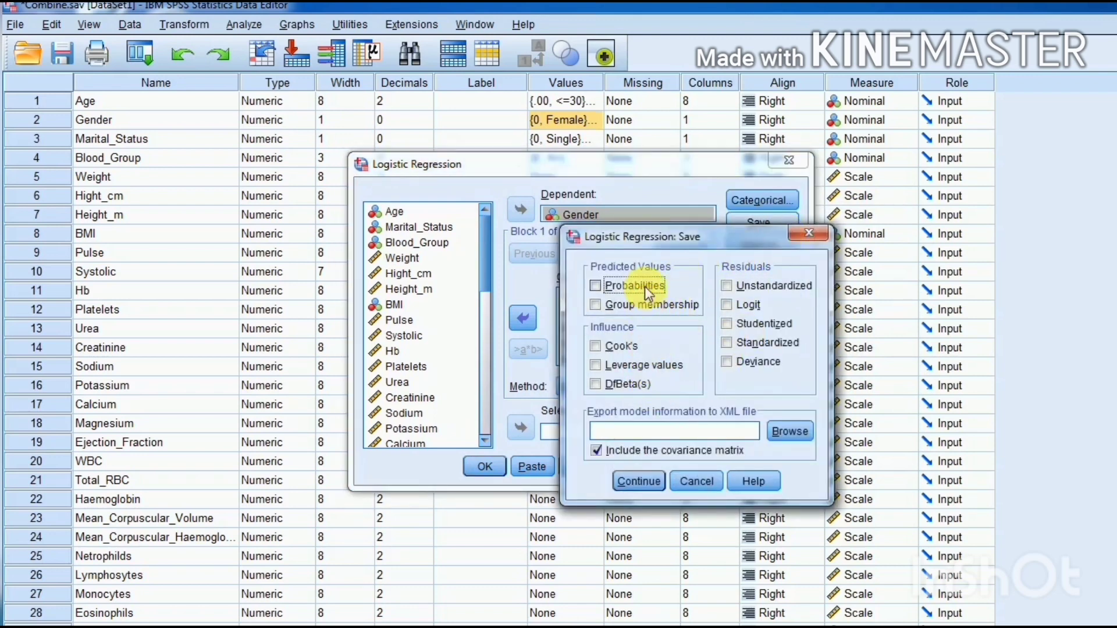
mouse_move(726, 398)
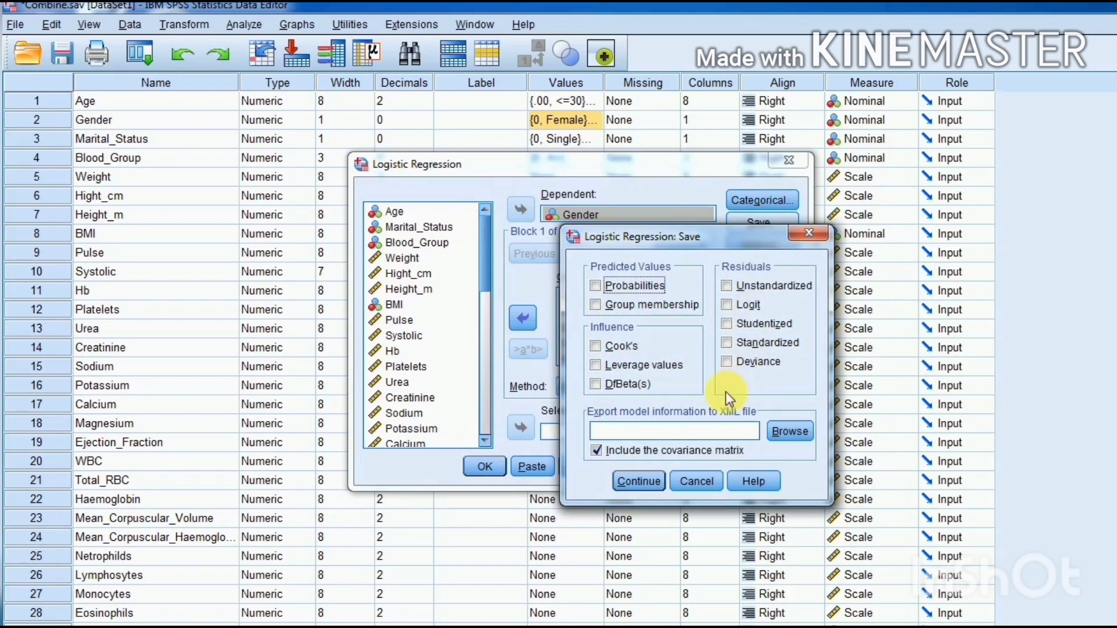
mouse_move(755, 278)
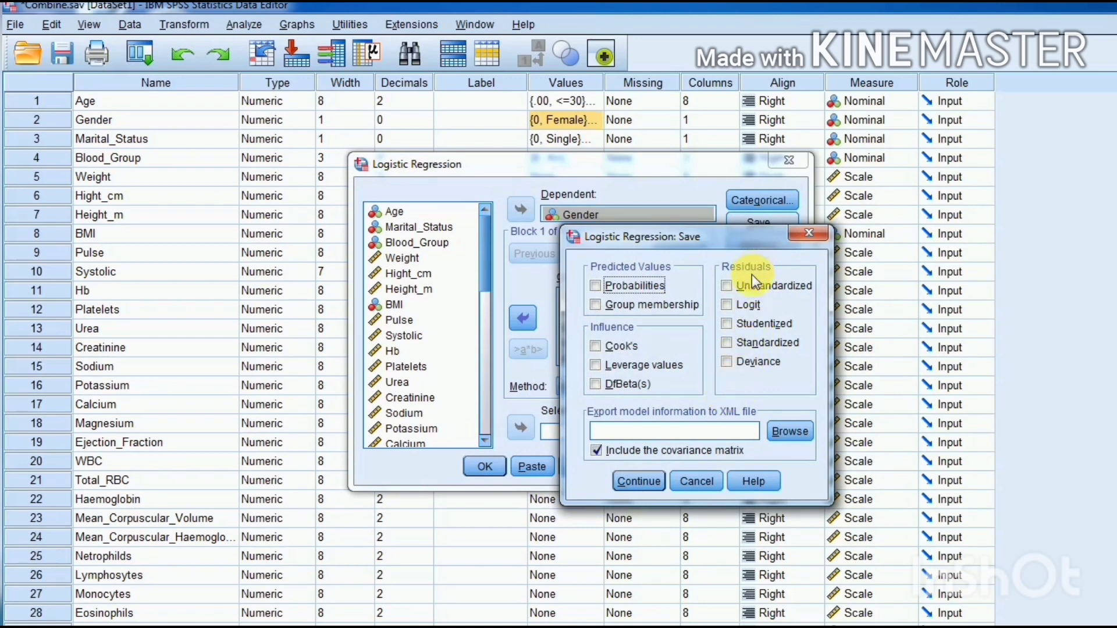
mouse_move(731, 349)
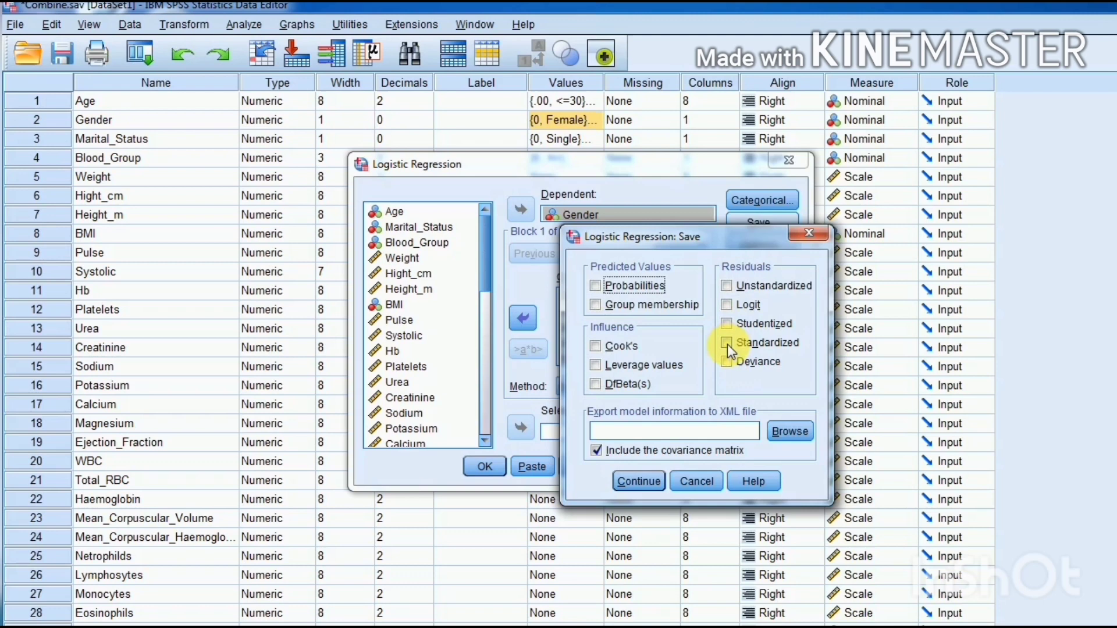
left_click(726, 342)
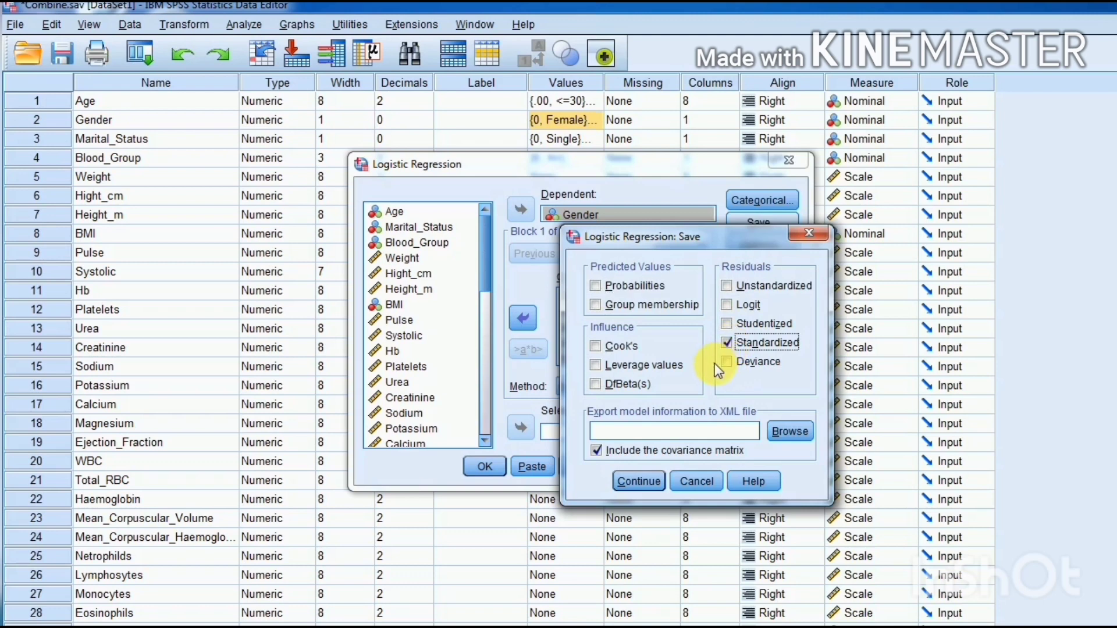
mouse_move(655, 278)
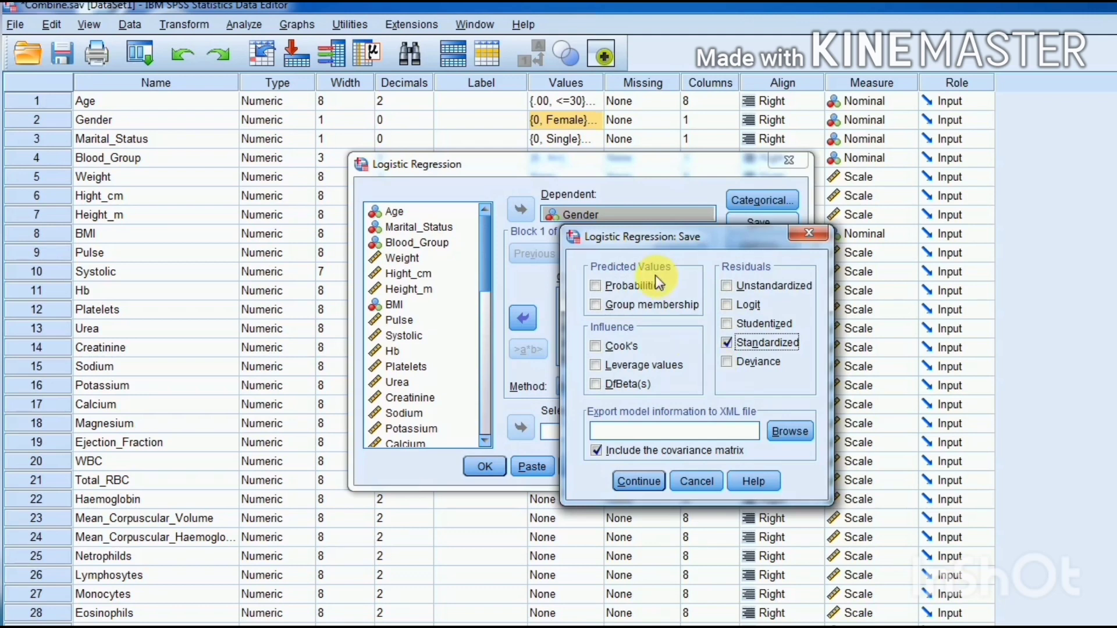
mouse_move(648, 349)
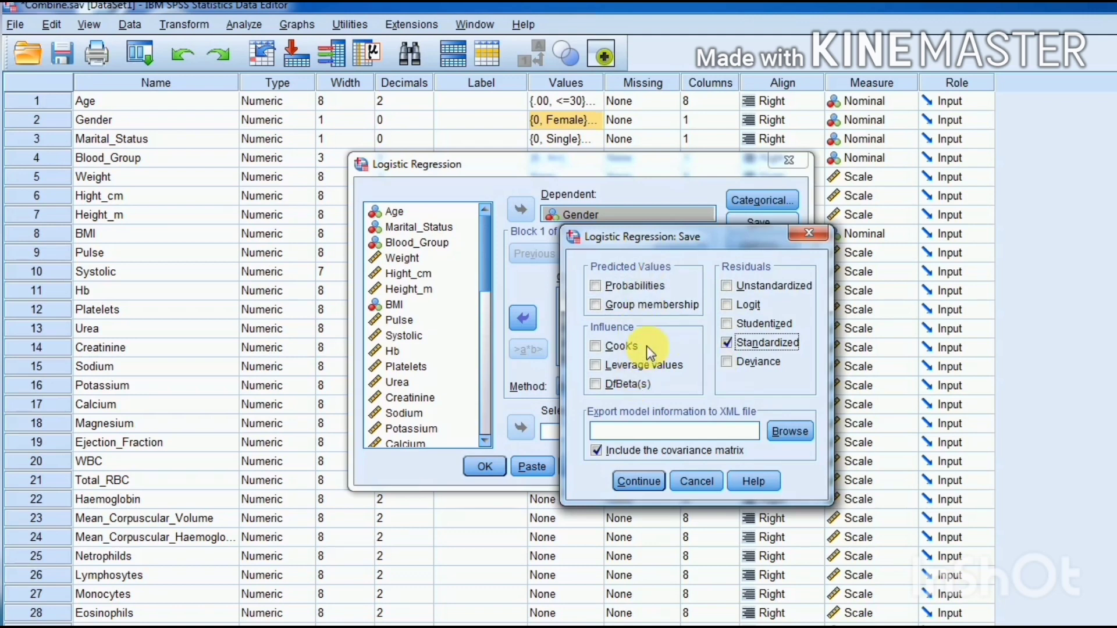
mouse_move(681, 392)
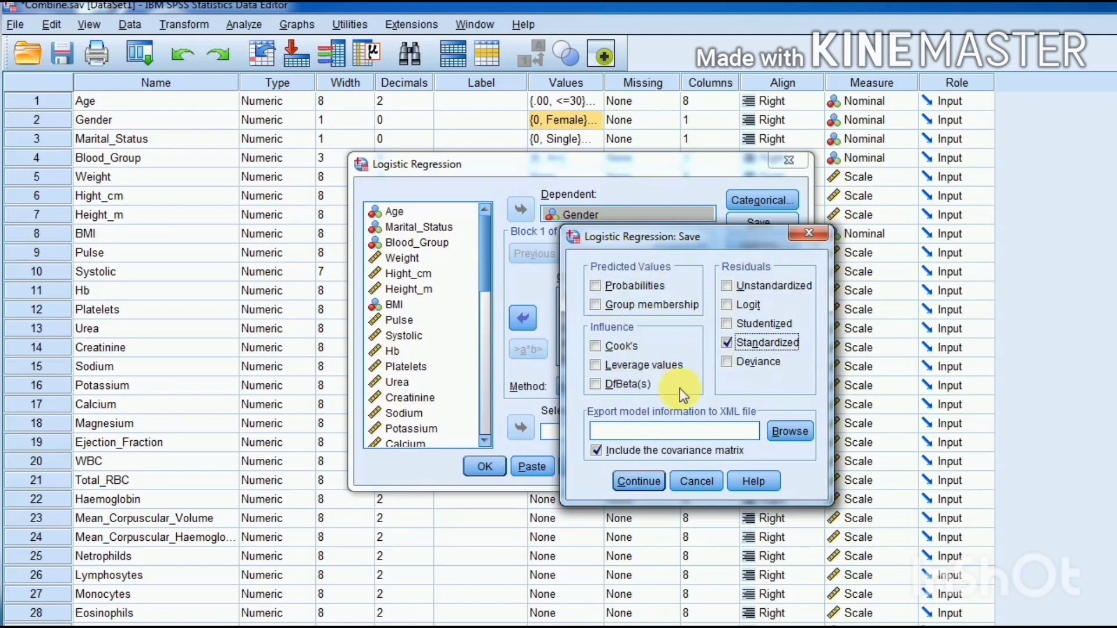
mouse_move(674, 370)
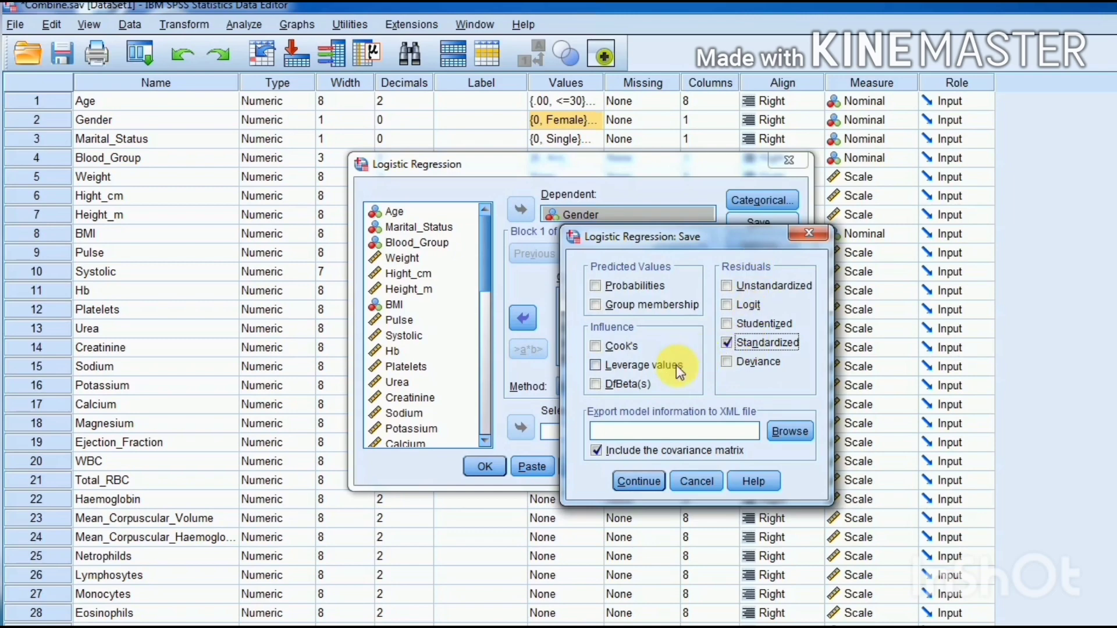
left_click(636, 480)
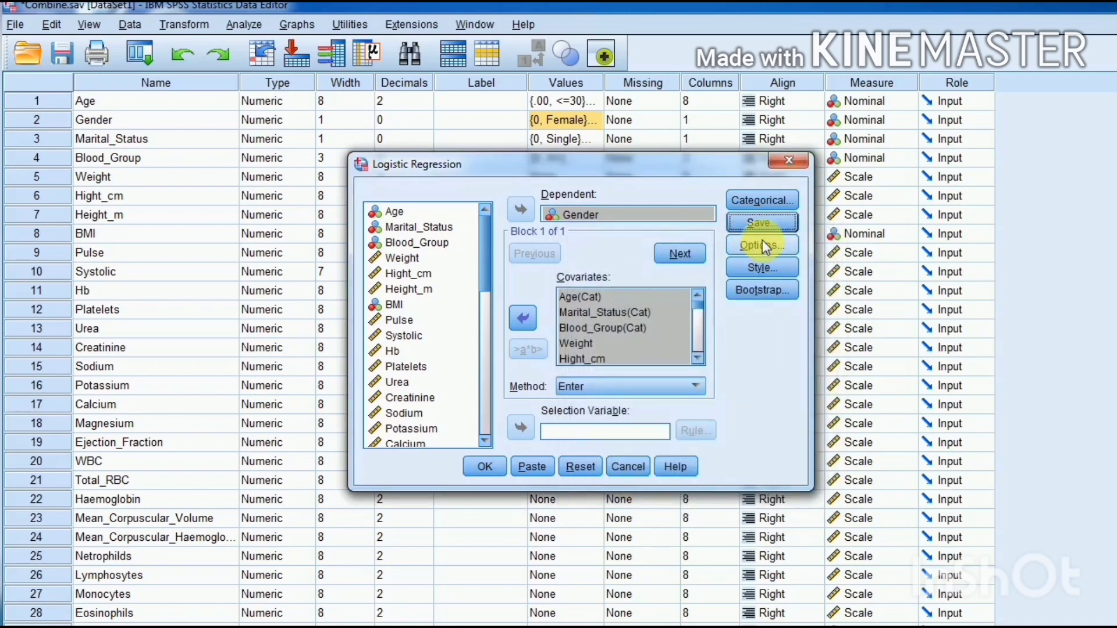
Enable classification plots and the Hosmer-Lemeshow test, then run the logistic regression.
left_click(761, 245)
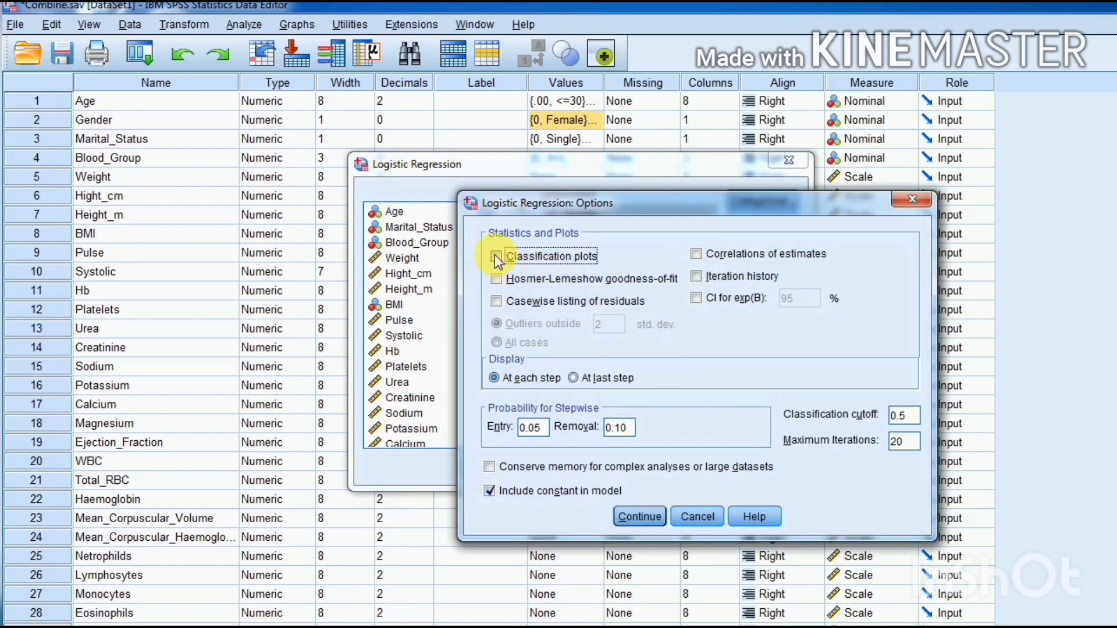
left_click(497, 256)
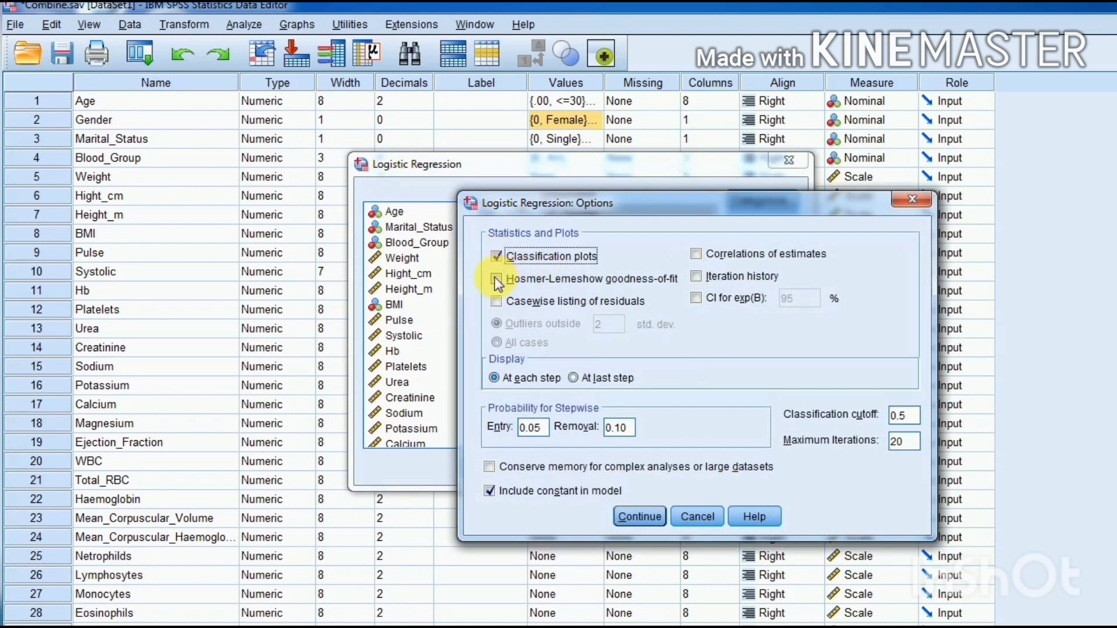
left_click(497, 278)
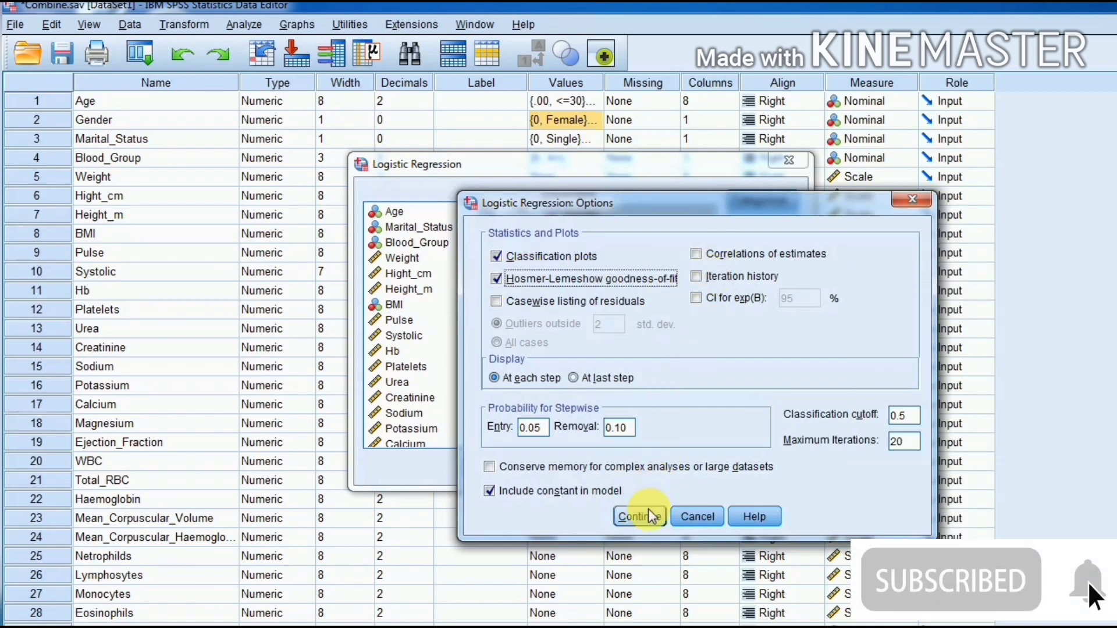
left_click(639, 515)
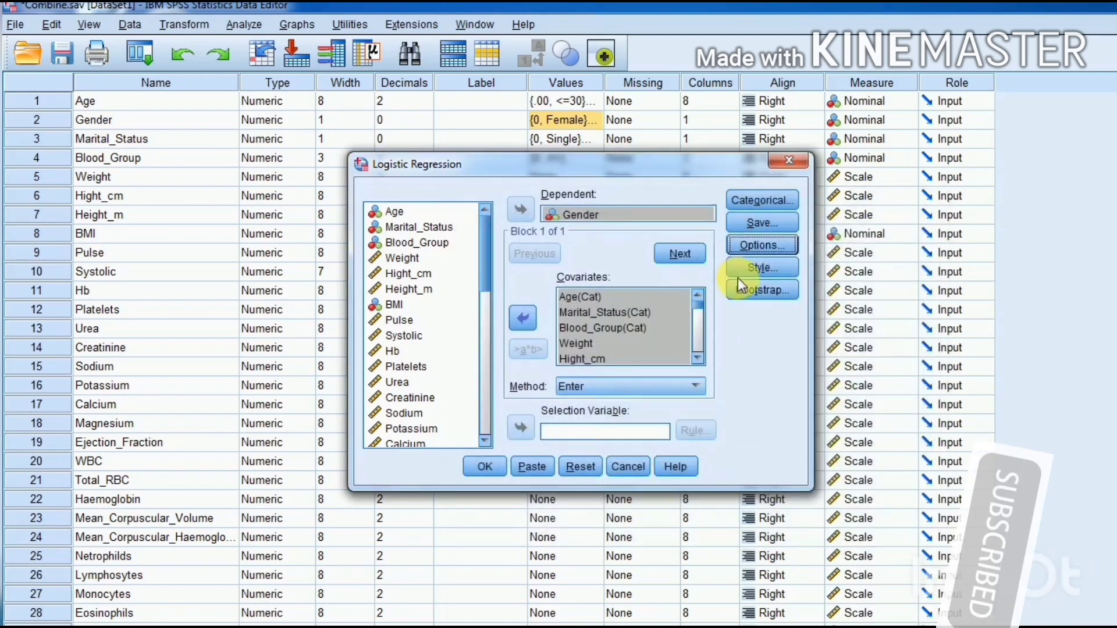
left_click(761, 244)
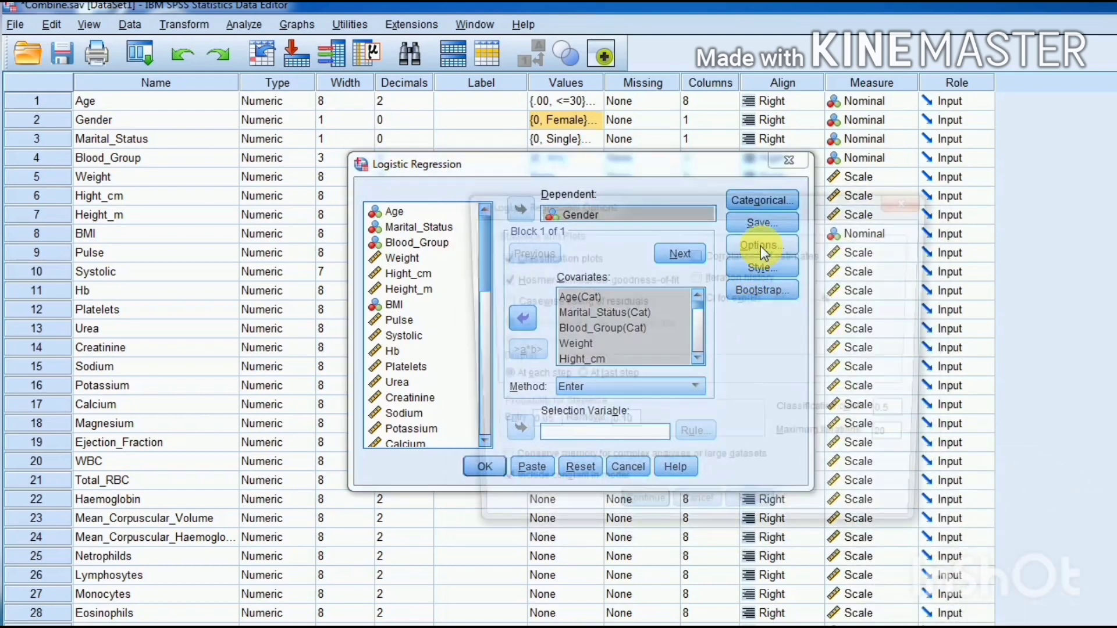
left_click(761, 245)
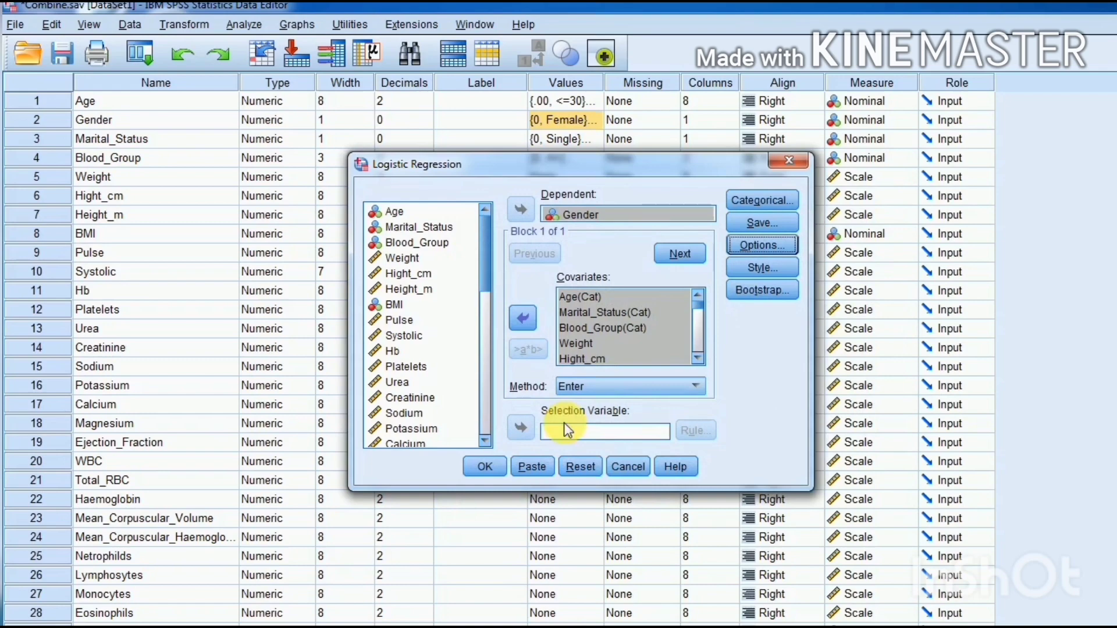
left_click(484, 466)
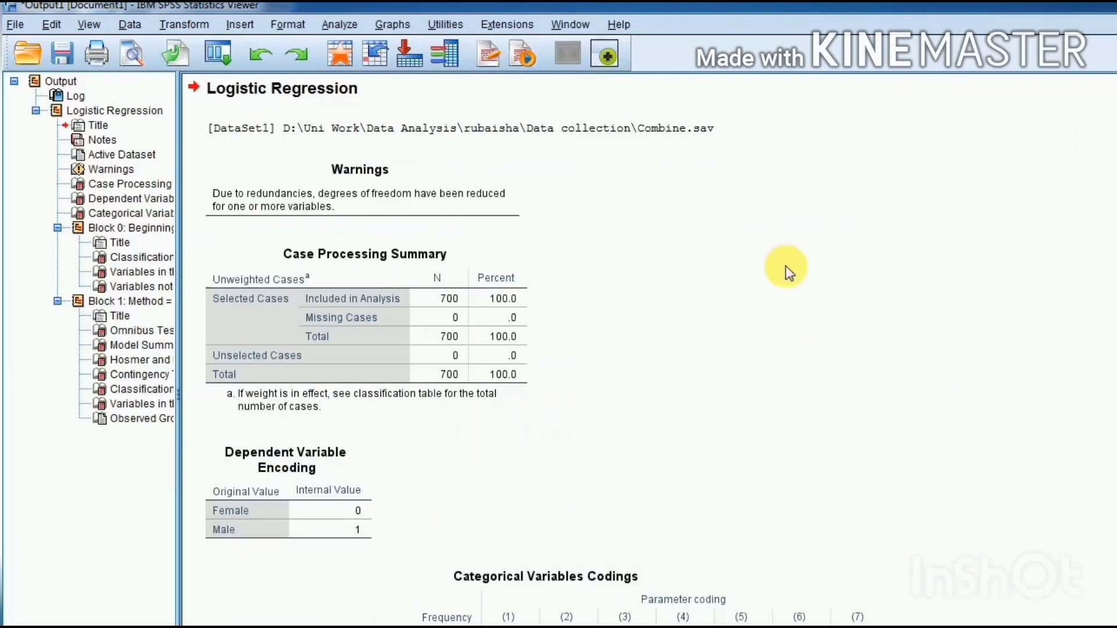
Review the Case Processing Summary of 700 cases and Gender encoding Female 0, Male 1.
left_click(517, 356)
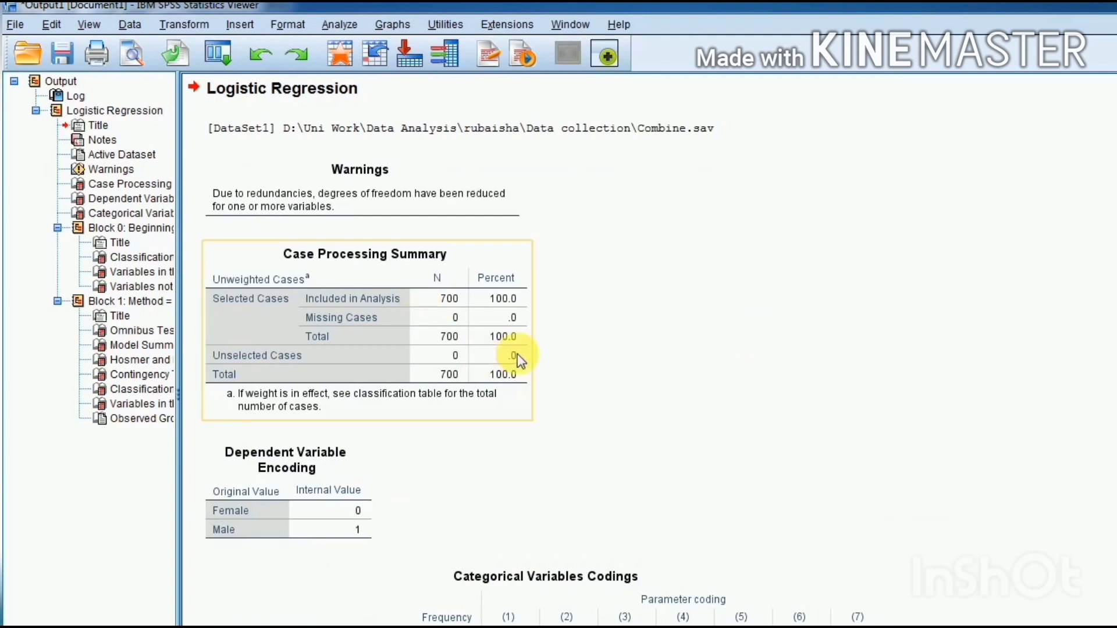
scroll("down", 3)
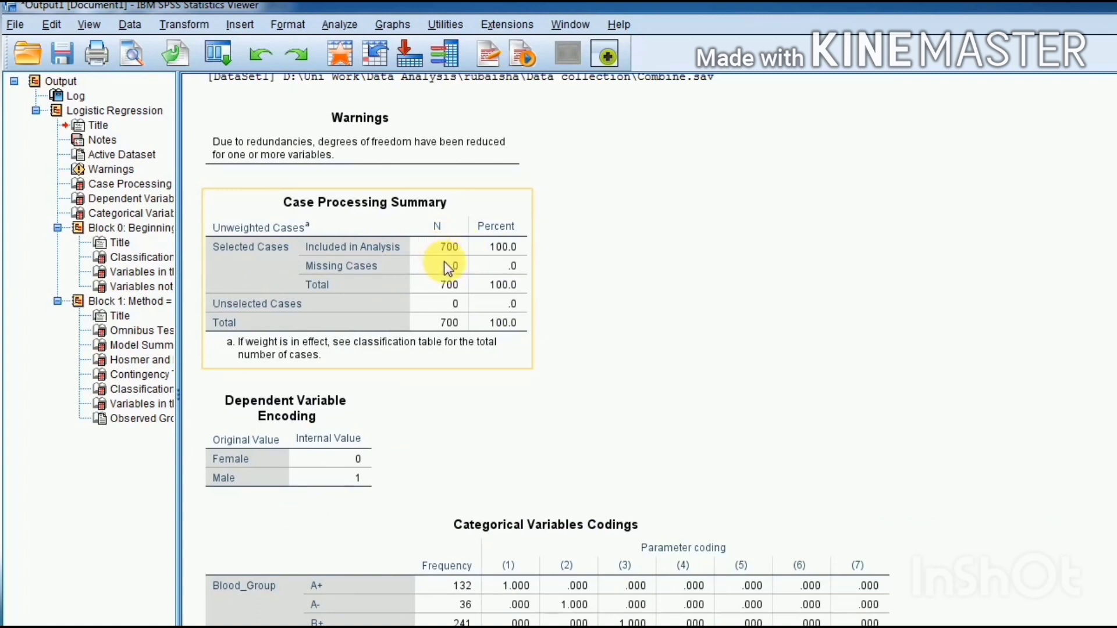
mouse_move(450, 252)
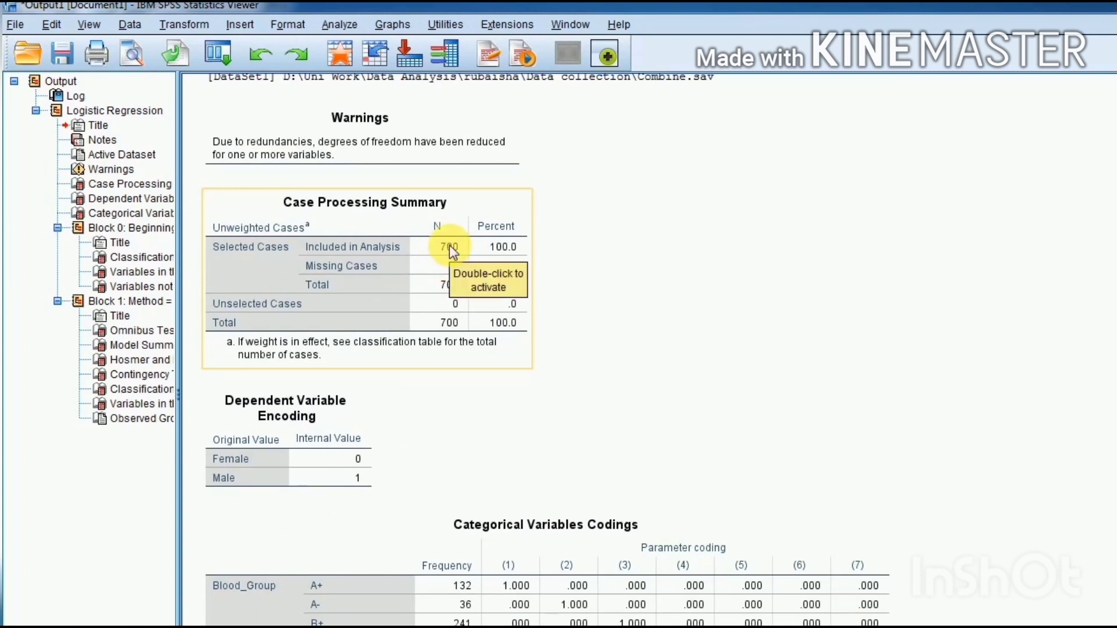
mouse_move(1000, 462)
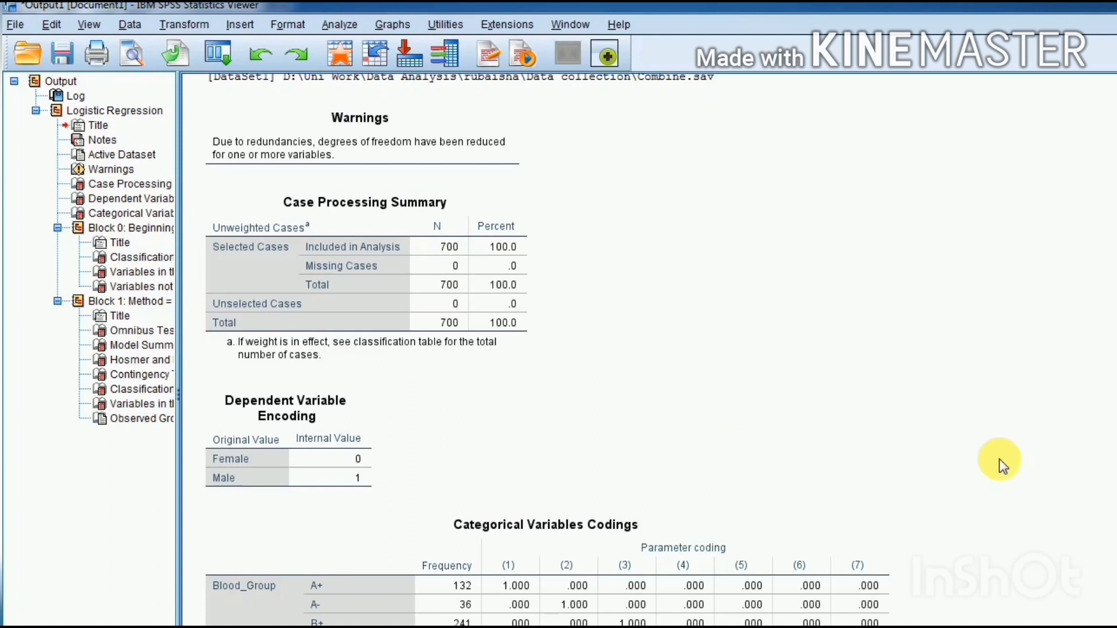
scroll("down", 3)
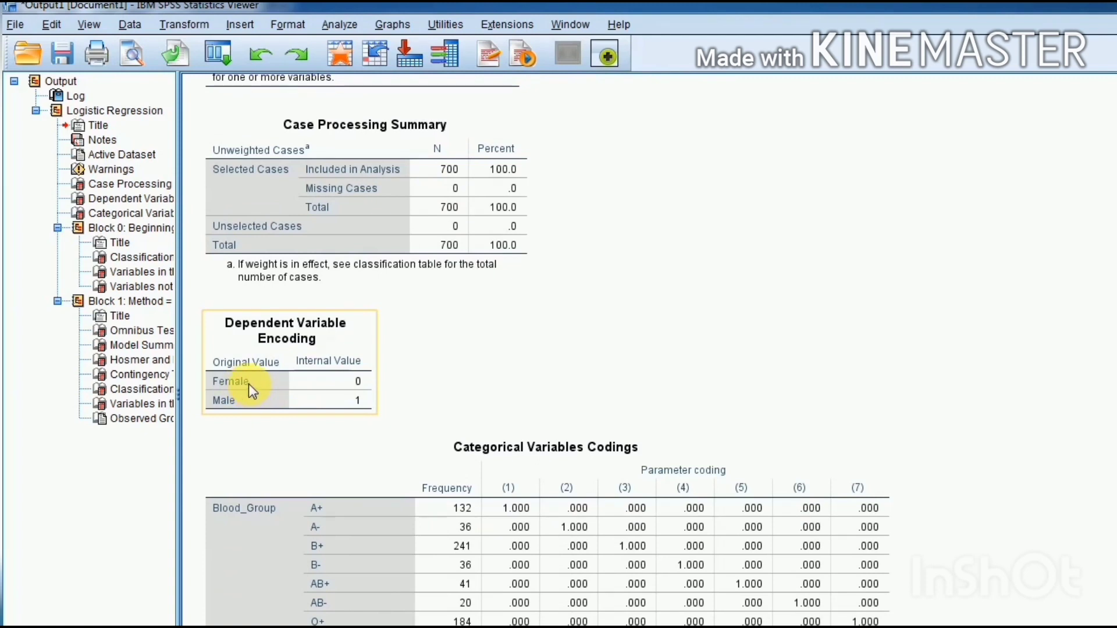
mouse_move(363, 391)
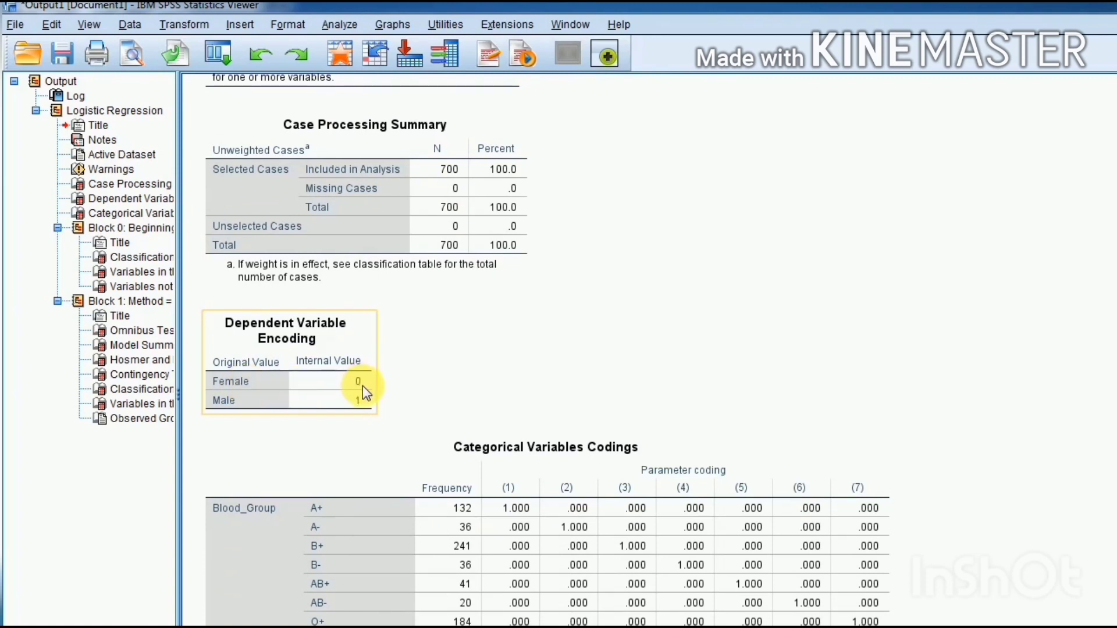
mouse_move(324, 420)
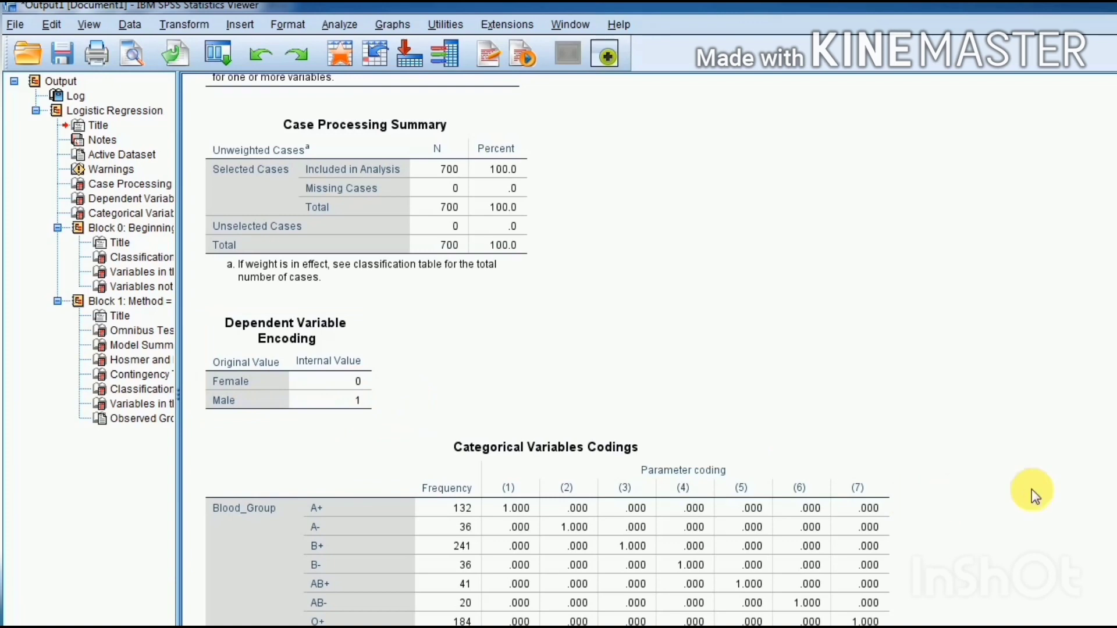
scroll("down", 3)
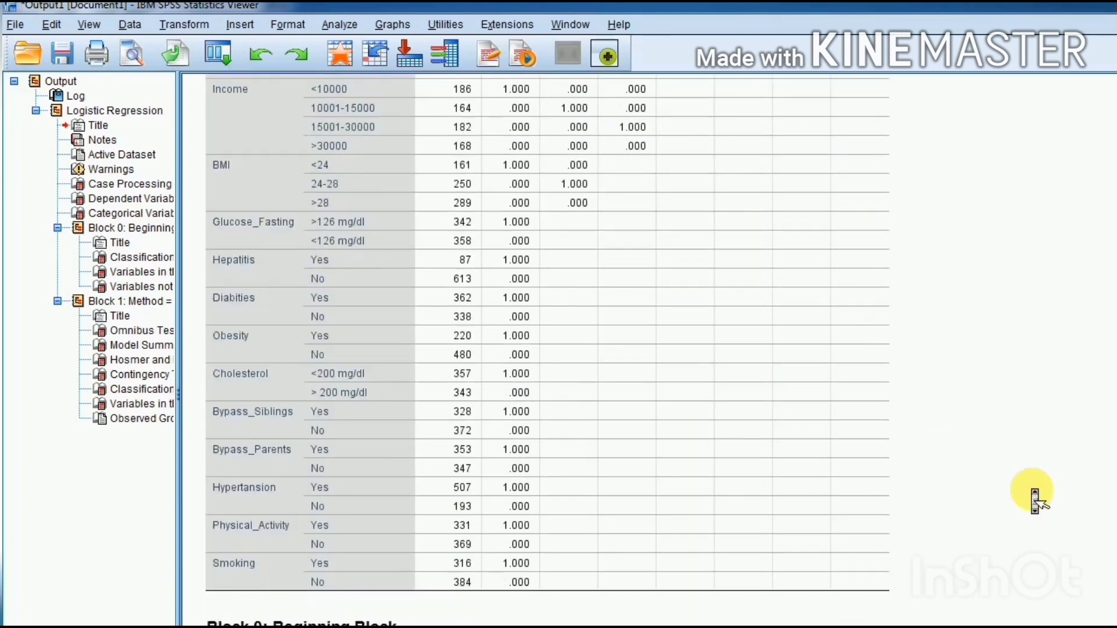
Reach the Block 0 classification table showing 65.4% overall correct.
scroll("down", 3)
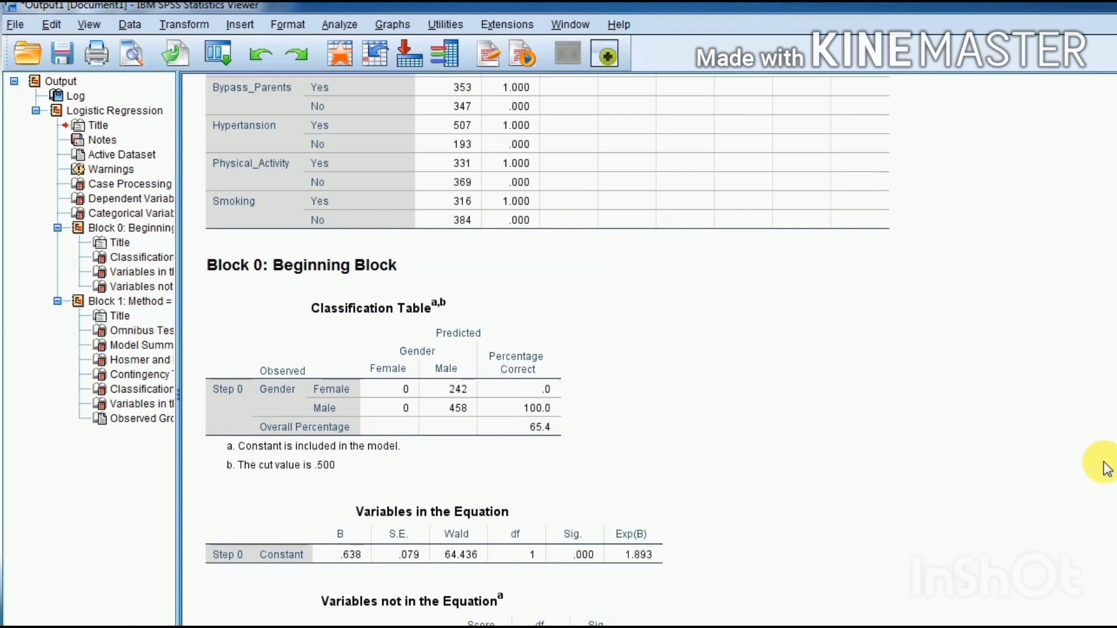
scroll("down", 3)
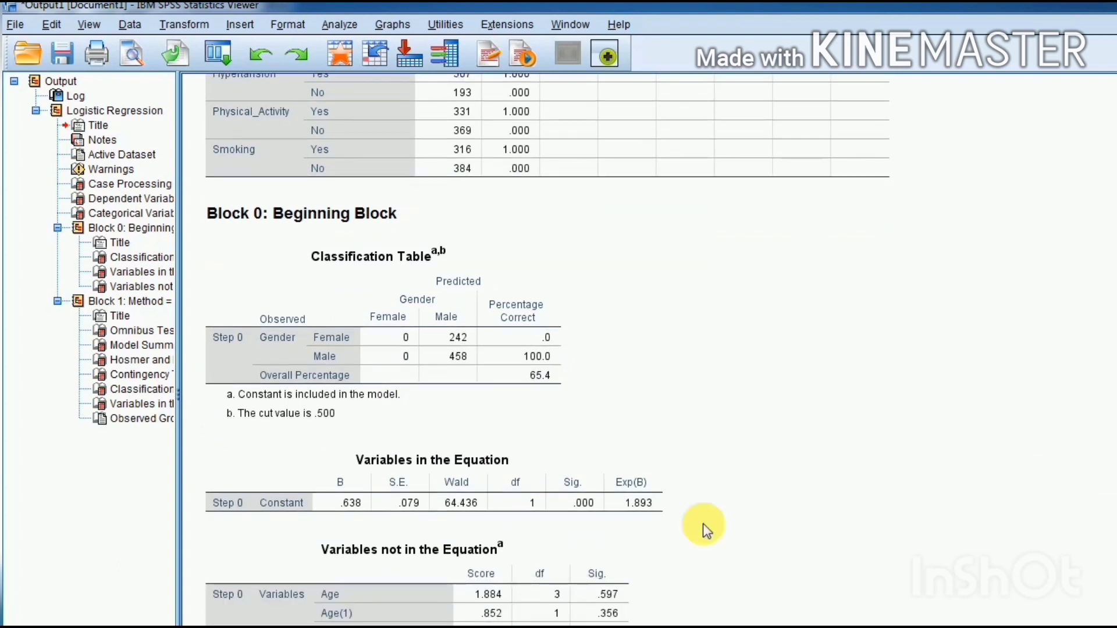
left_click(278, 502)
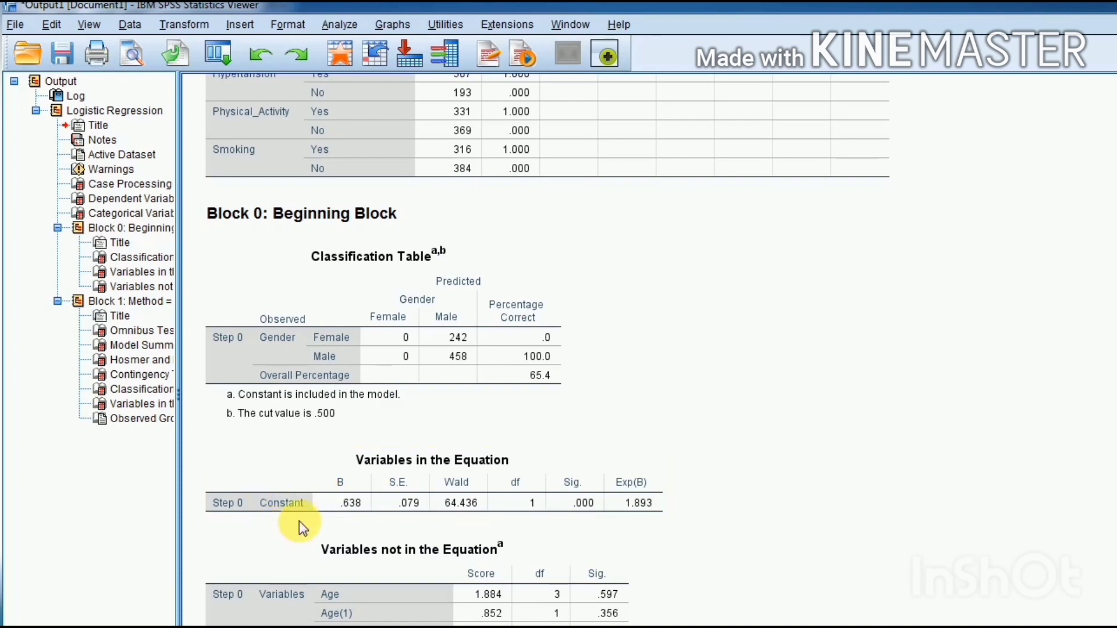
left_click(306, 503)
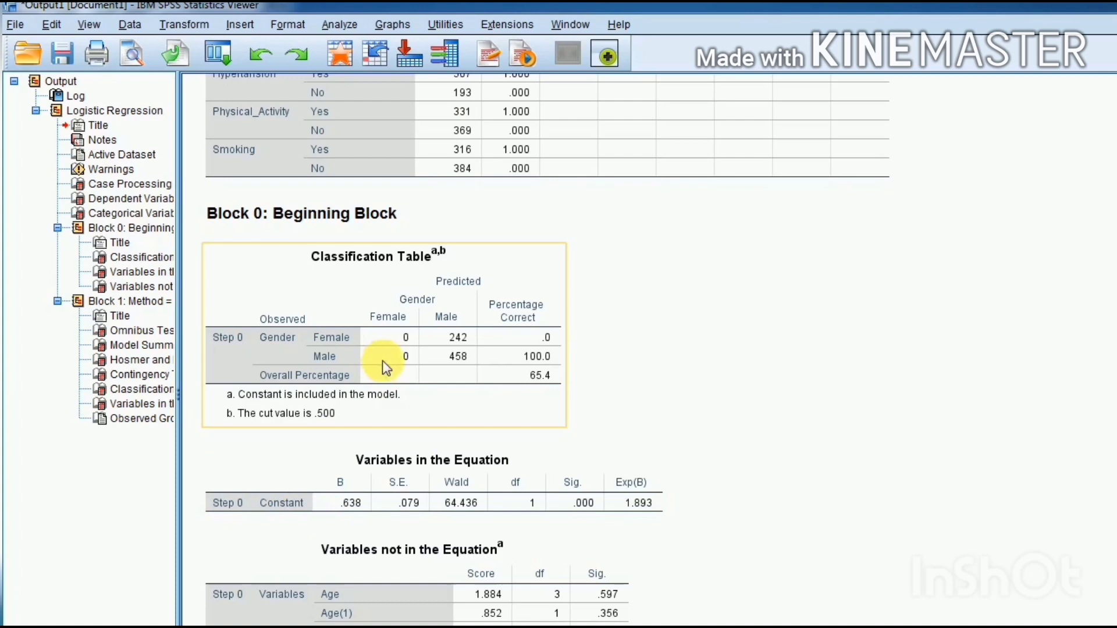
mouse_move(447, 316)
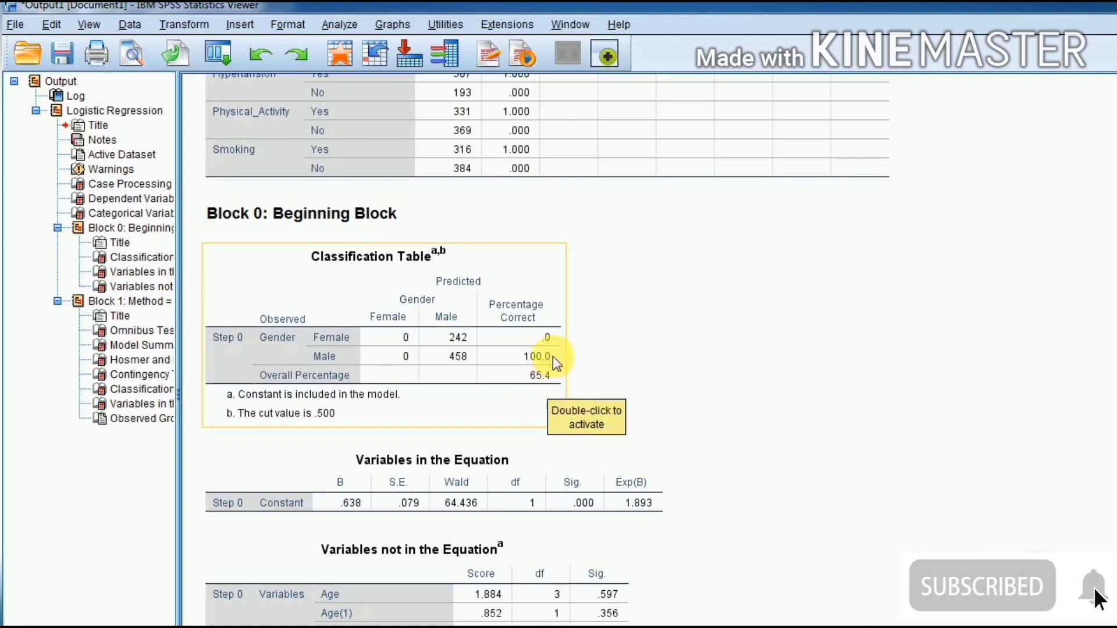
mouse_move(543, 389)
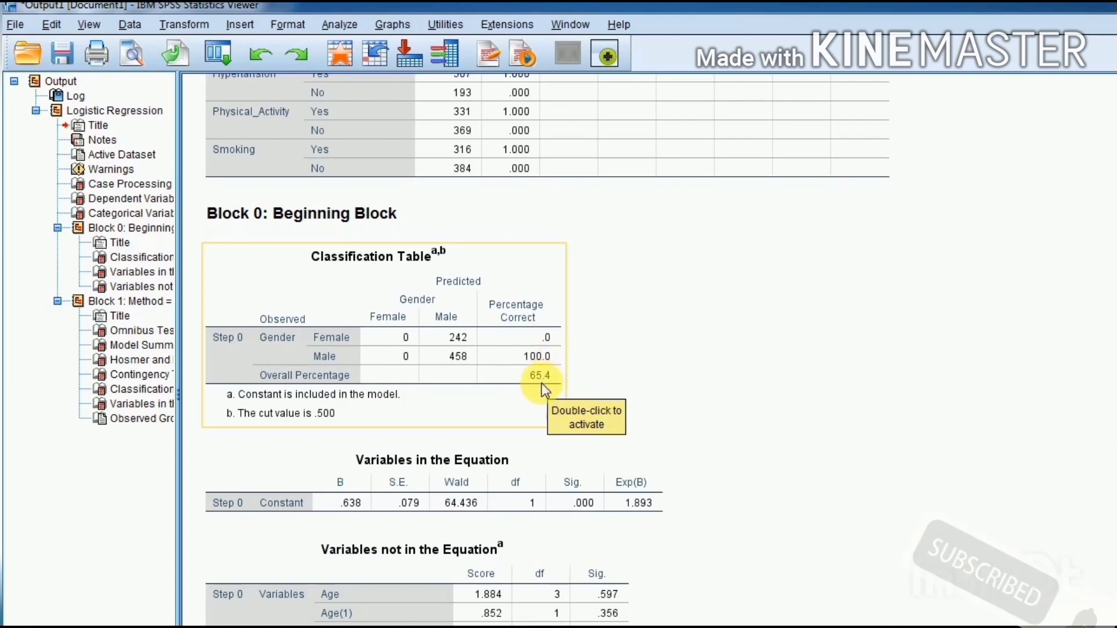
mouse_move(614, 322)
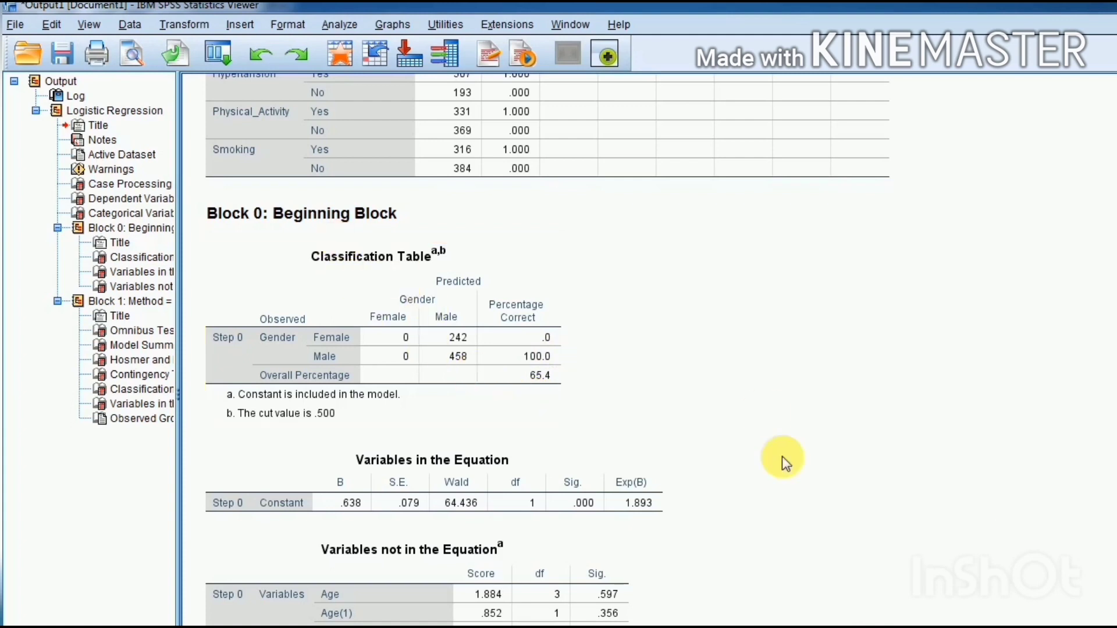
left_click(539, 376)
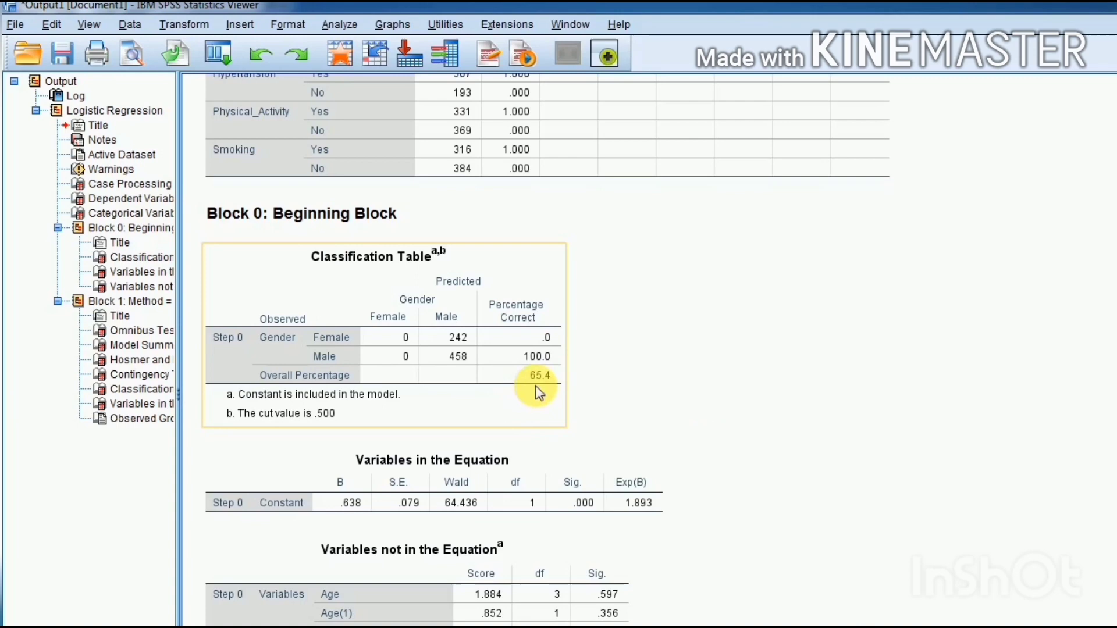
mouse_move(548, 389)
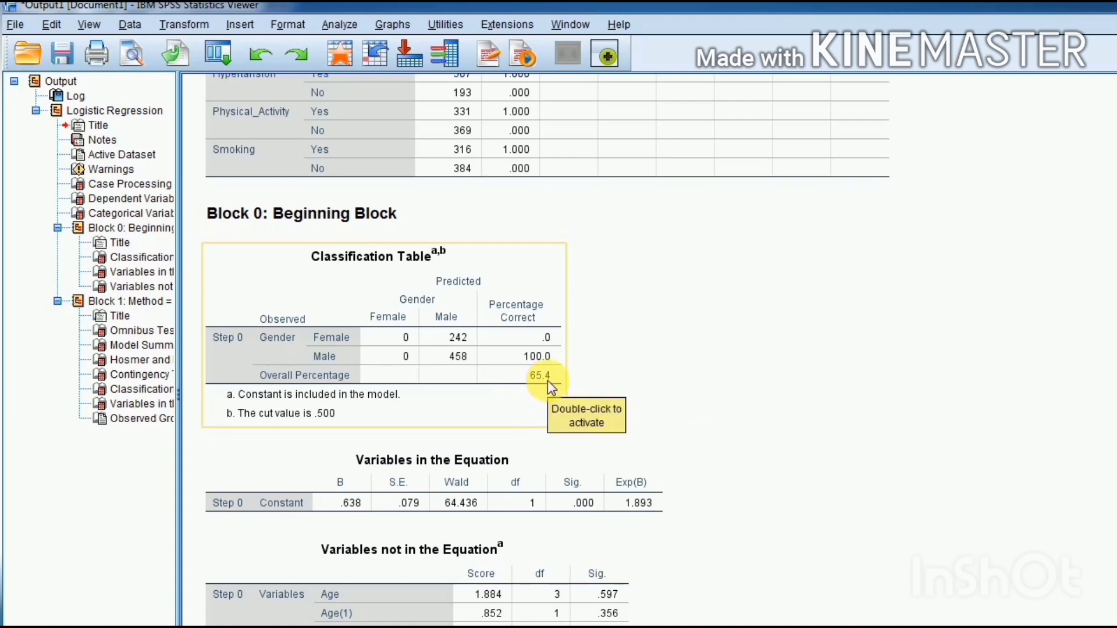
mouse_move(1111, 447)
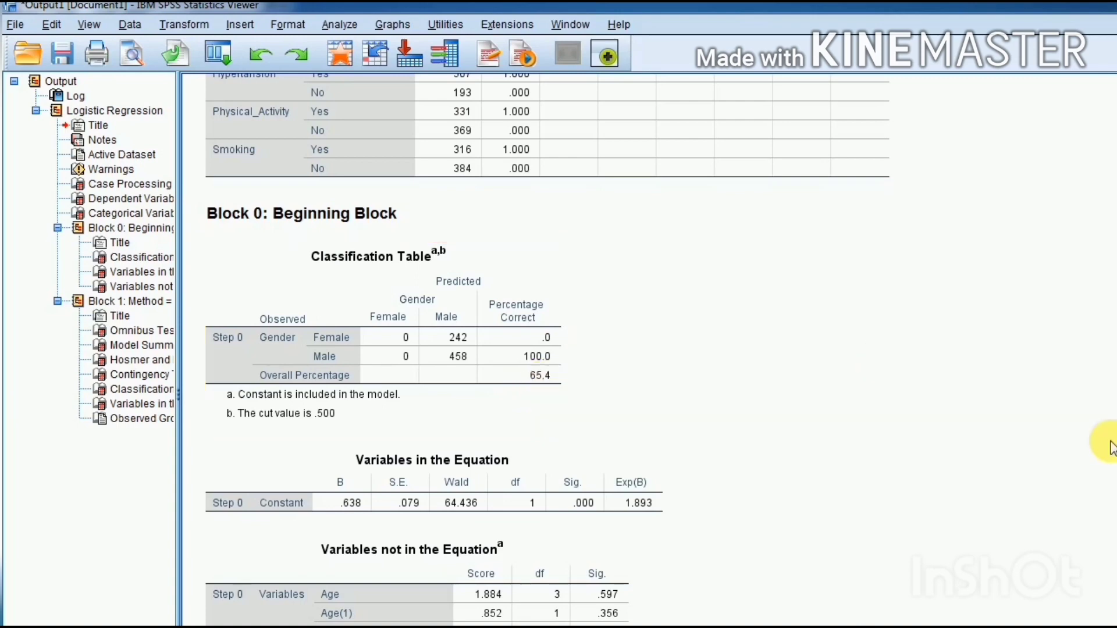
scroll("down", 3)
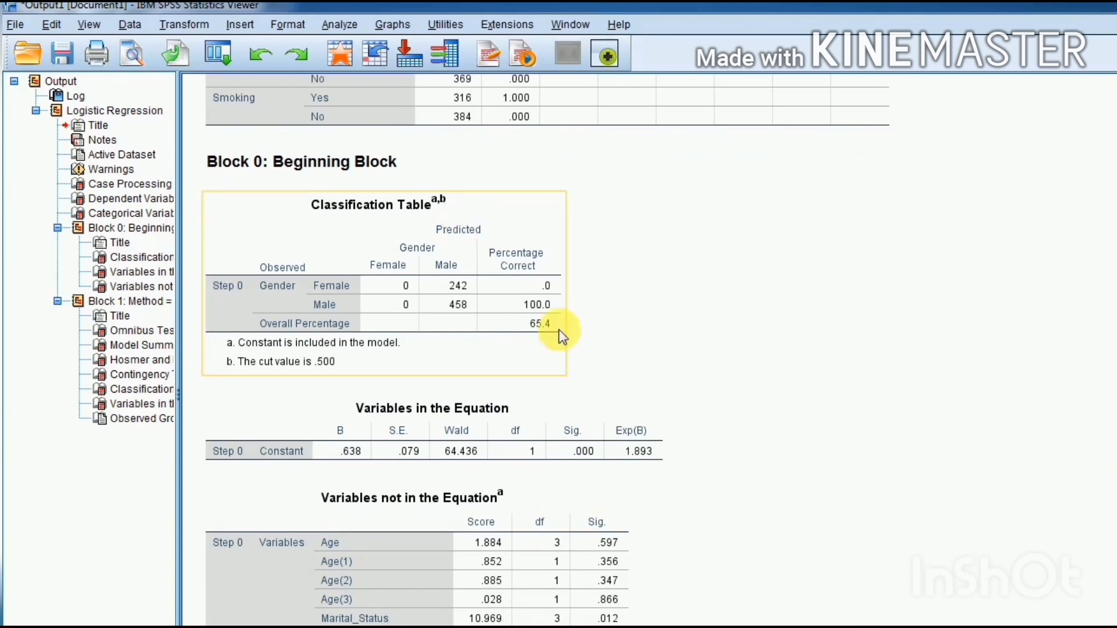
Move past the Variables not in the Equation table to Block 1 omnibus tests (chi-square 91.890, sig .013).
scroll("down", 3)
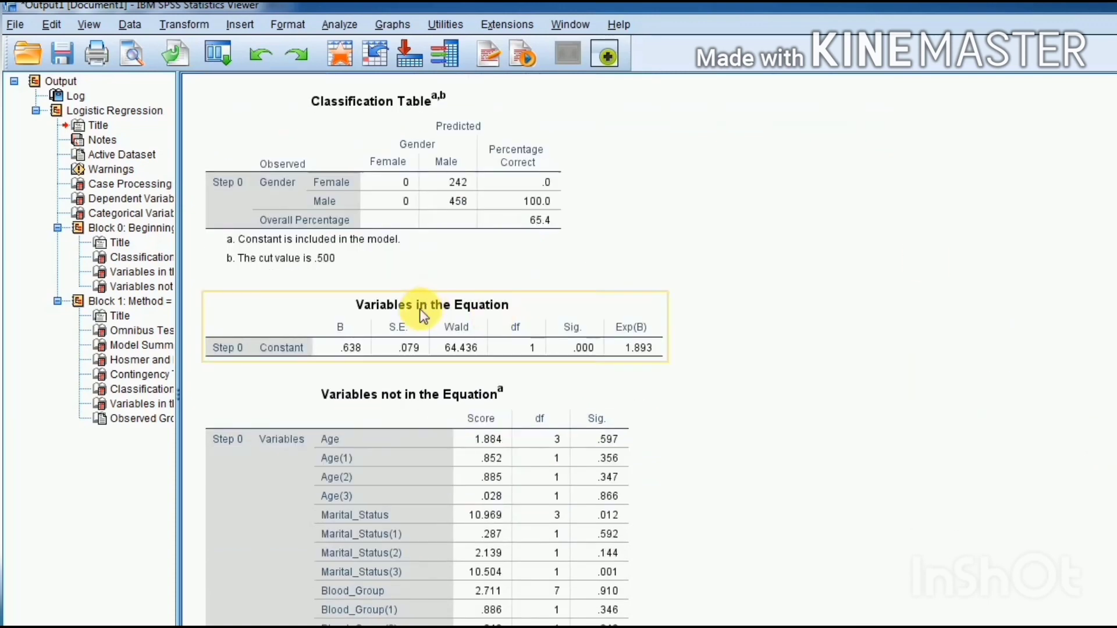
mouse_move(456, 325)
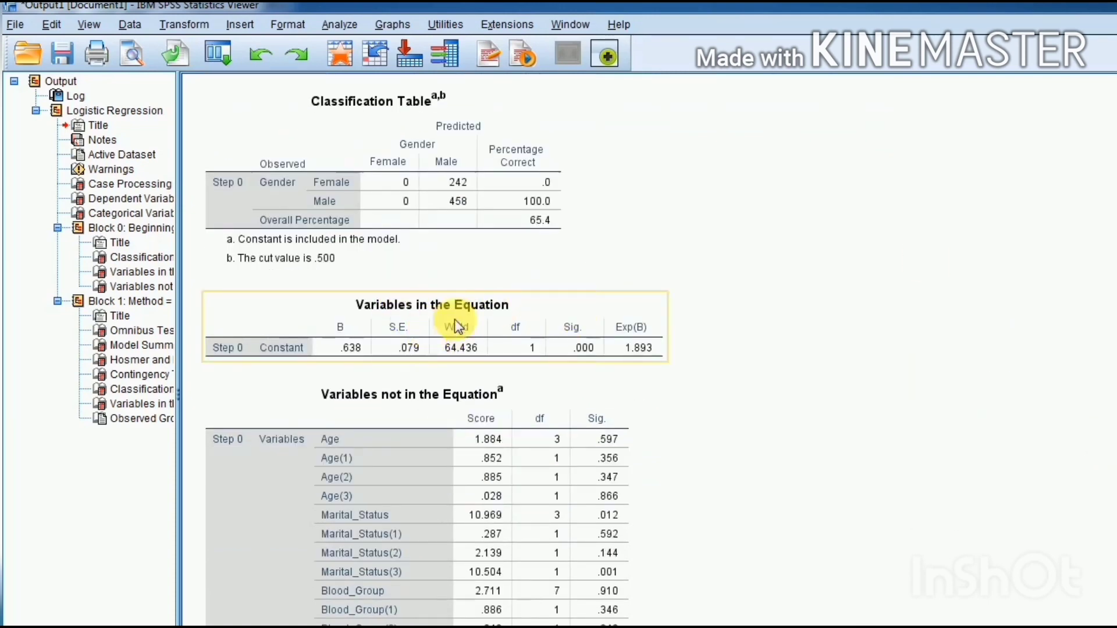
mouse_move(289, 356)
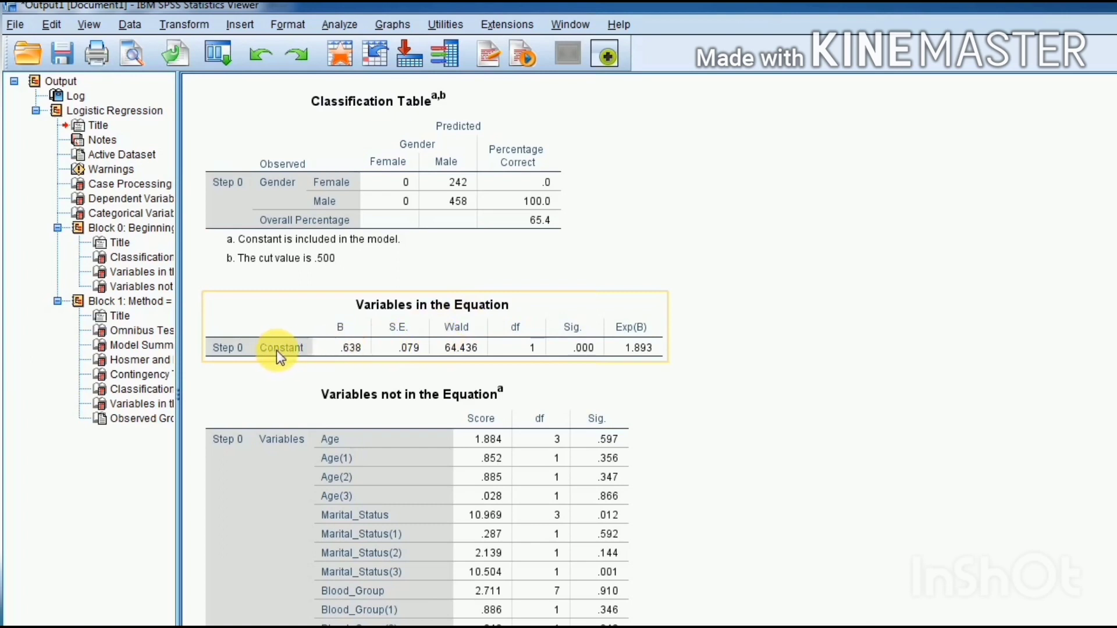
mouse_move(624, 348)
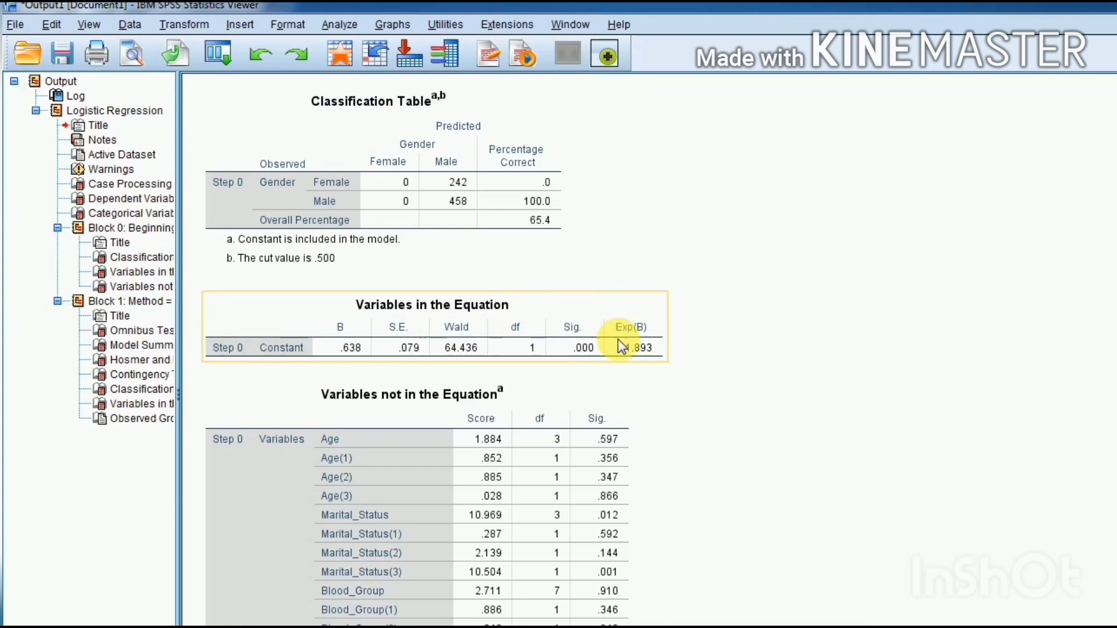
scroll("down", 3)
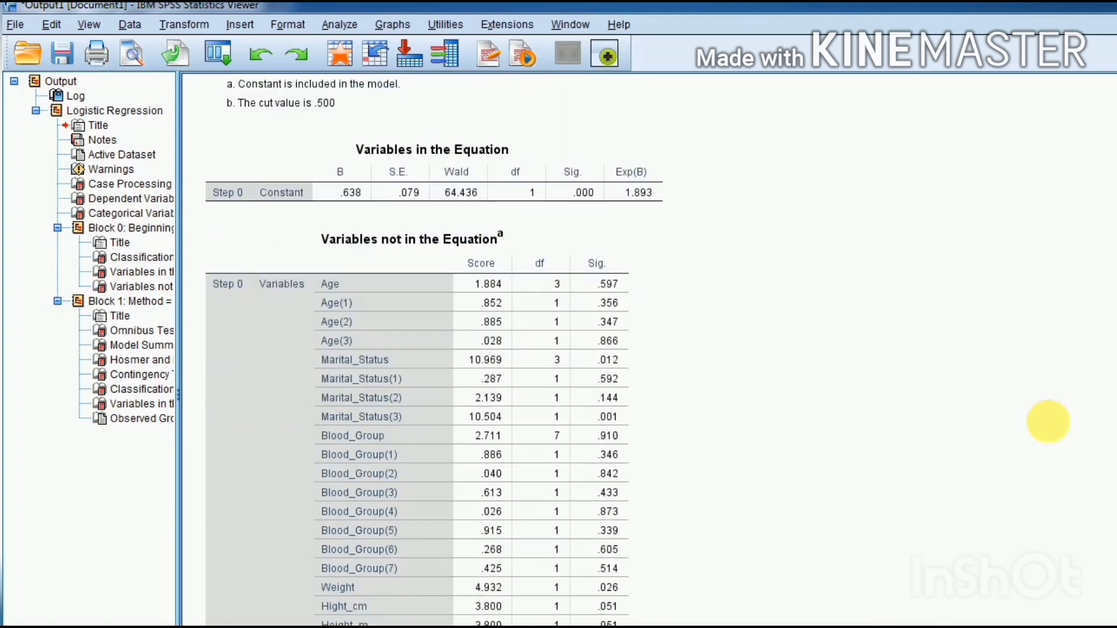
left_click(389, 239)
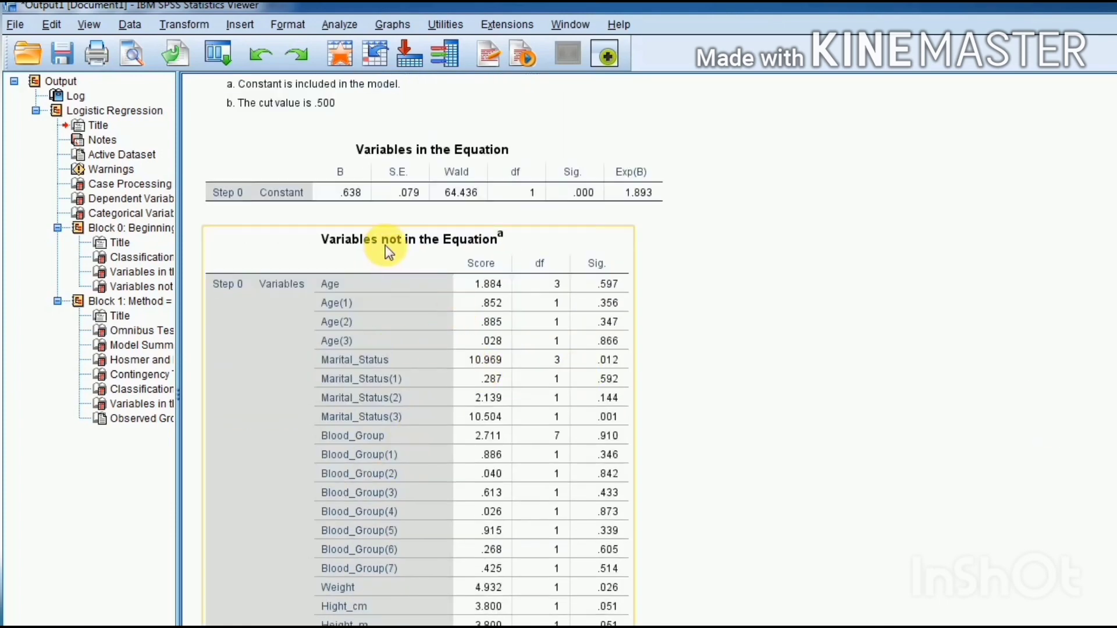
mouse_move(467, 256)
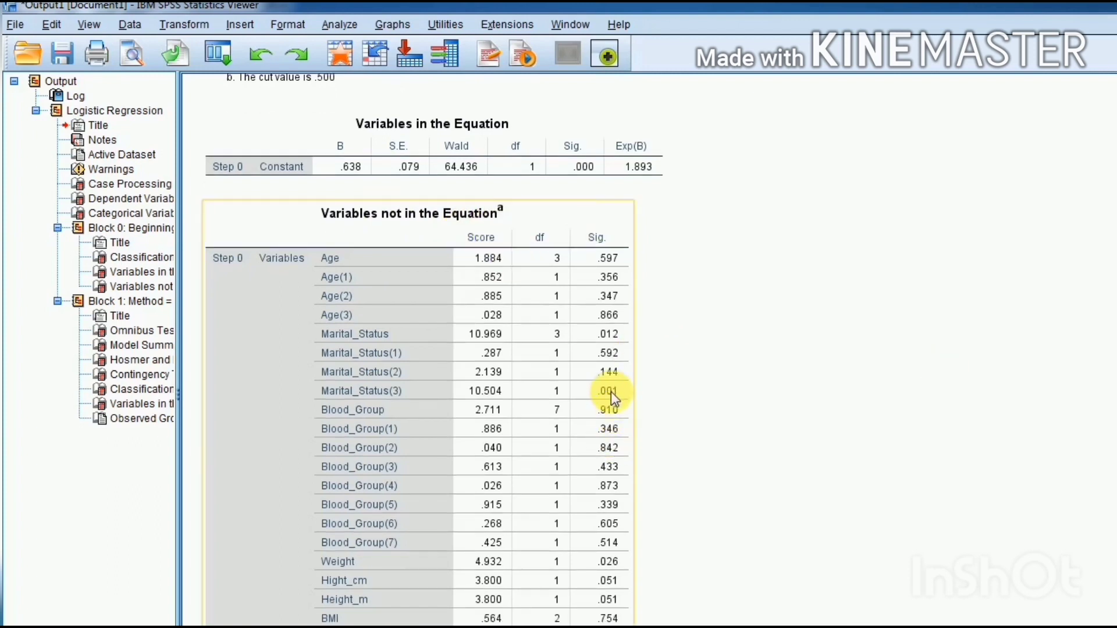
scroll("down", 3)
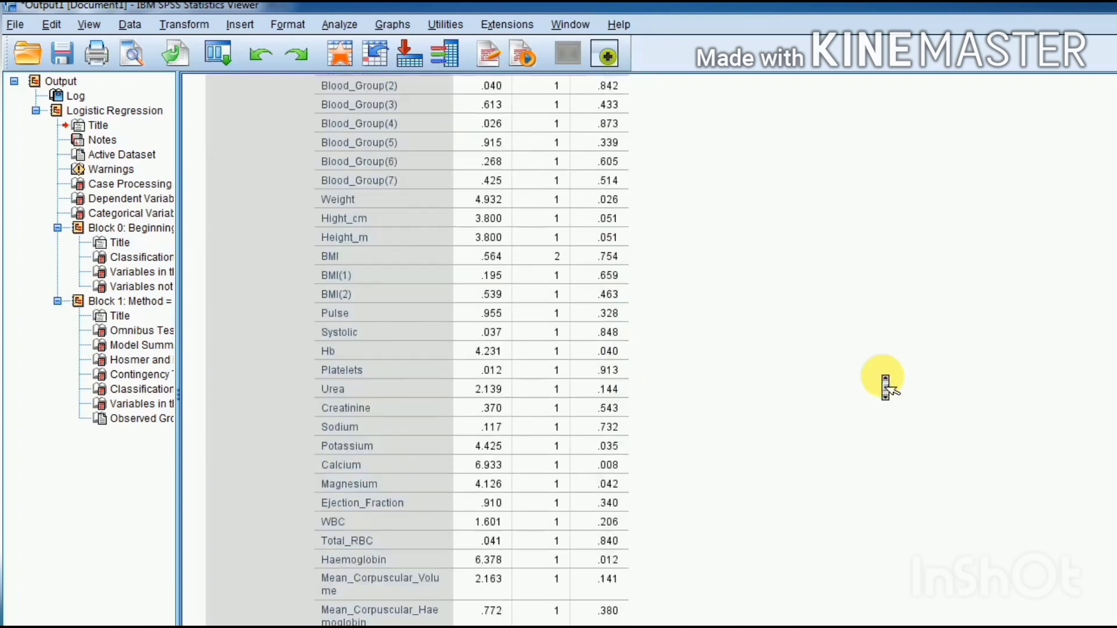
scroll("down", 3)
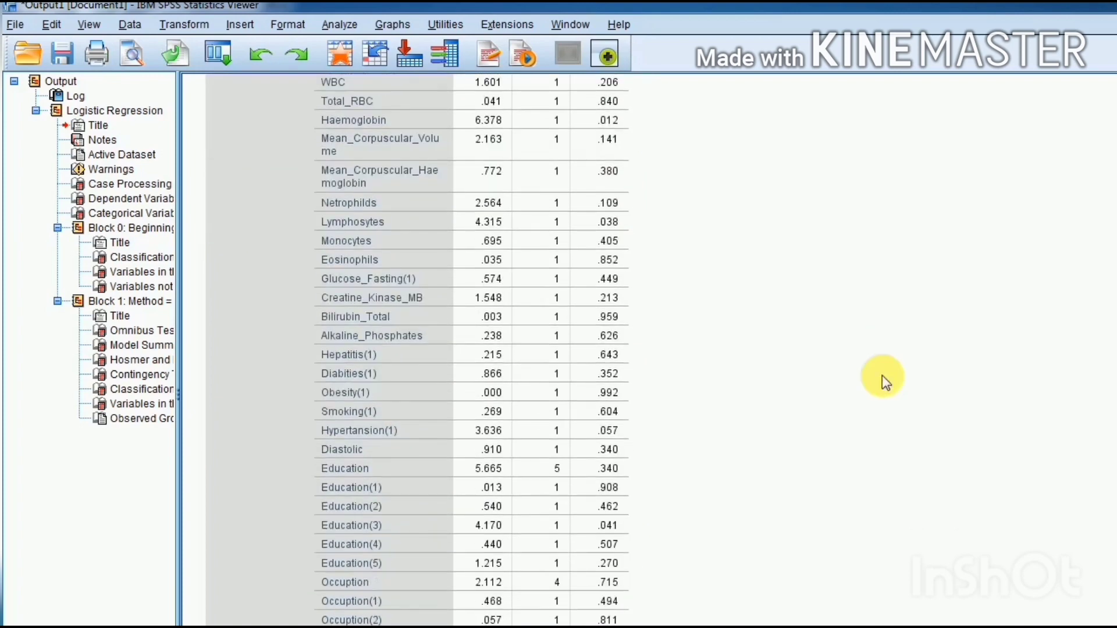
scroll("down", 3)
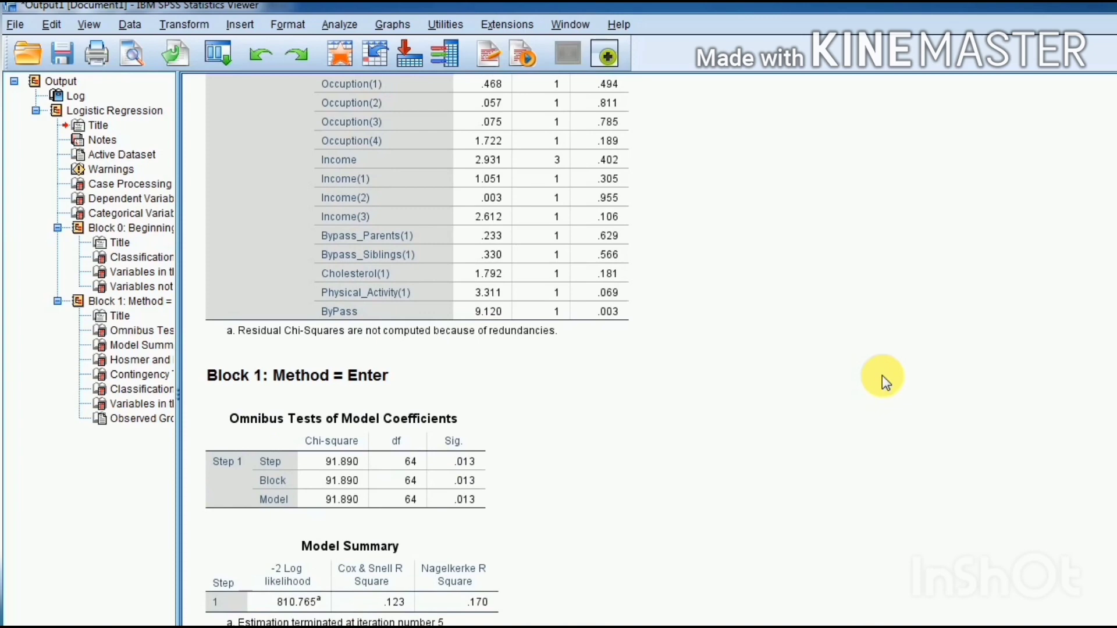
Inspect the Model Summary: -2 Log likelihood 810.765, Cox & Snell .123, Nagelkerke .170.
scroll("down", 3)
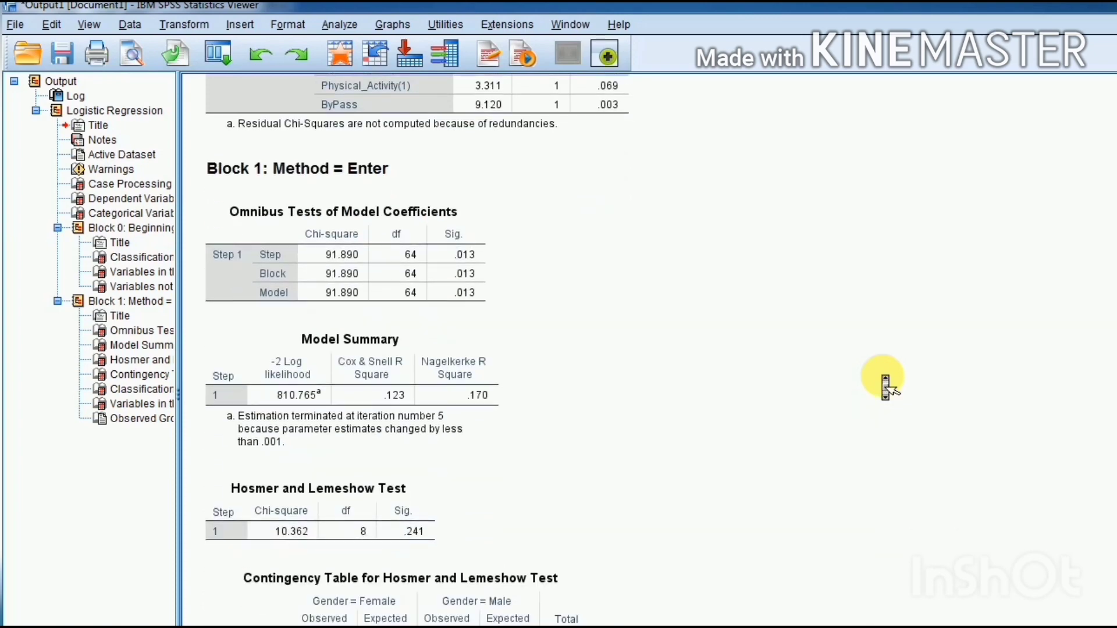
left_click(319, 396)
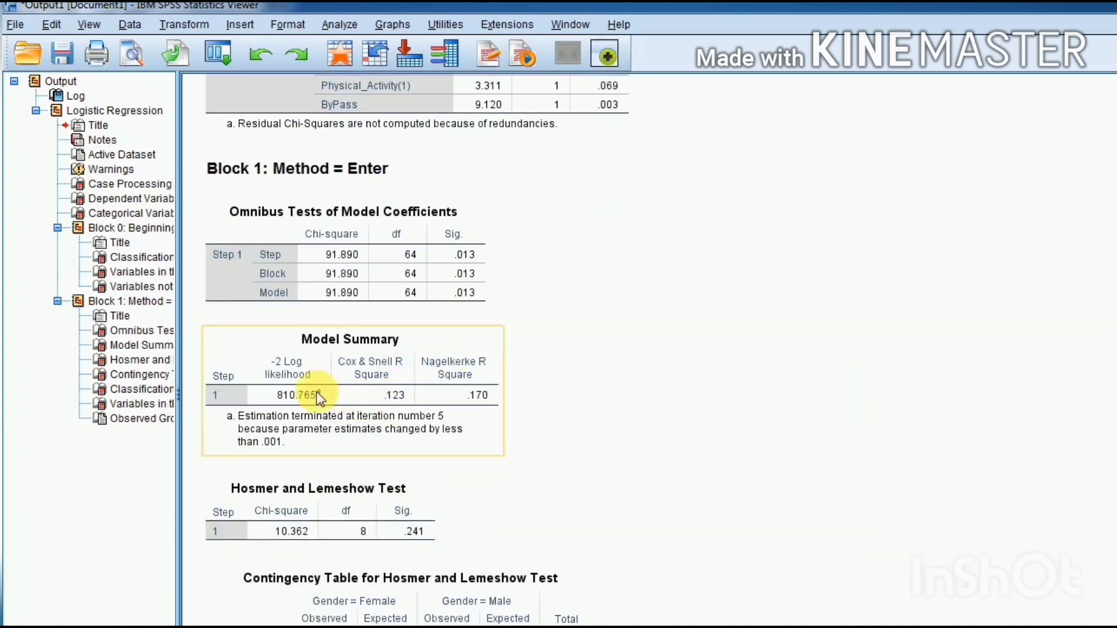
mouse_move(427, 377)
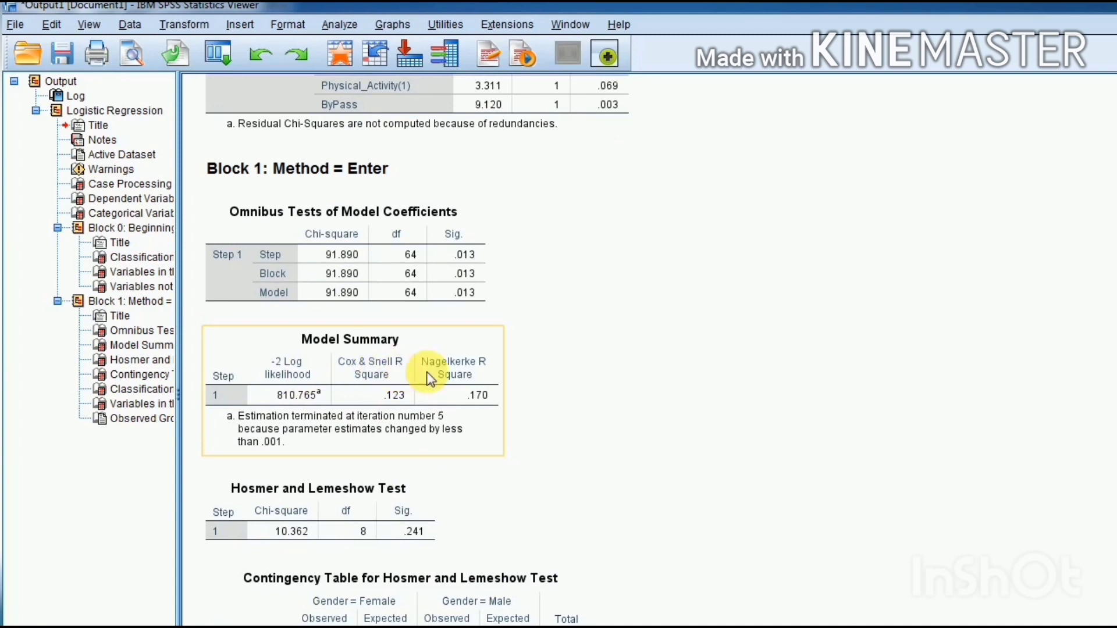
mouse_move(392, 409)
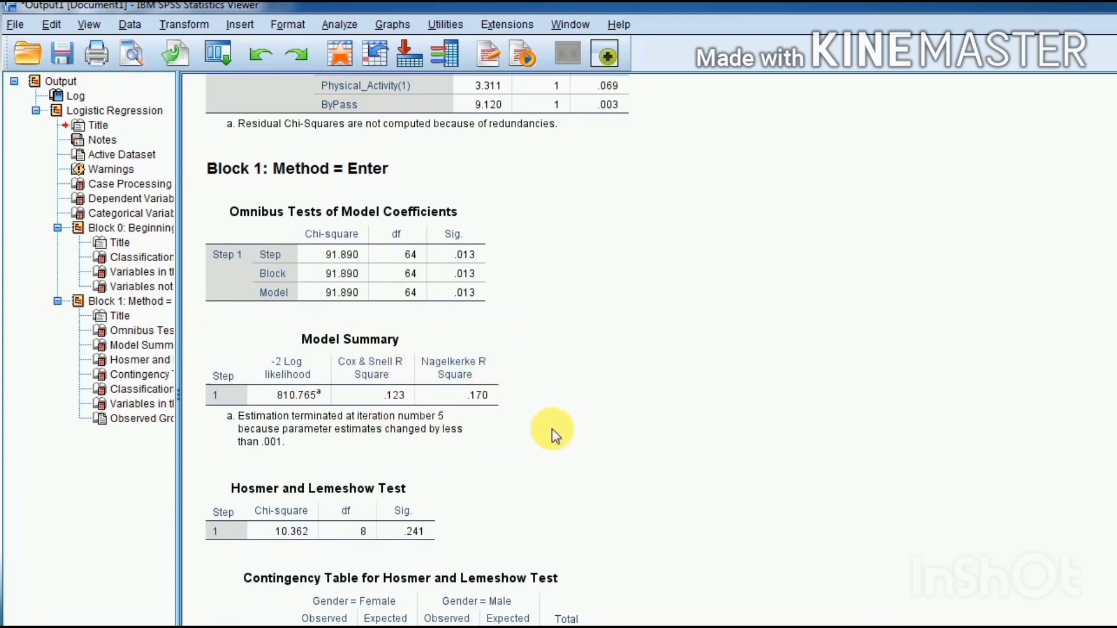
left_click(392, 396)
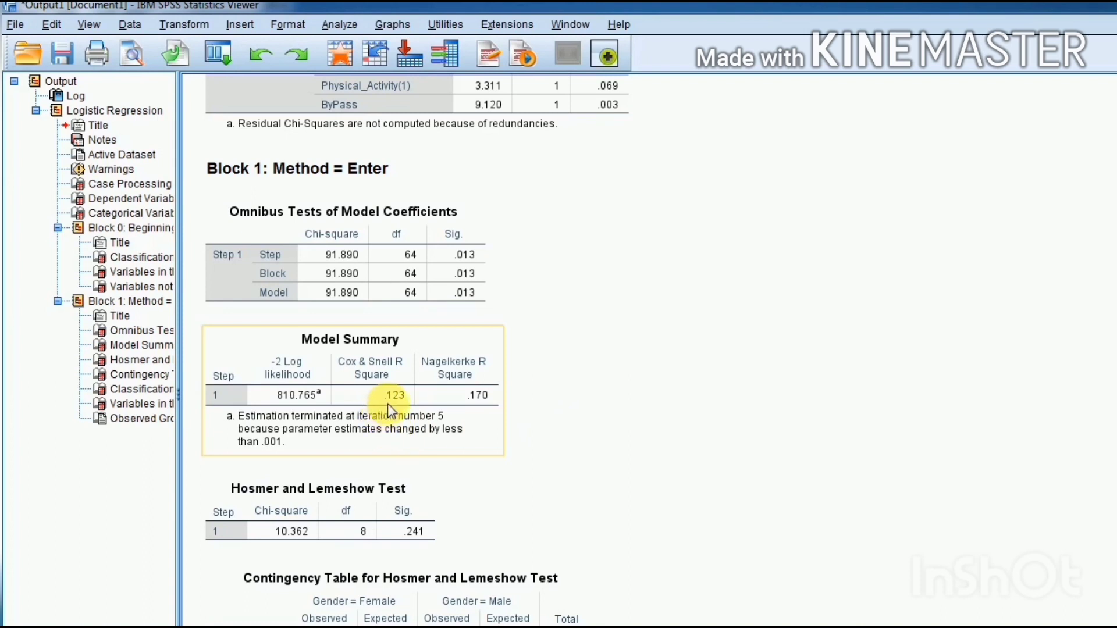
mouse_move(476, 414)
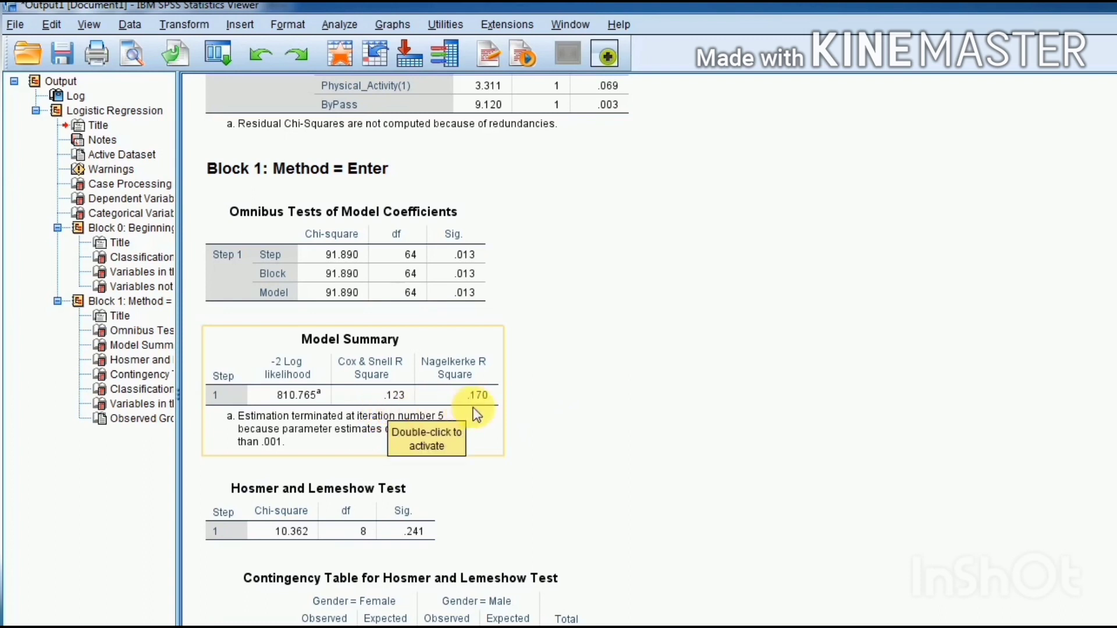
mouse_move(472, 412)
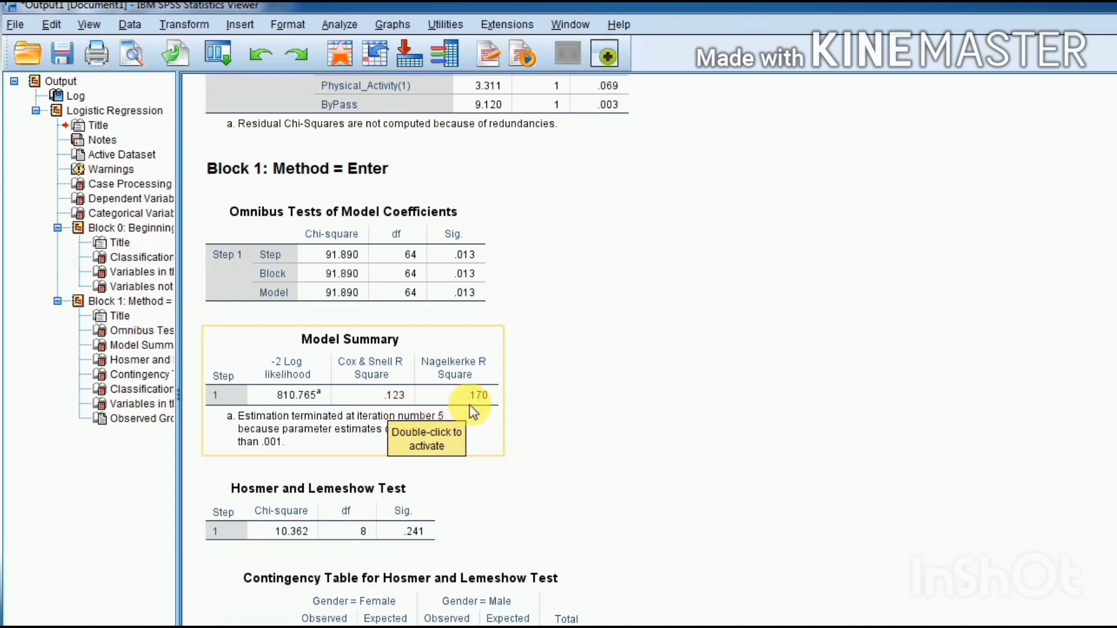
mouse_move(477, 411)
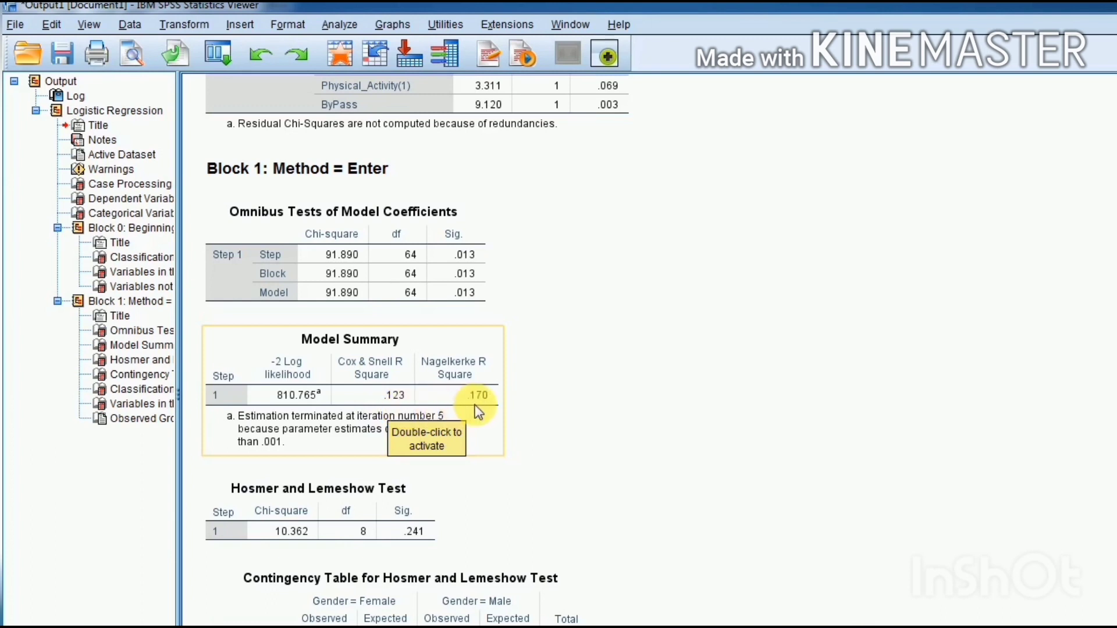
mouse_move(997, 496)
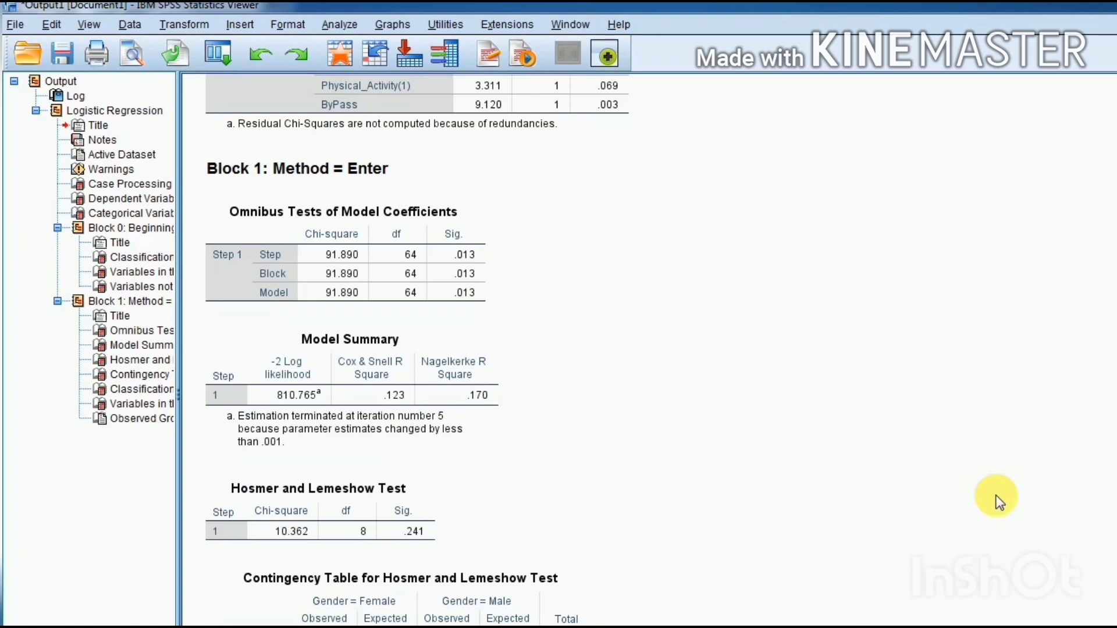
Scroll the output down to the Hosmer and Lemeshow Test (chi-square 10.362, sig .241) and its contingency table.
scroll("down", 3)
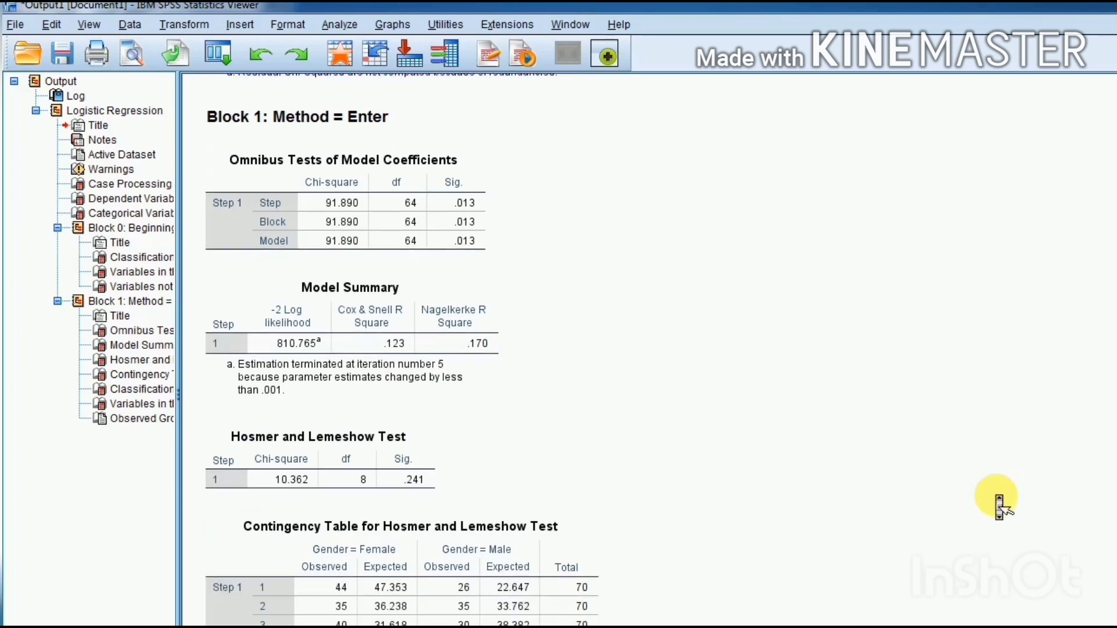
scroll("down", 3)
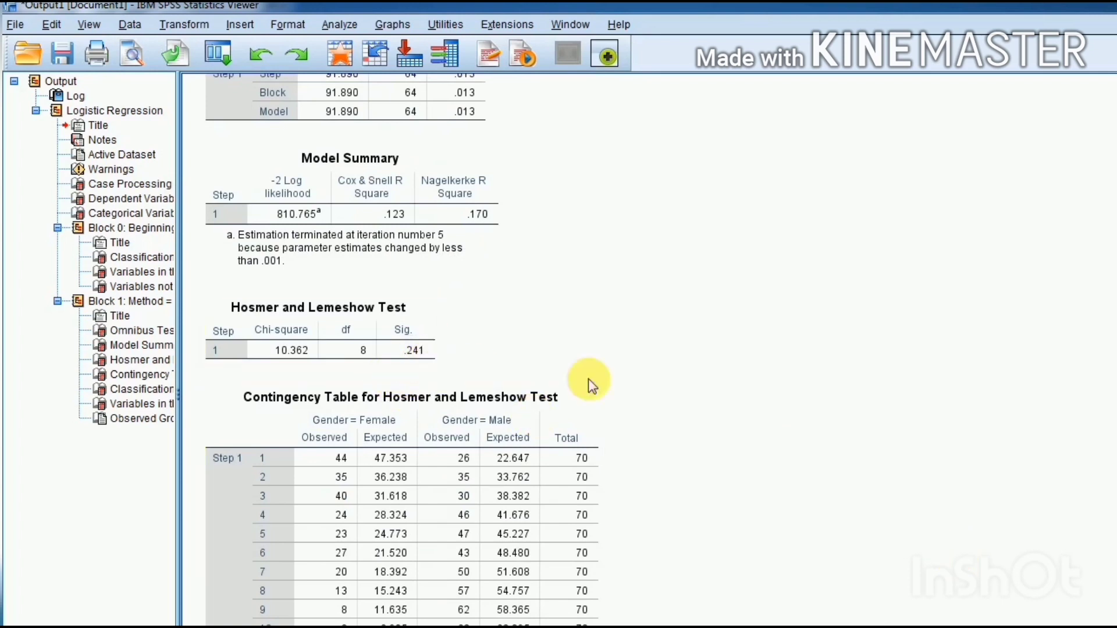
mouse_move(1077, 525)
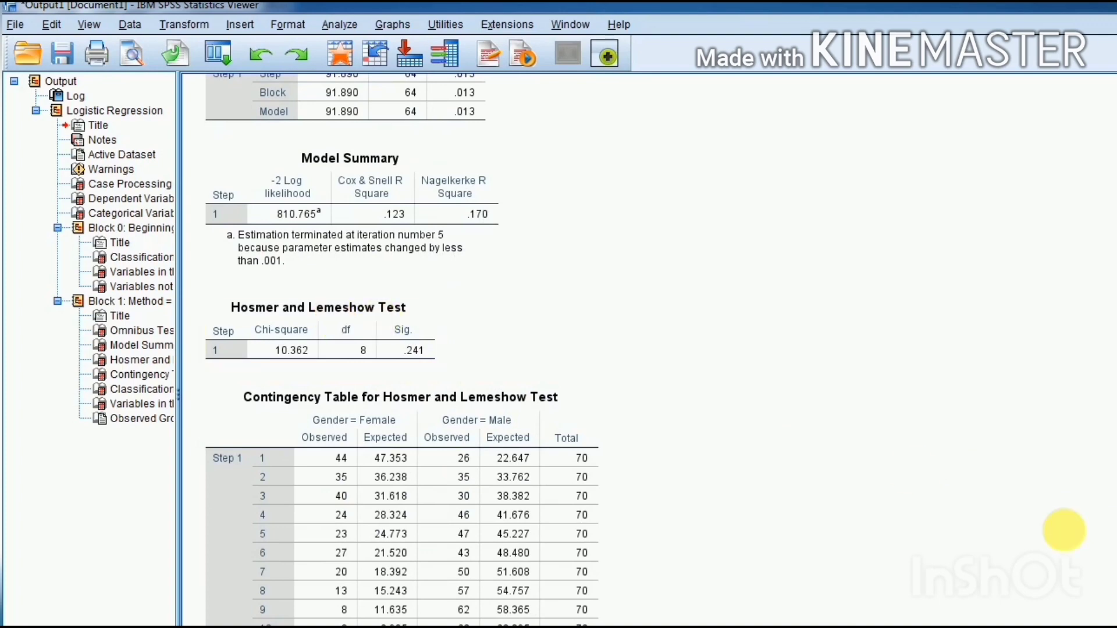
Select the Block 1 Classification Table (67.1% overall correct) and continue to Variables in the Equation.
scroll("down", 3)
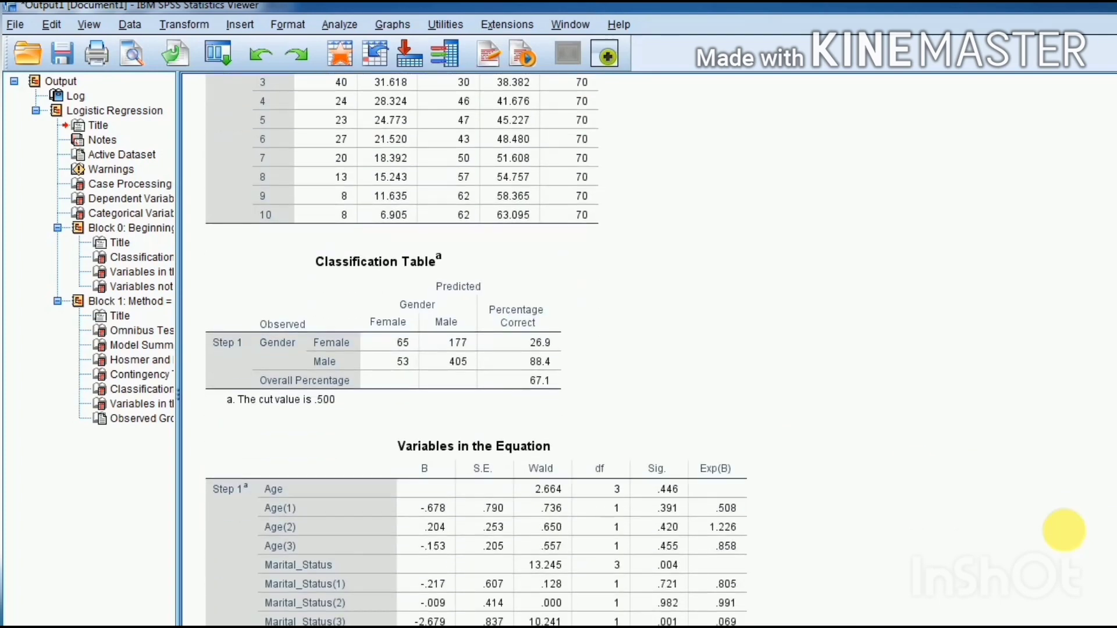
left_click(539, 360)
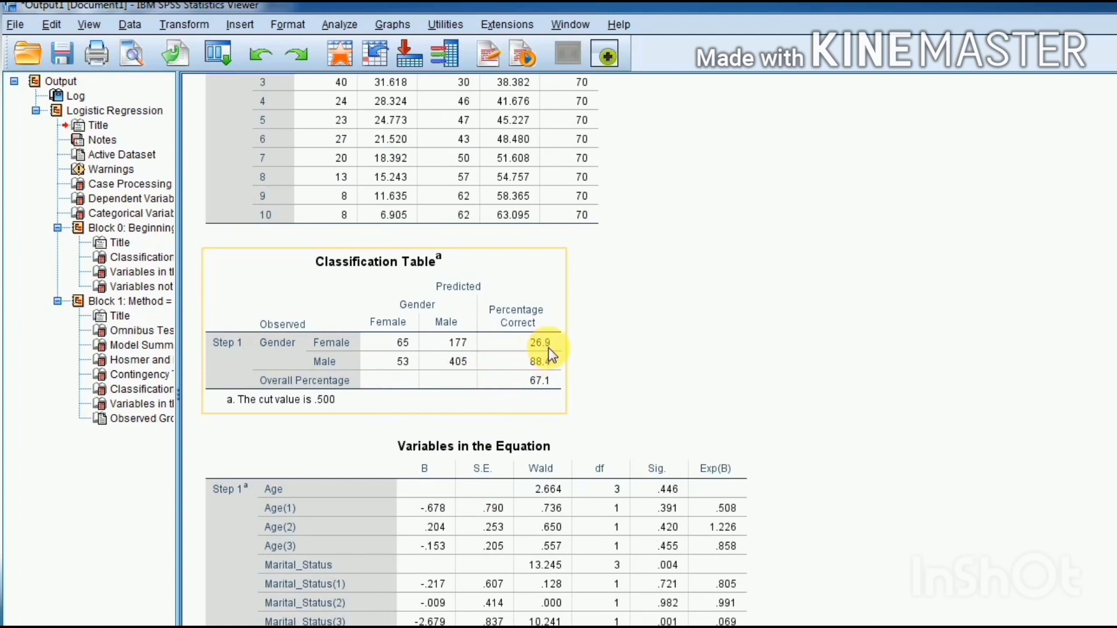
mouse_move(548, 356)
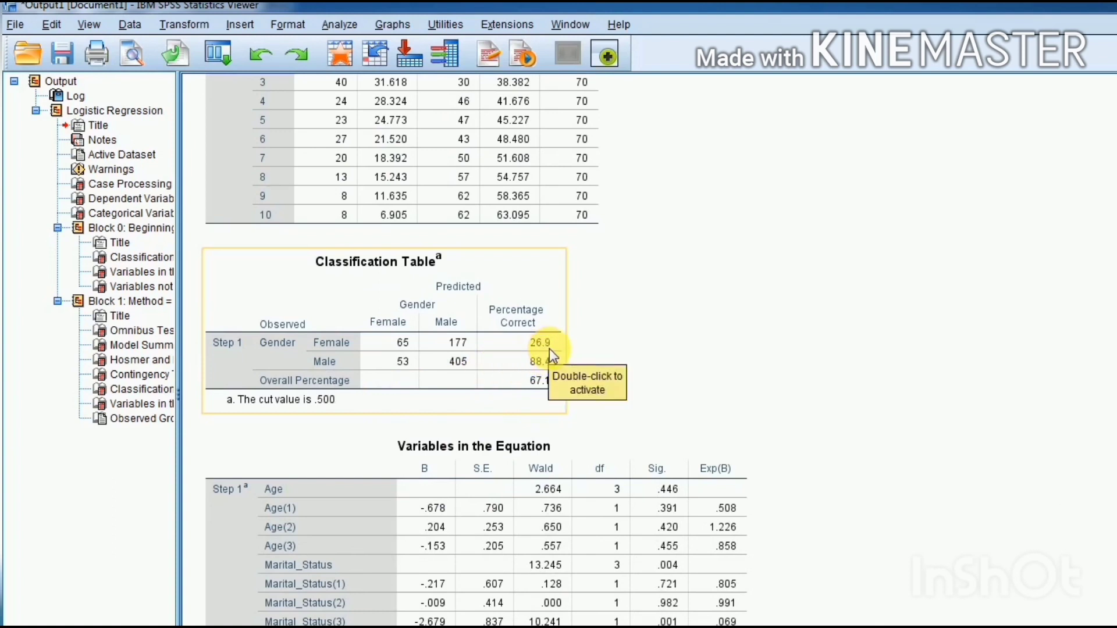
mouse_move(569, 372)
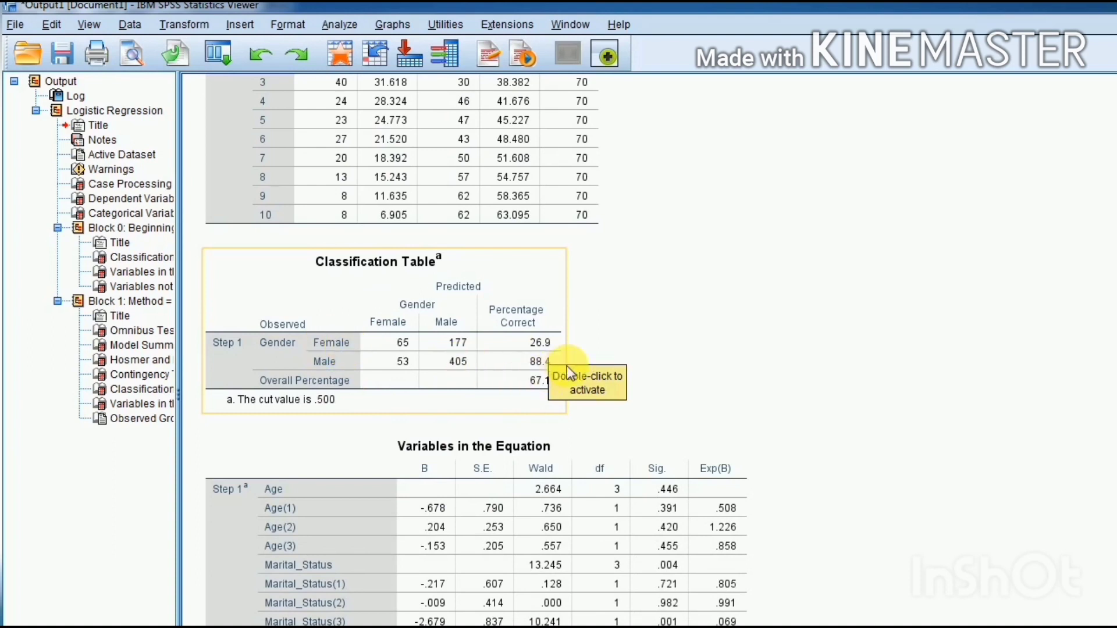
mouse_move(558, 366)
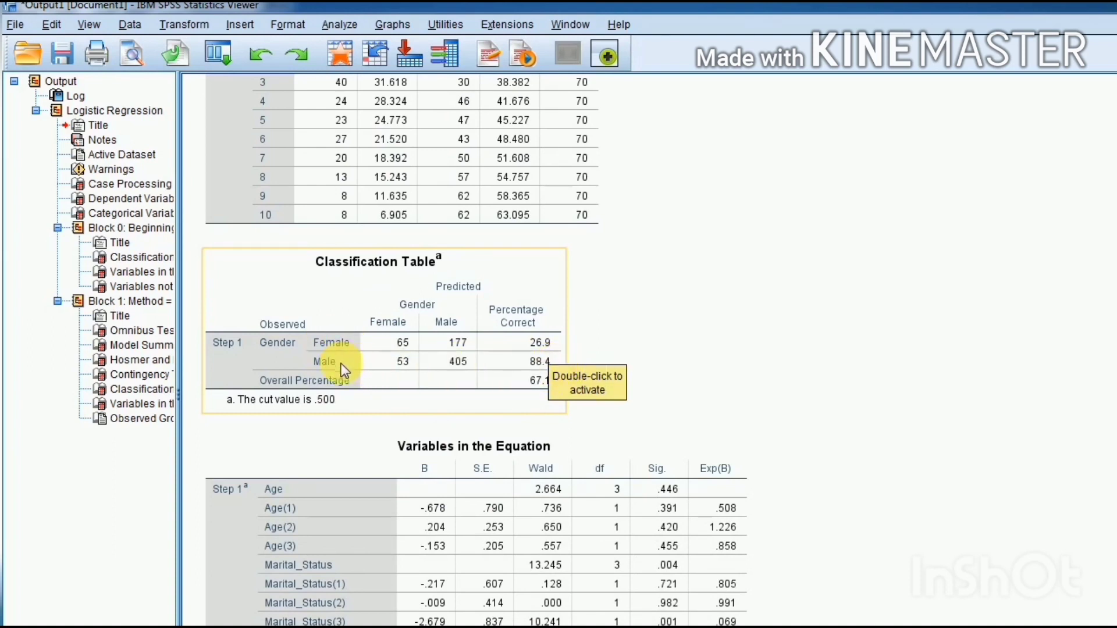
mouse_move(591, 398)
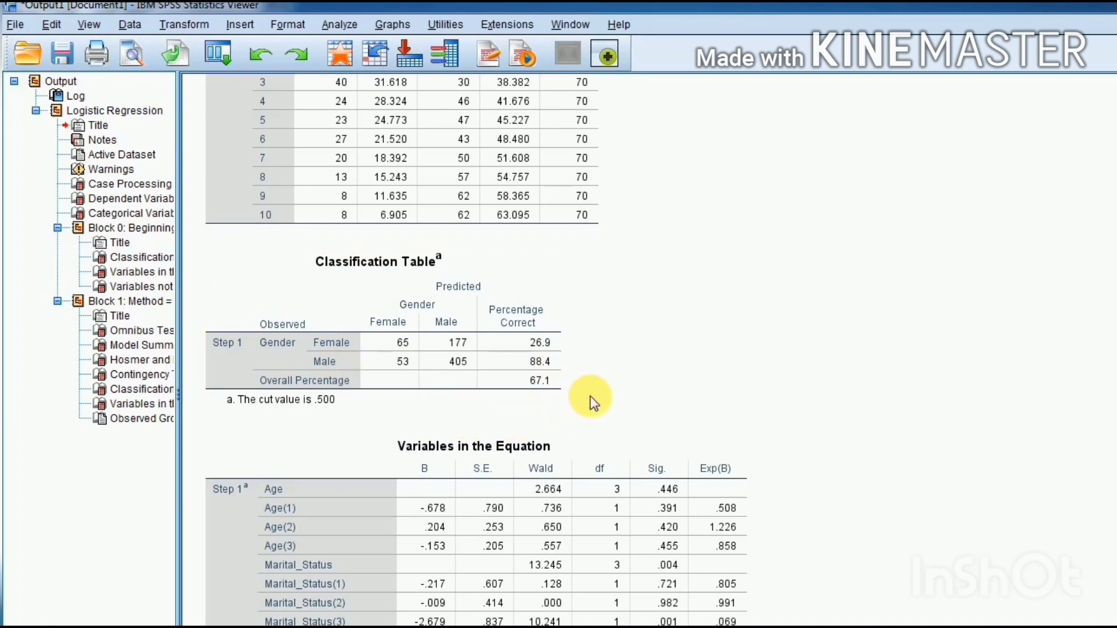
left_click(563, 392)
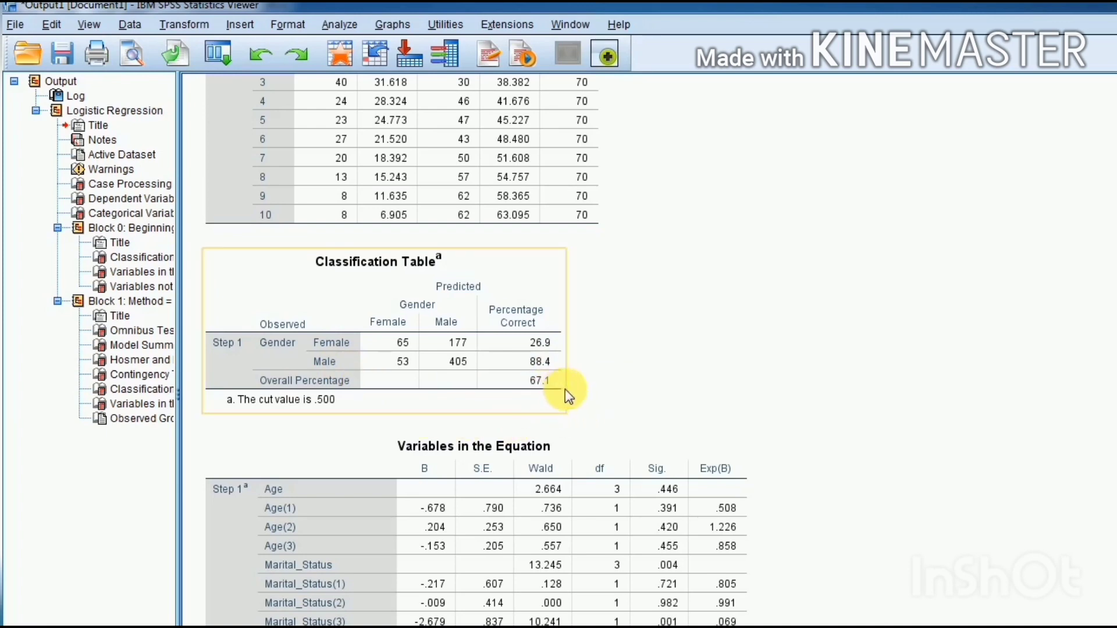
scroll("down", 3)
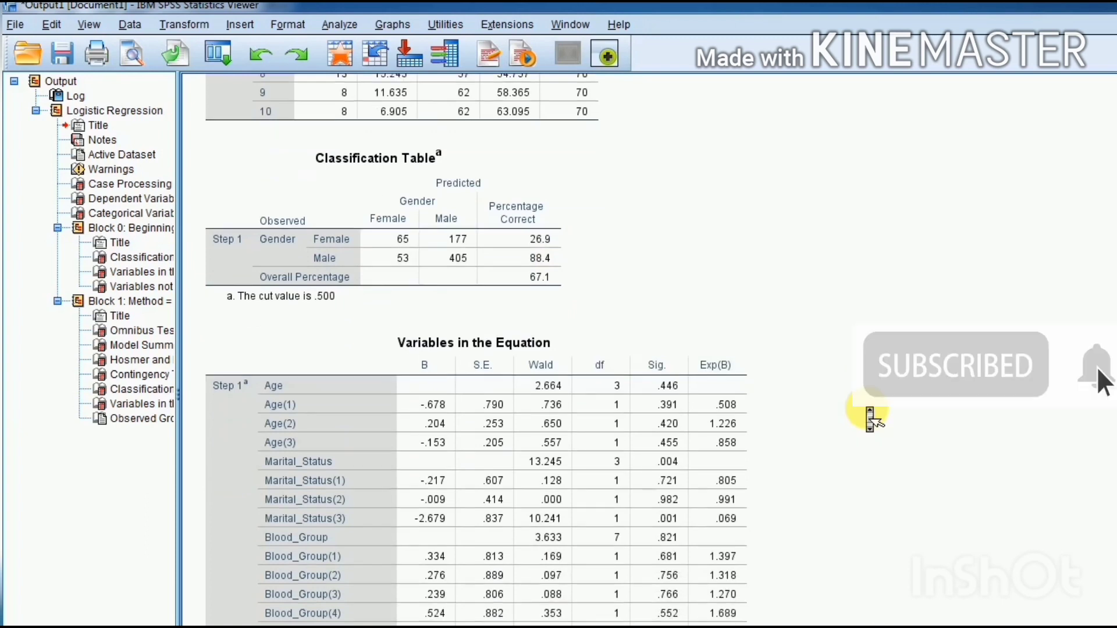
scroll("down", 3)
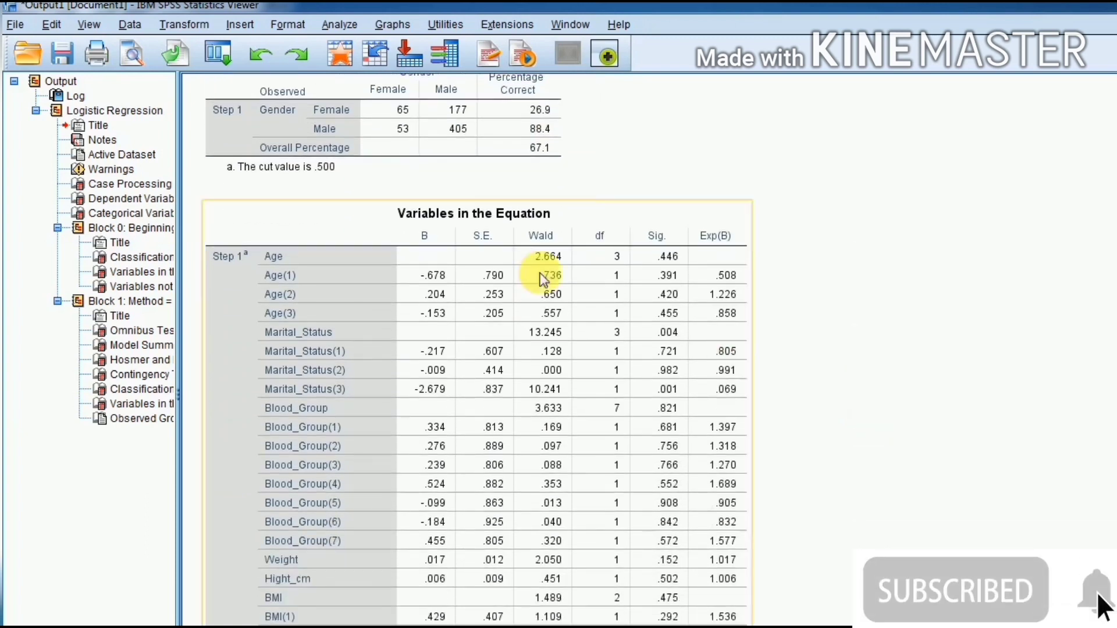
mouse_move(1012, 377)
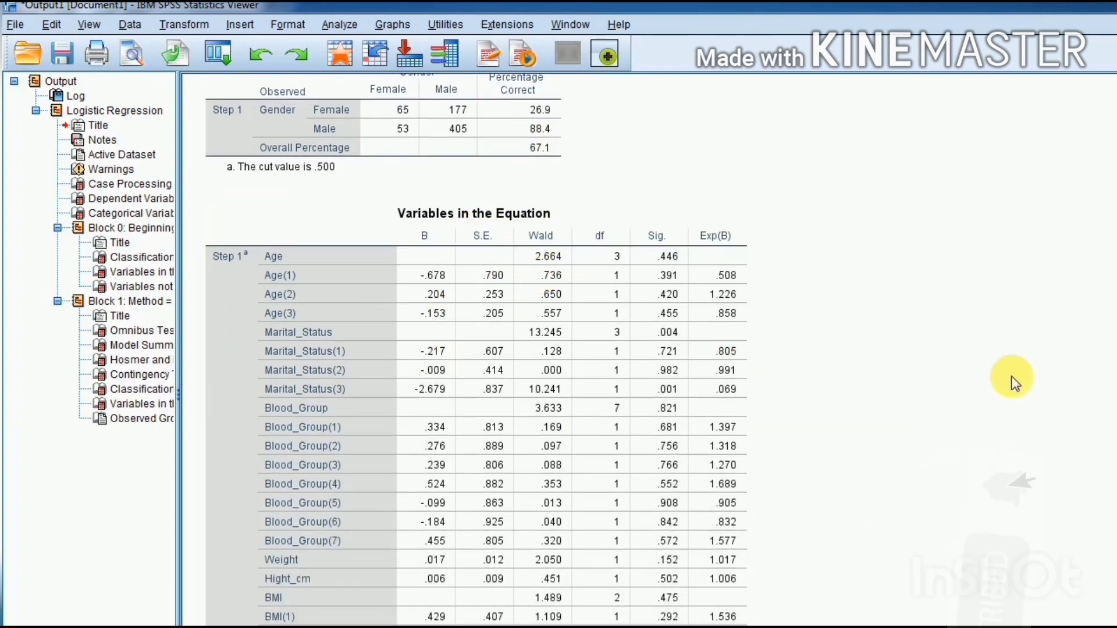
scroll("down", 3)
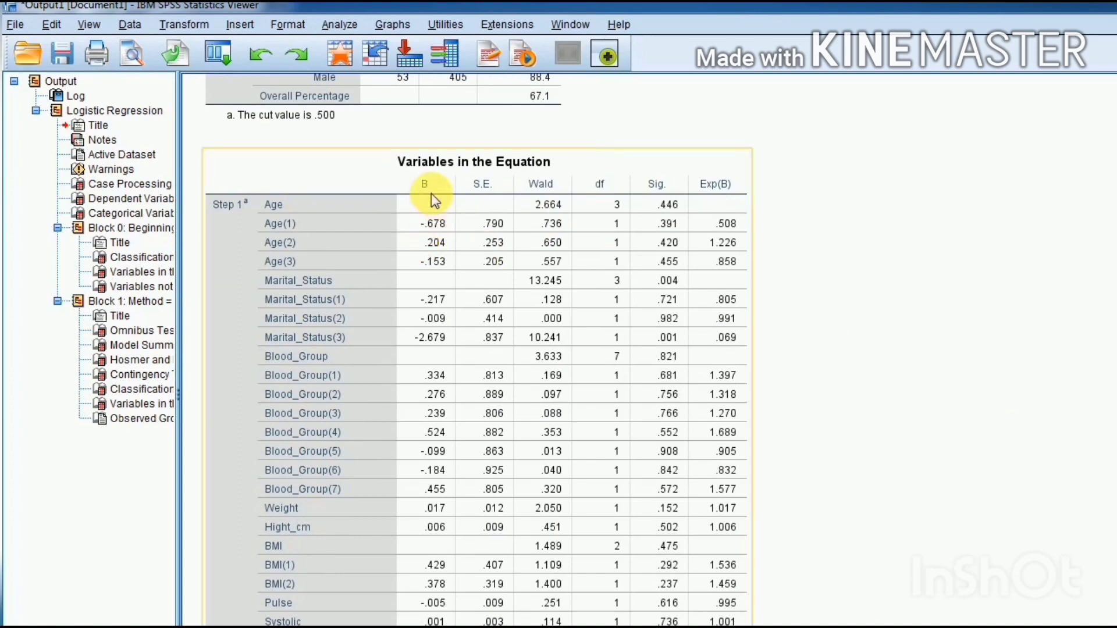
mouse_move(439, 177)
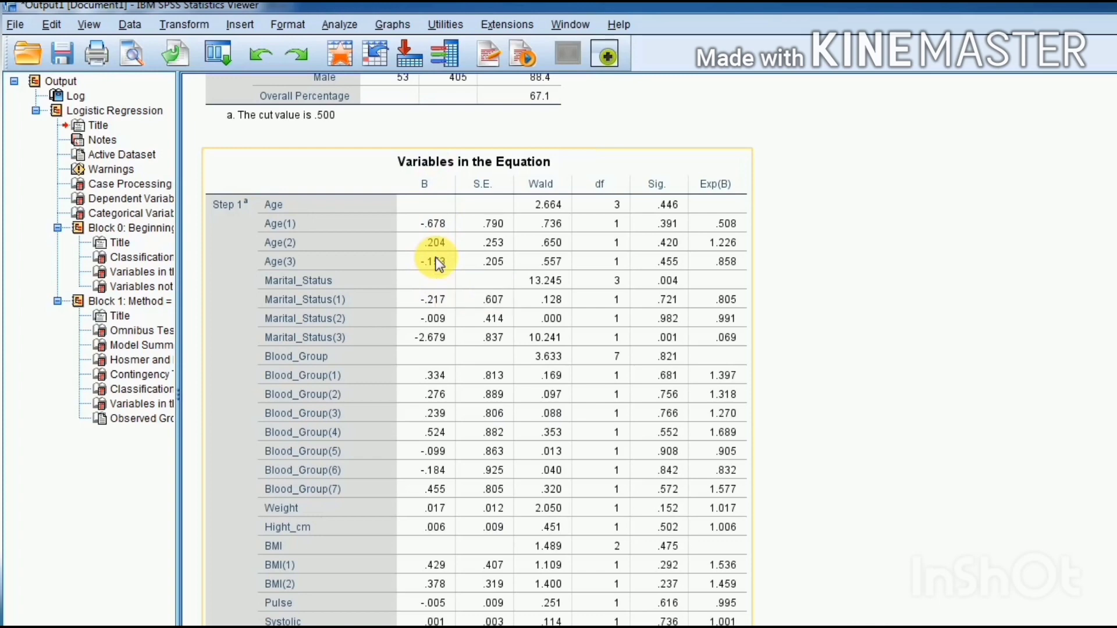
mouse_move(495, 248)
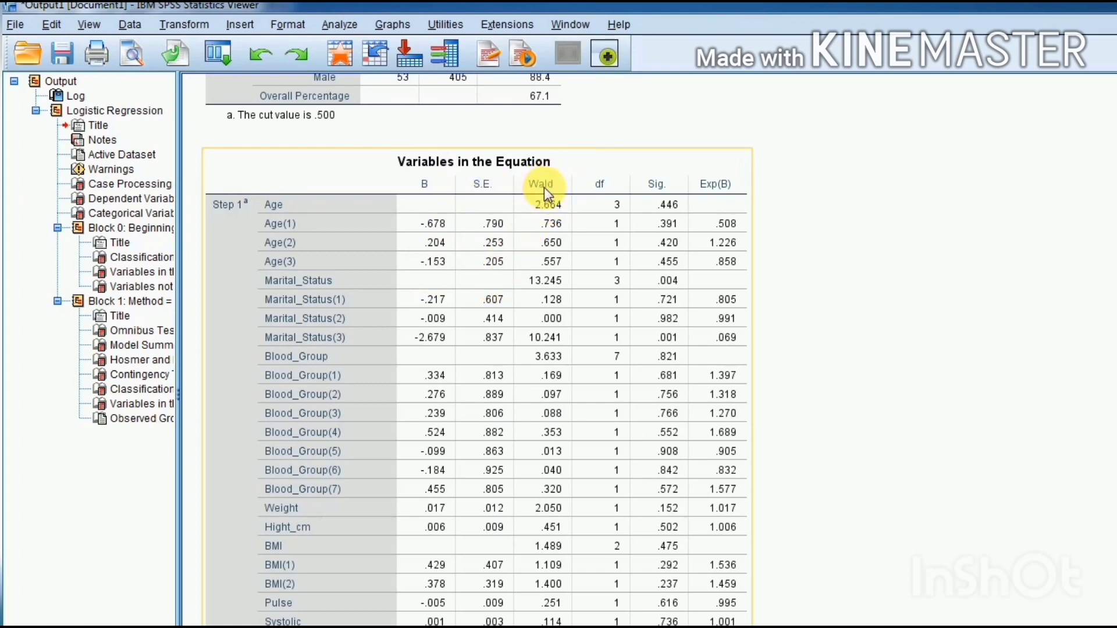
mouse_move(958, 334)
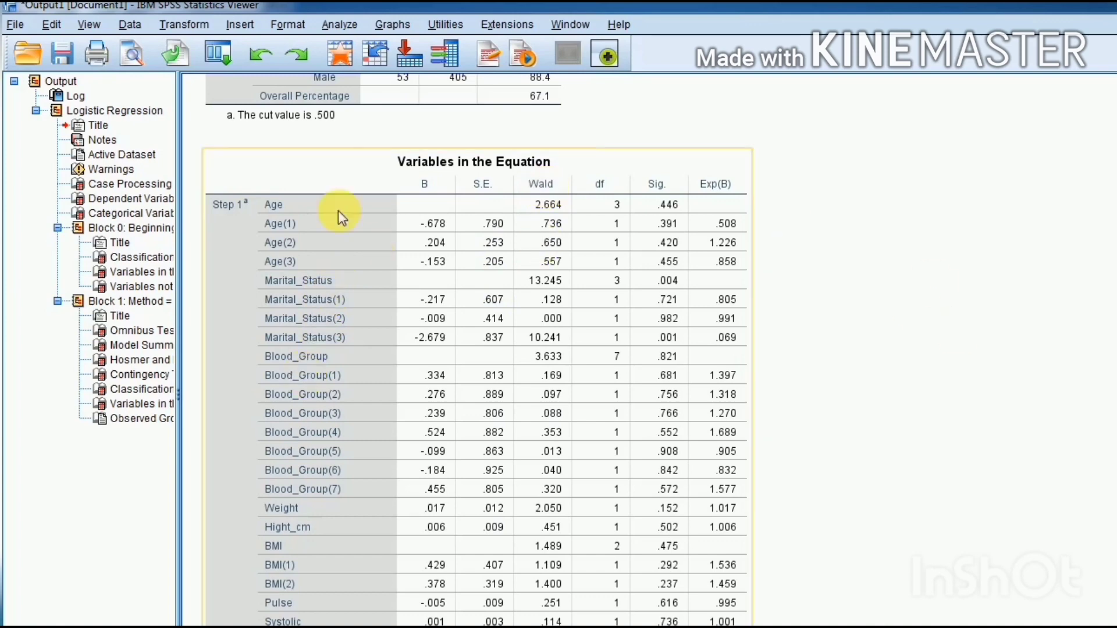
mouse_move(922, 312)
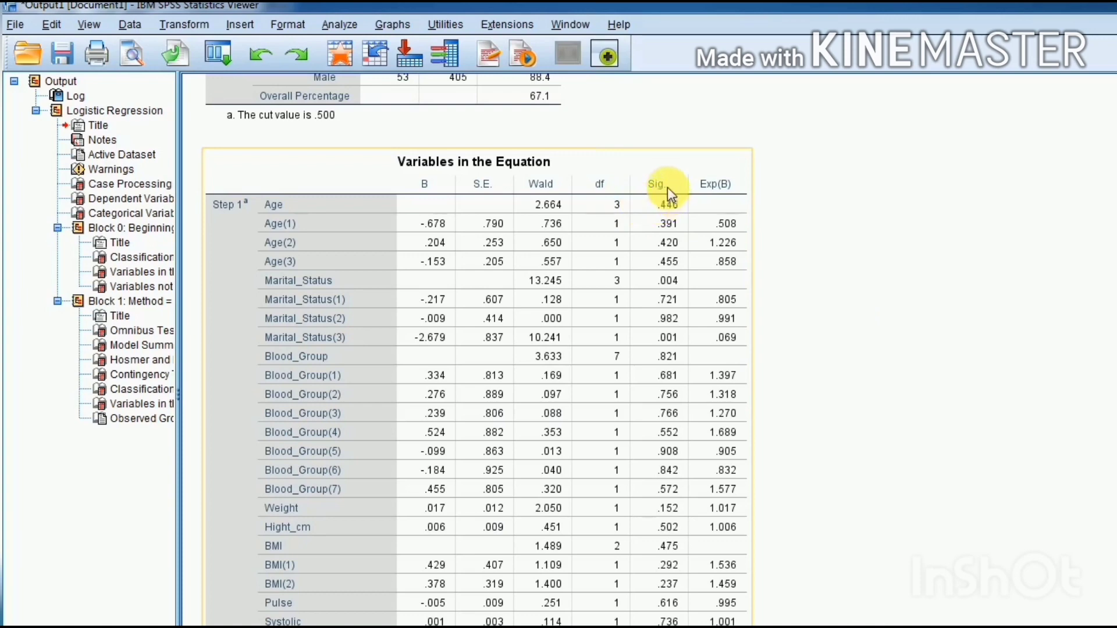
mouse_move(670, 242)
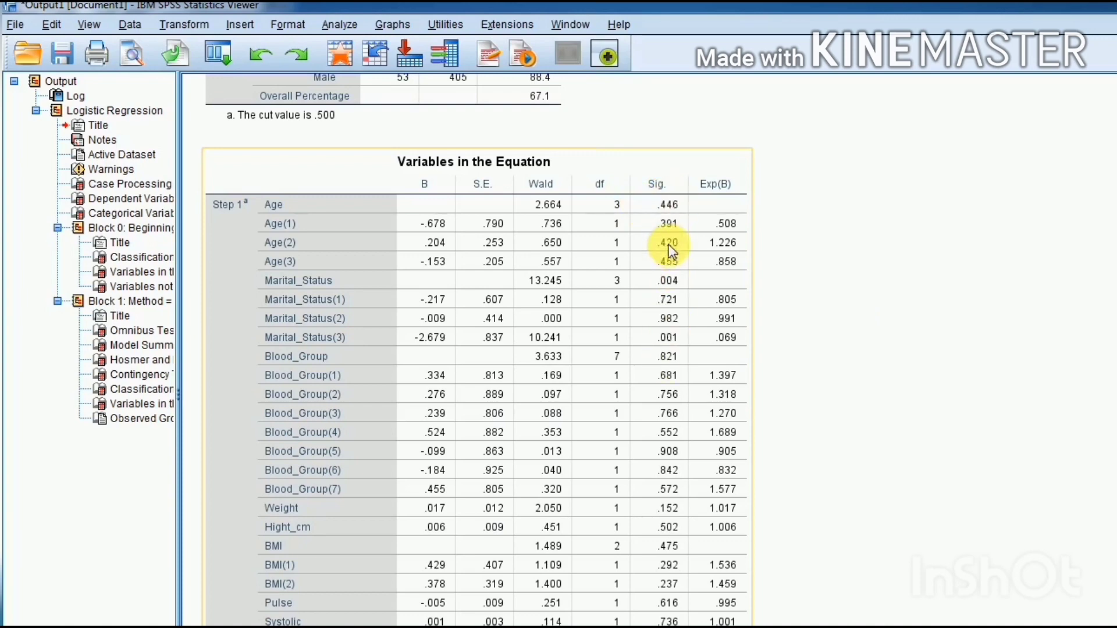
mouse_move(671, 214)
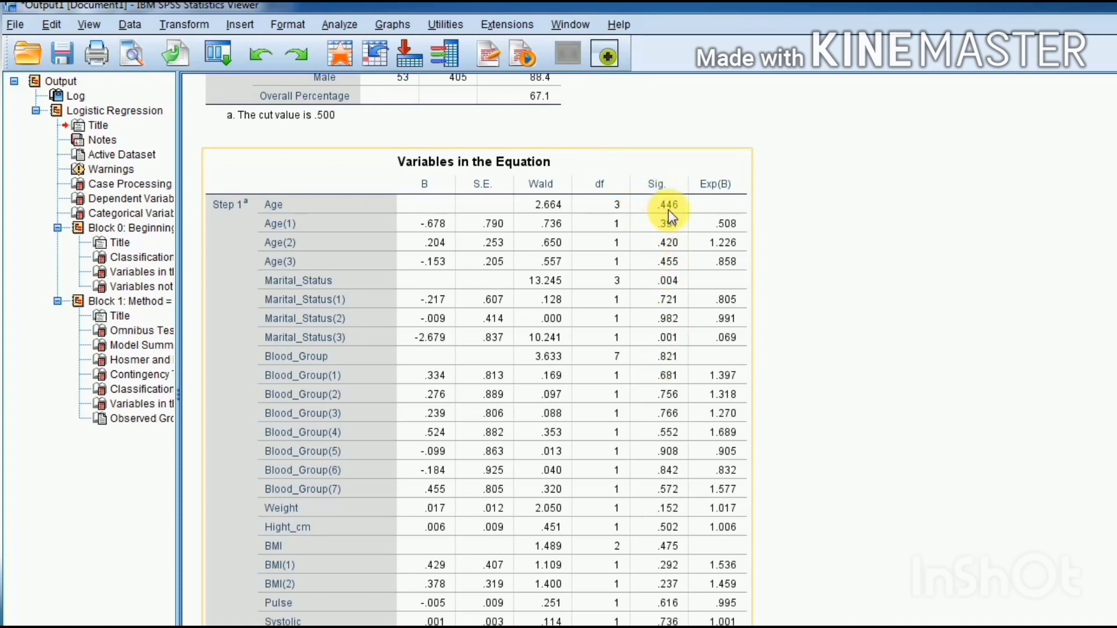
mouse_move(351, 214)
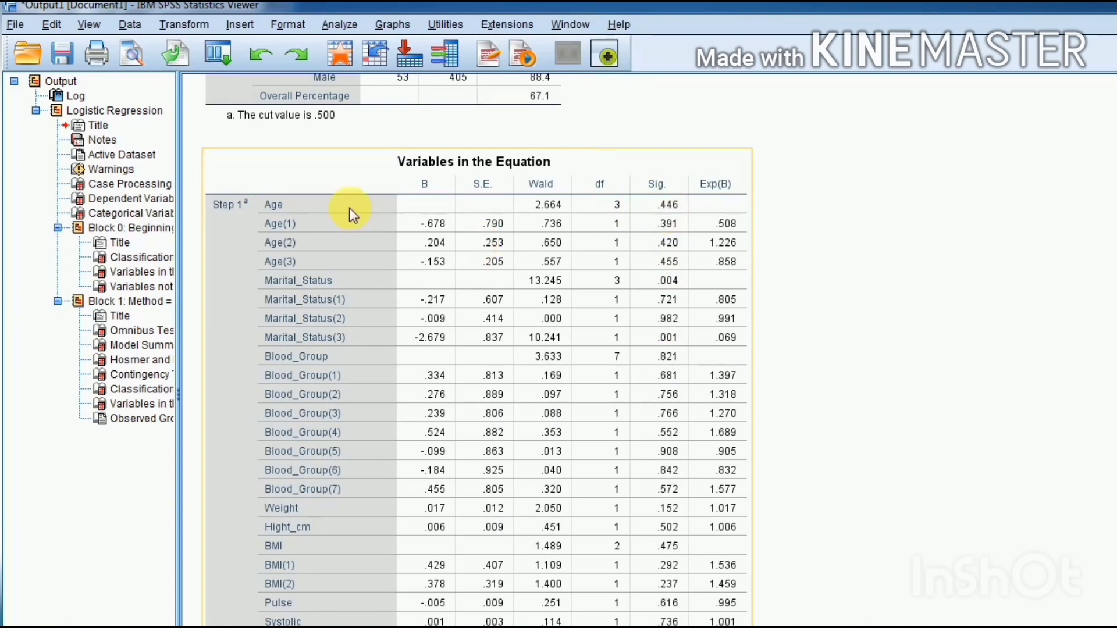
mouse_move(666, 214)
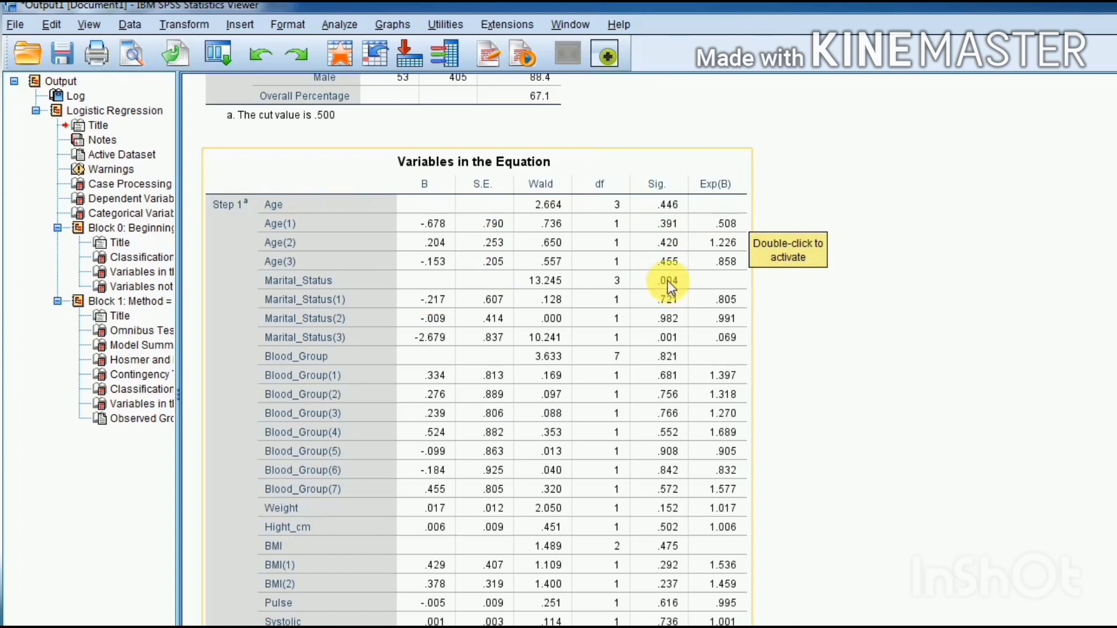
mouse_move(905, 336)
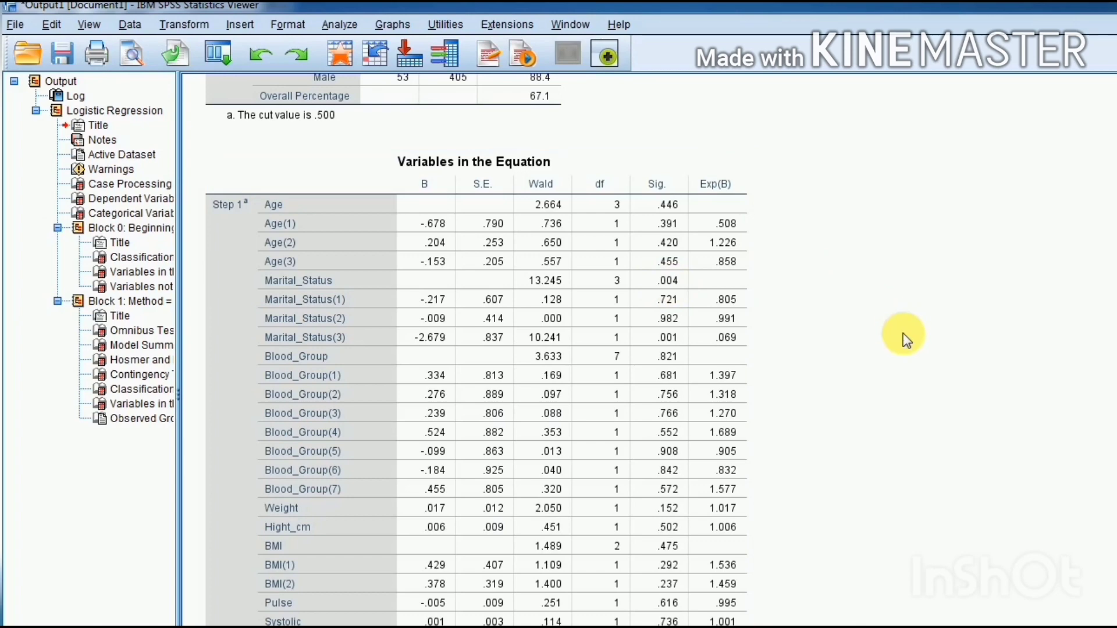
Scroll through the coefficients table and back up to Block 1's Omnibus Tests, Model Summary and Hosmer-Lemeshow results.
scroll("down", 3)
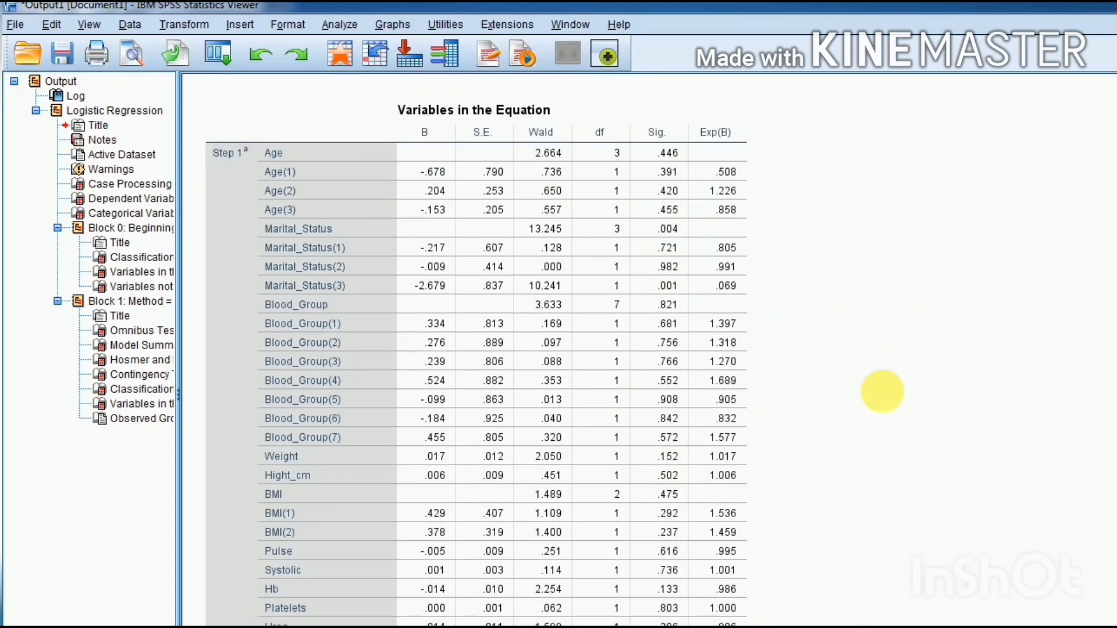
scroll("down", 3)
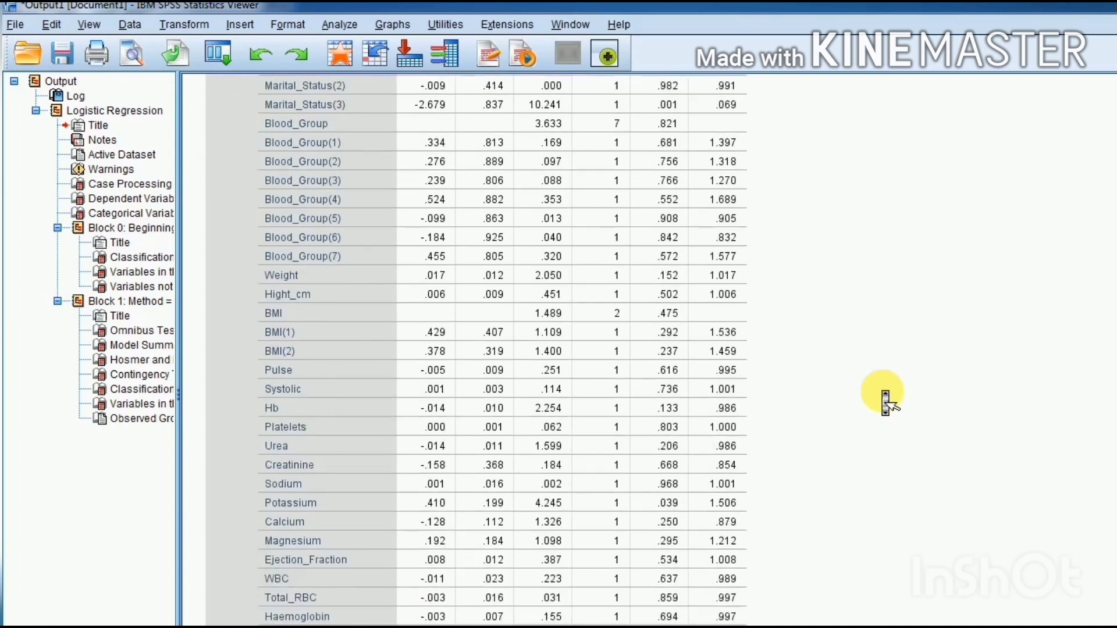
scroll("down", 3)
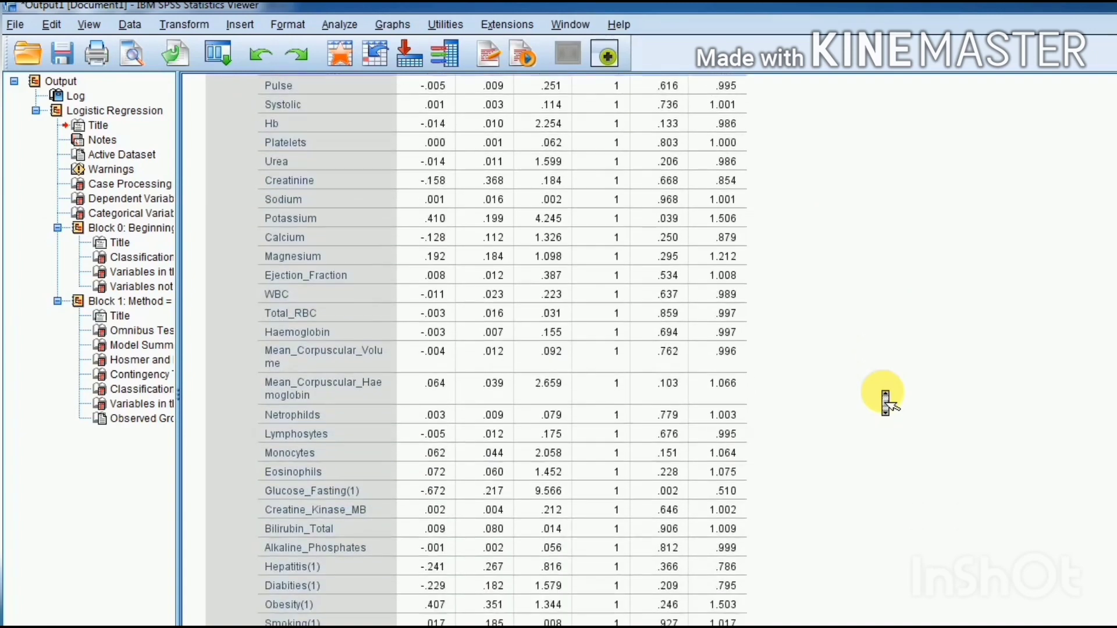
scroll("down", 3)
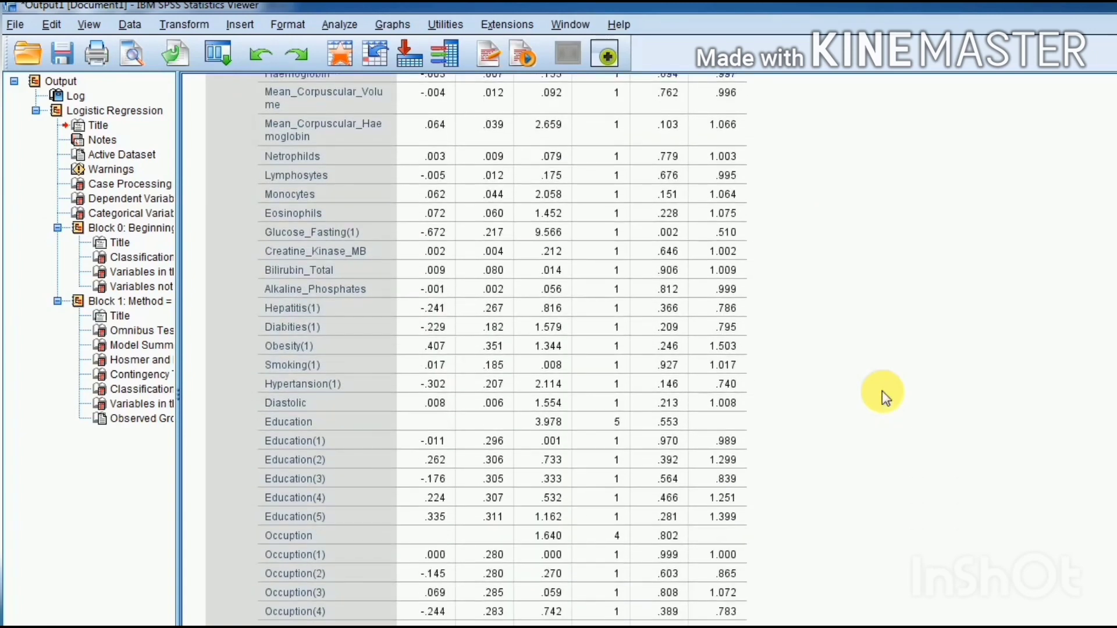
scroll("down", 3)
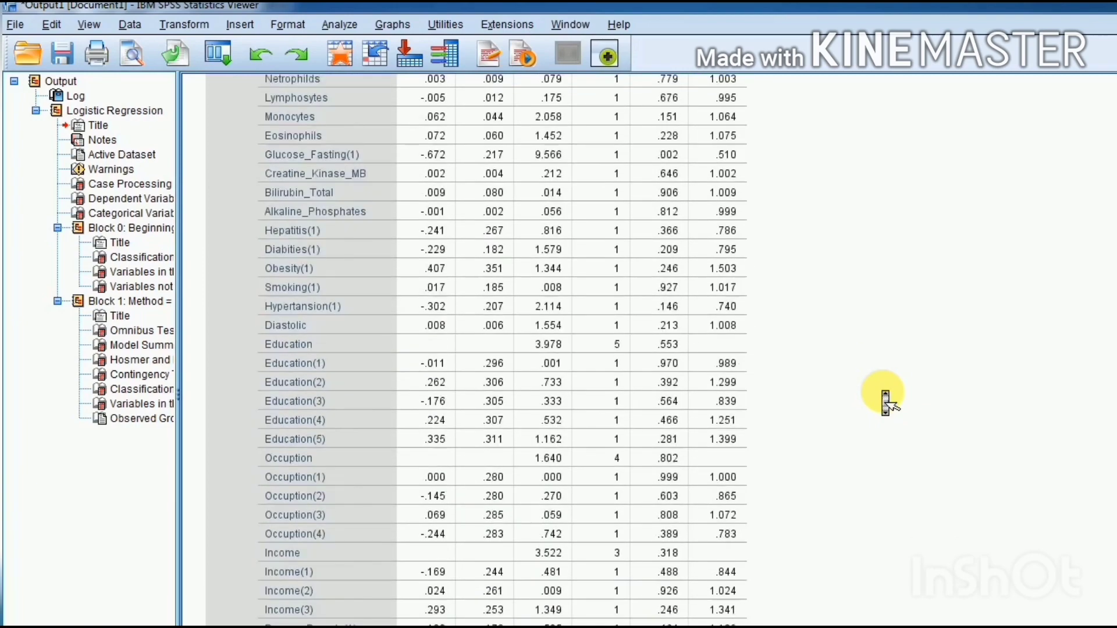
scroll("up", 3)
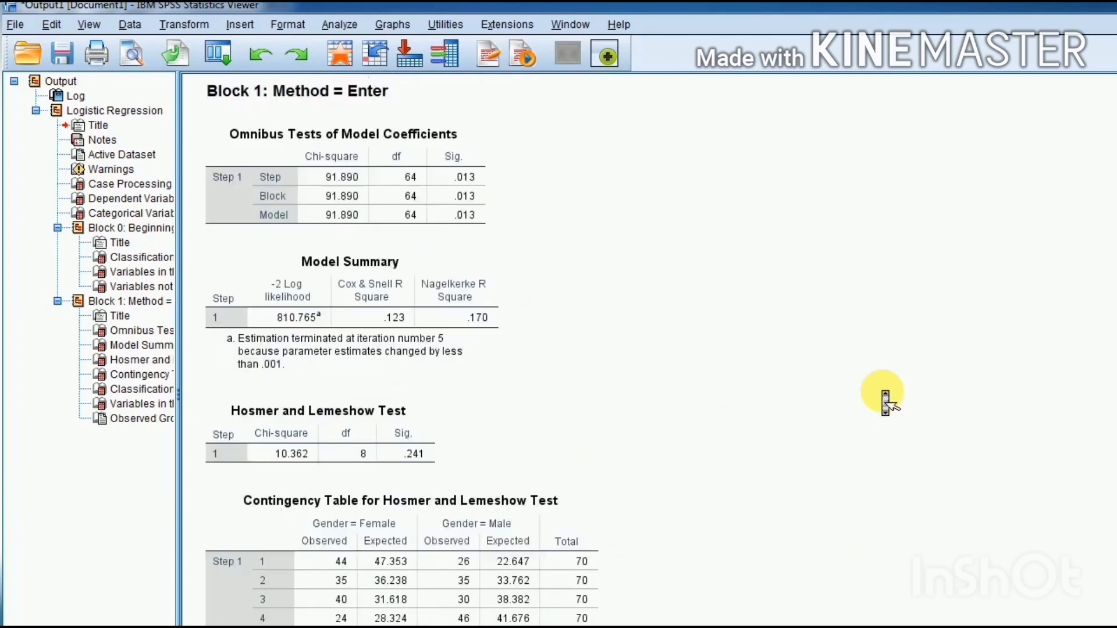
Scroll back up past Block 0 and Categorical Variables Codings to the LOGISTIC REGRESSION command syntax.
scroll("down", 3)
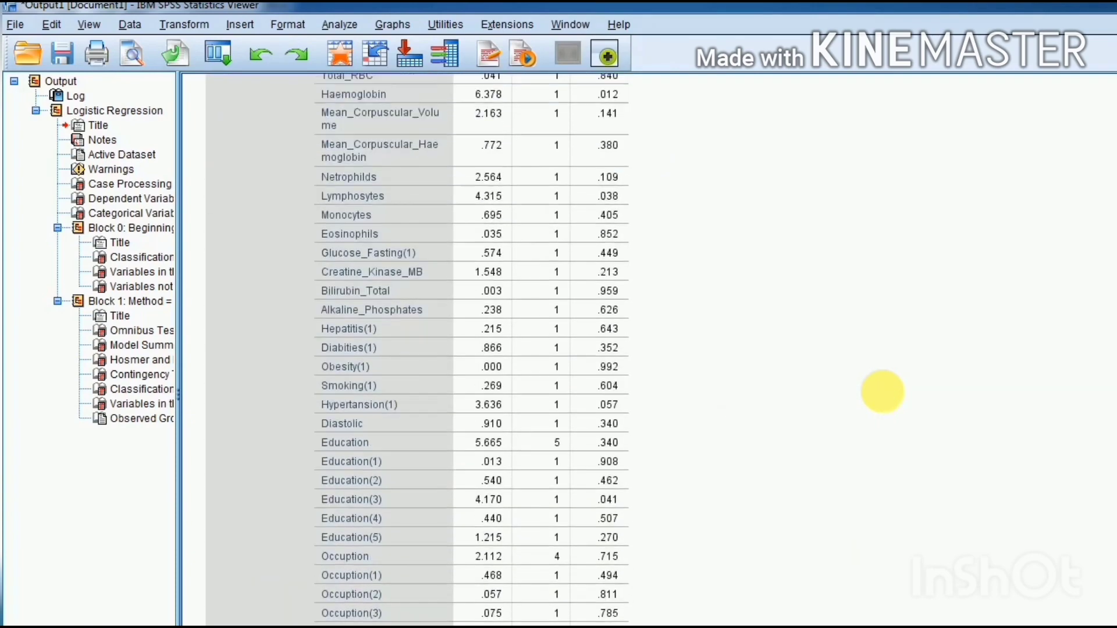
scroll("up", 3)
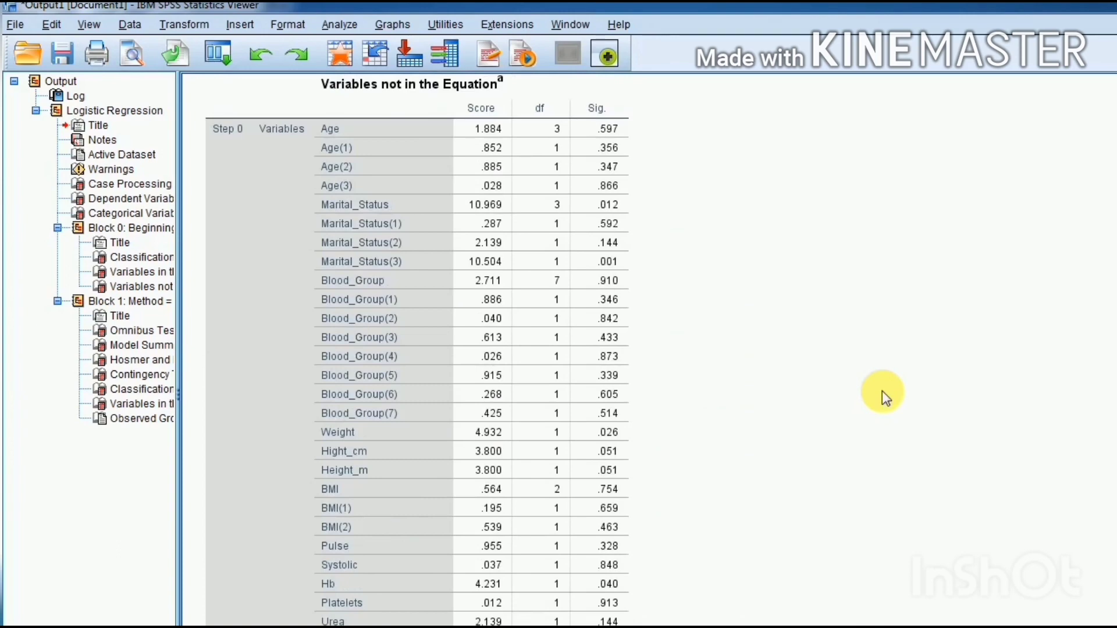
scroll("down", 3)
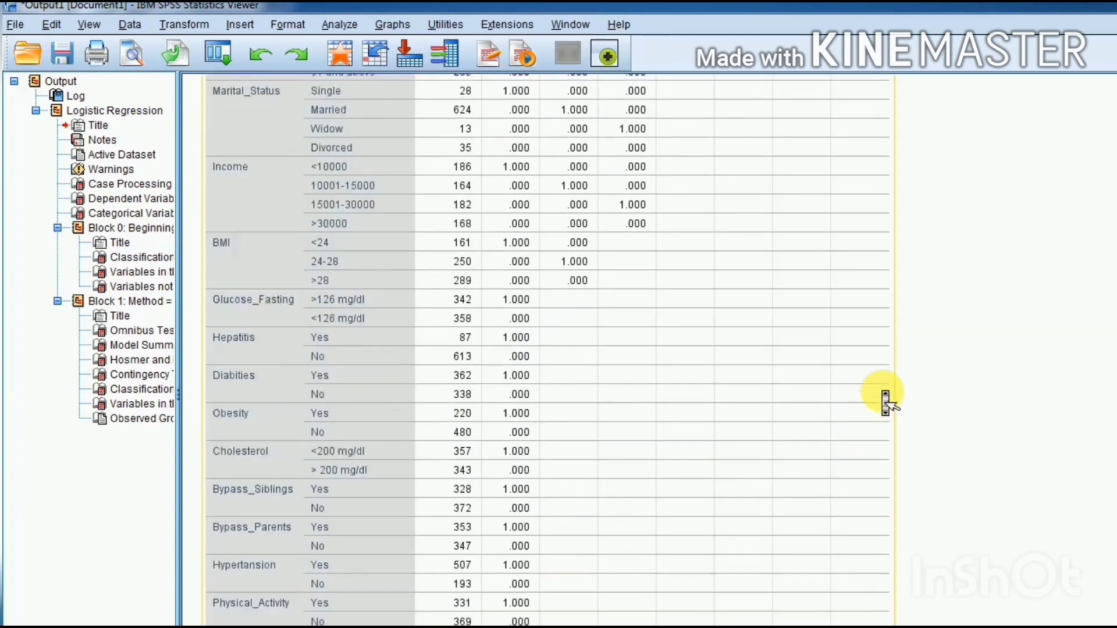
scroll("up", 3)
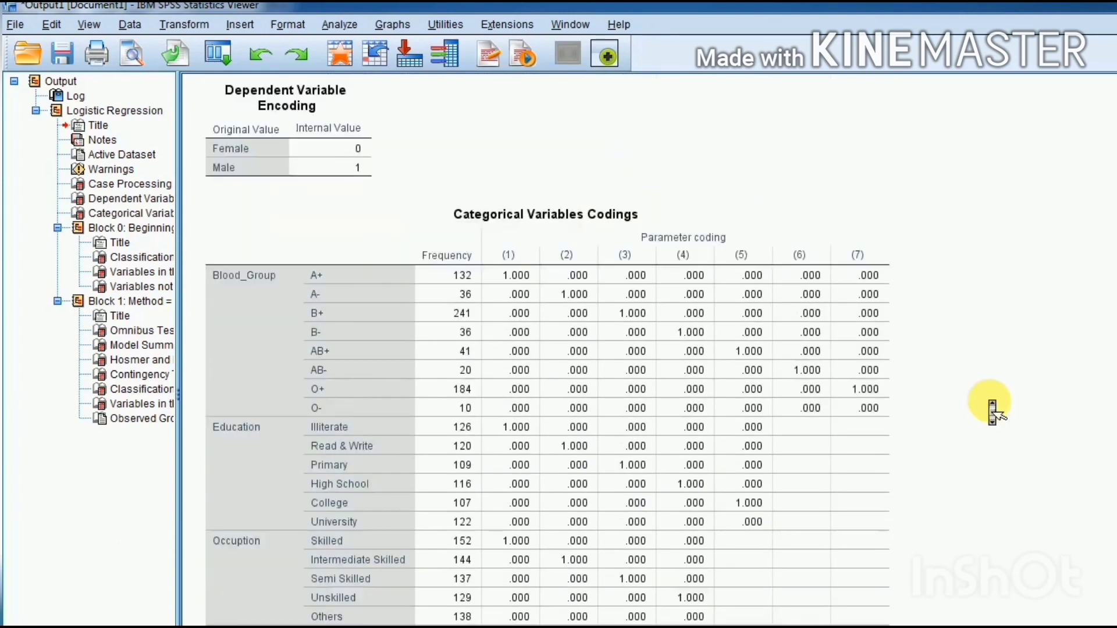
scroll("up", 3)
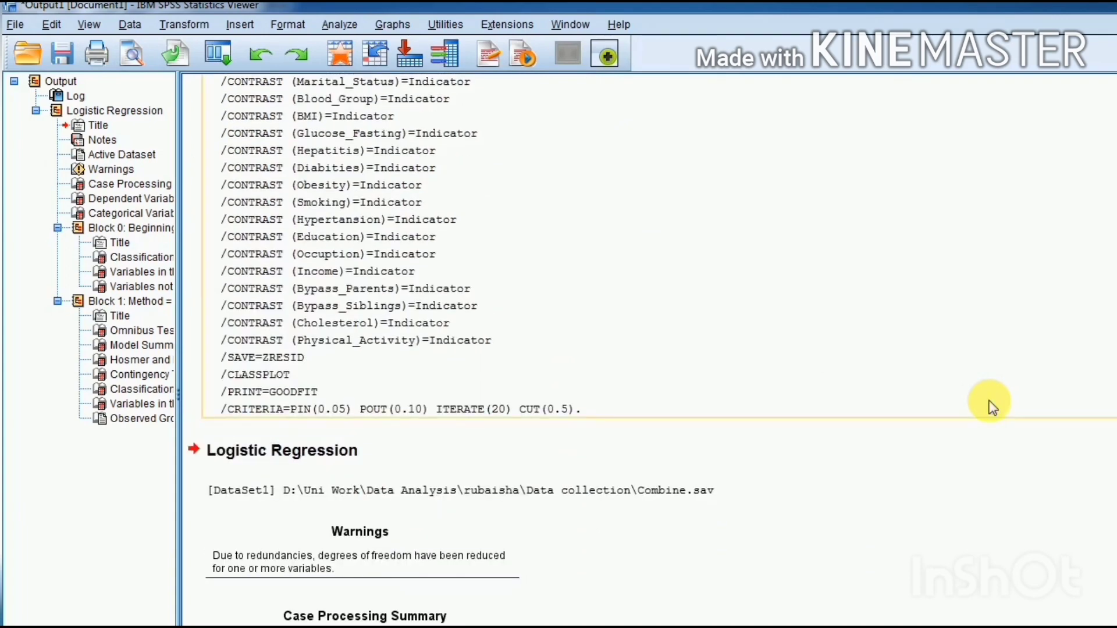
scroll("up", 3)
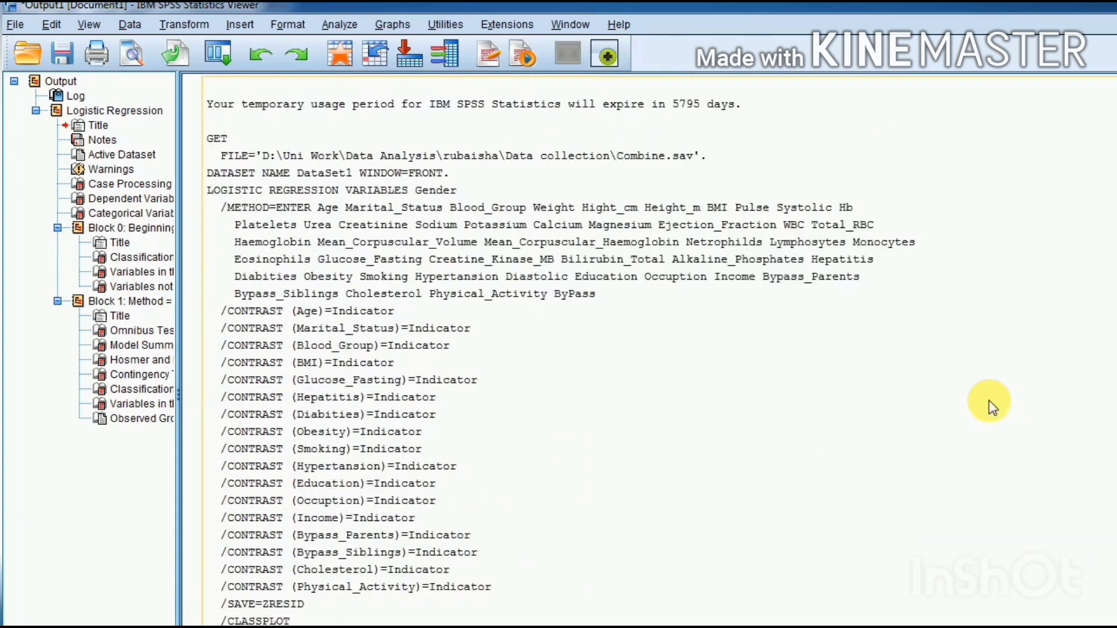